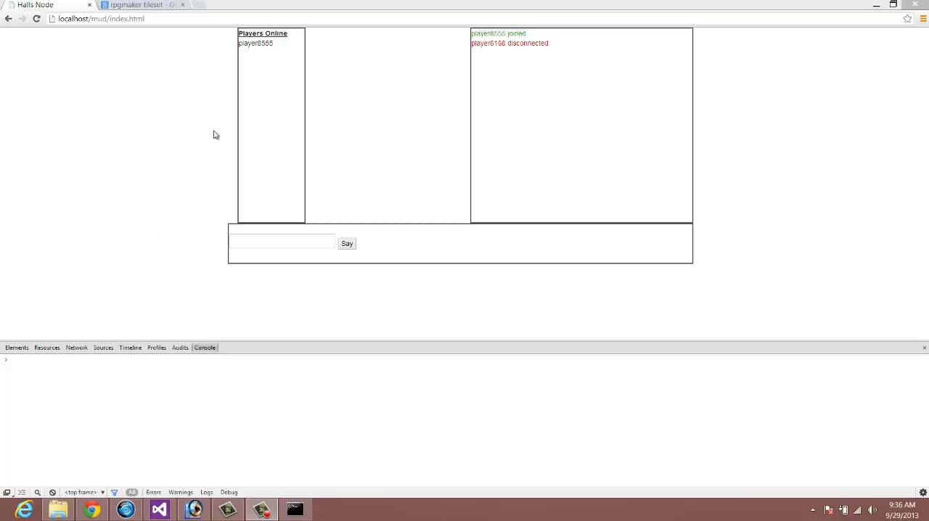
pyautogui.moveTo(210, 125)
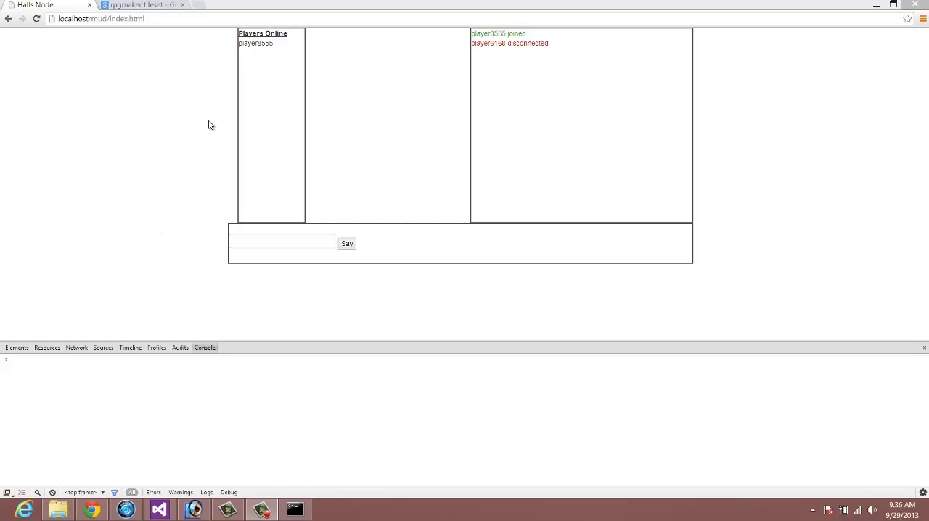
pyautogui.moveTo(358, 138)
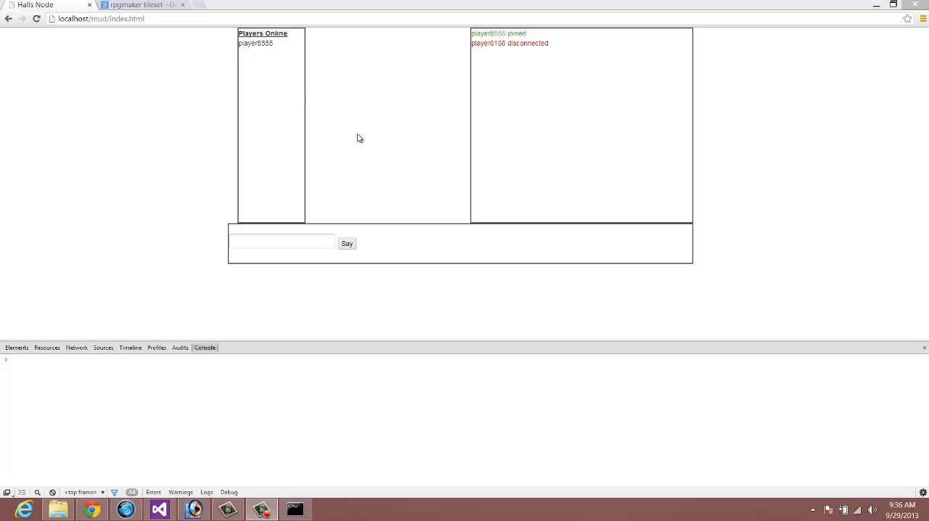
pyautogui.moveTo(350, 117)
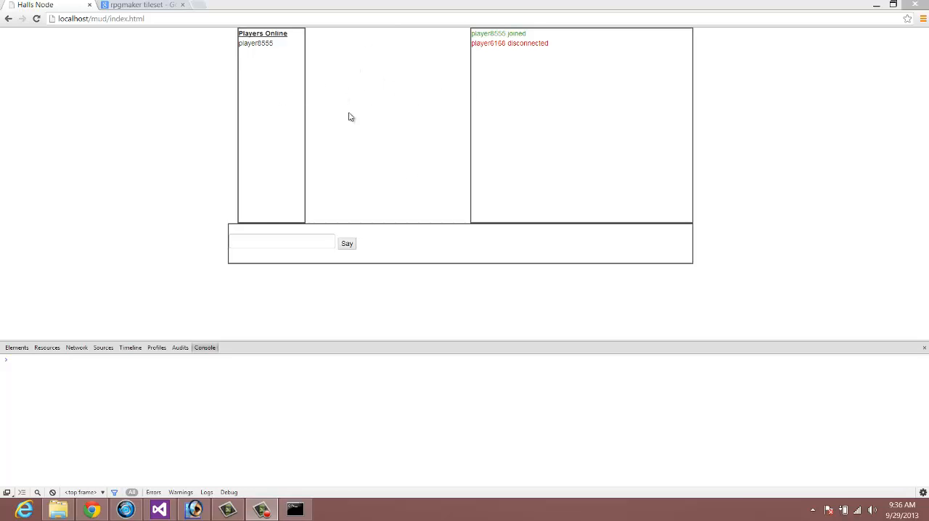
pyautogui.moveTo(397, 150)
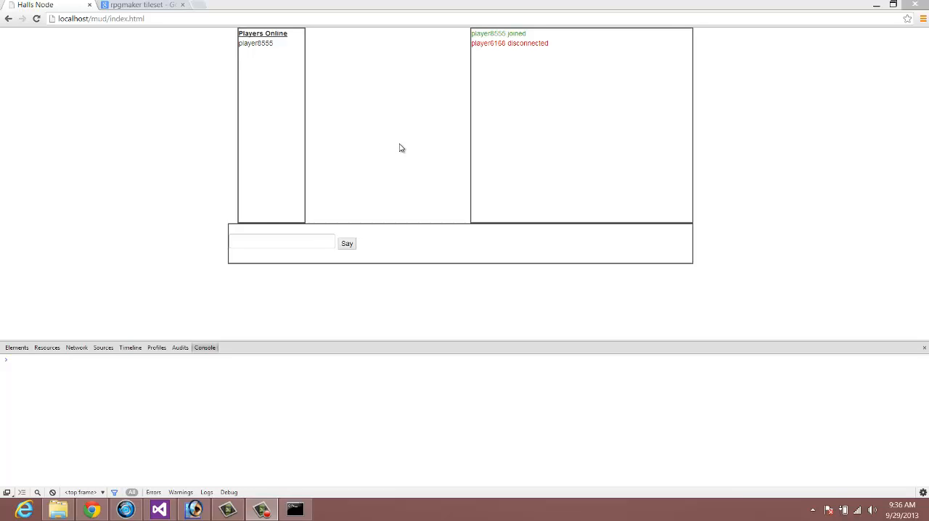
pyautogui.moveTo(448, 100)
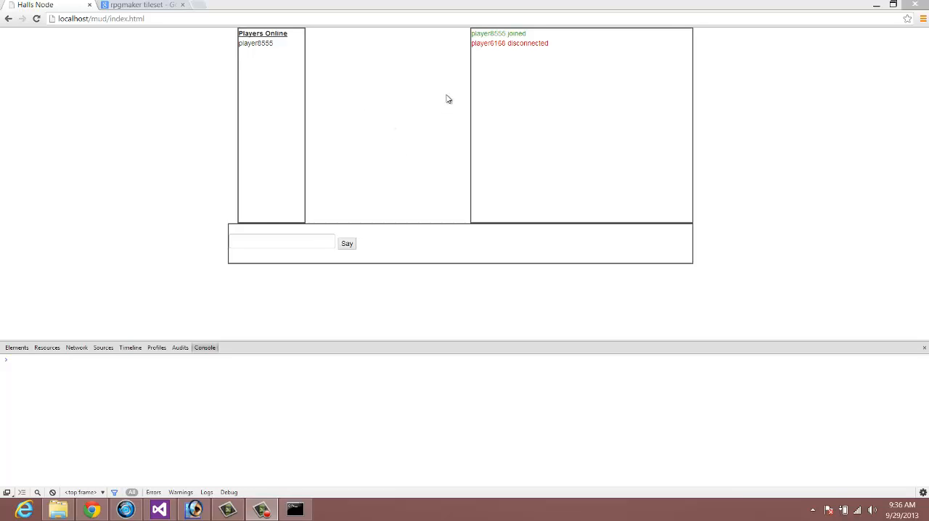
pyautogui.moveTo(385, 133)
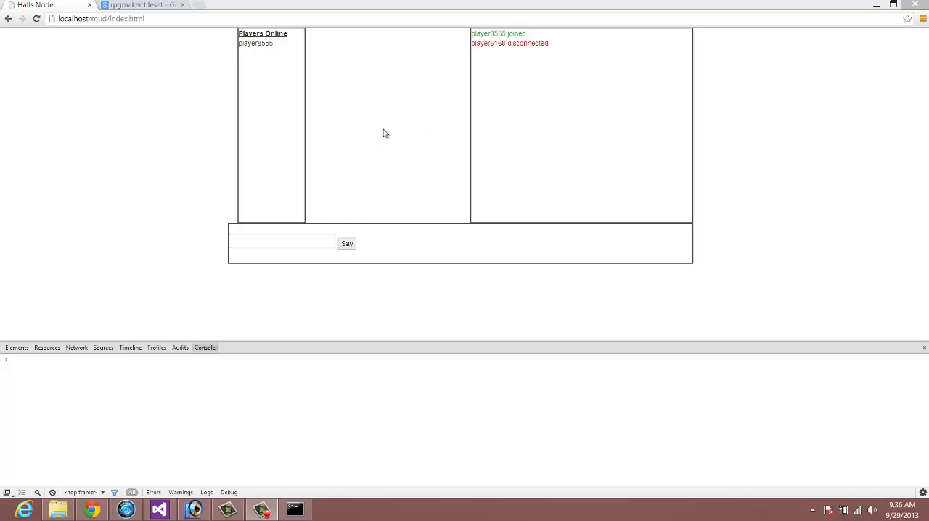
pyautogui.moveTo(384, 83)
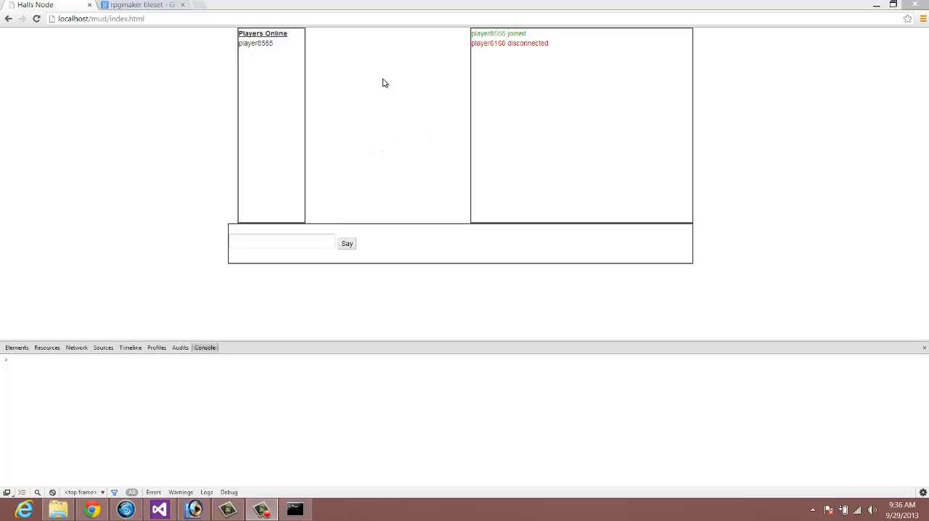
pyautogui.moveTo(295, 115)
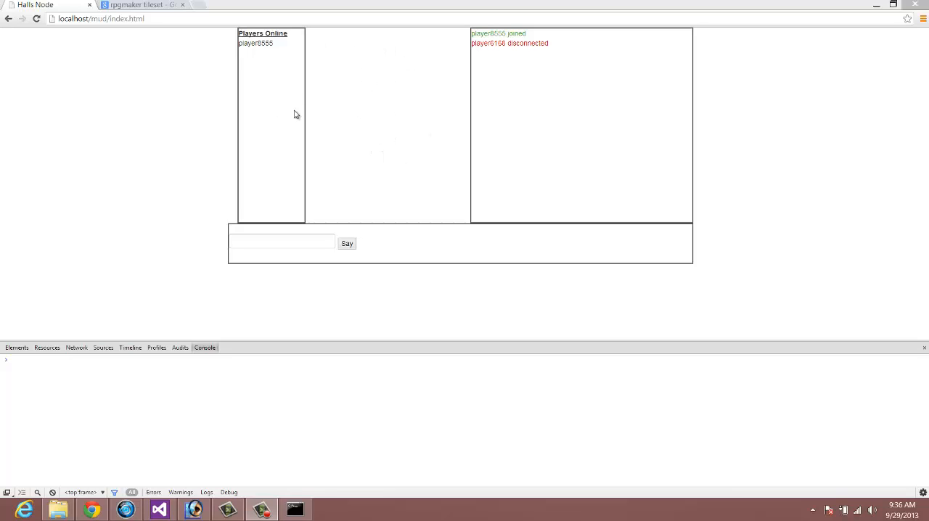
pyautogui.moveTo(152, 90)
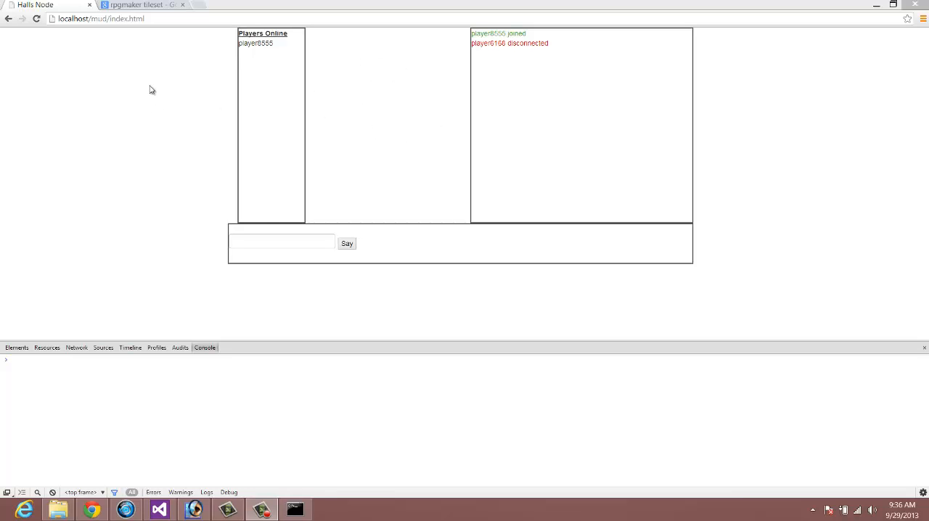
pyautogui.moveTo(92, 509)
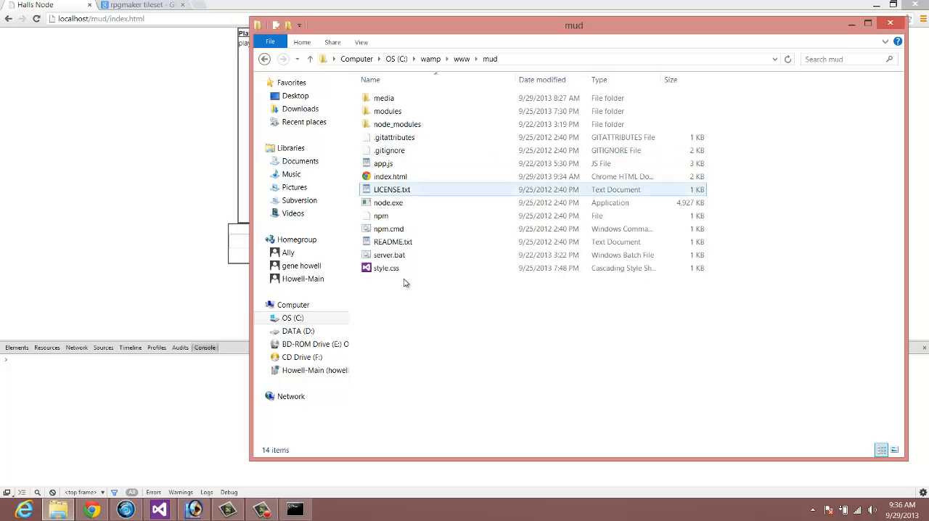
# Check the MUD server console, then open the media folder in C:\wamp\www\mud
pyautogui.click(390, 255)
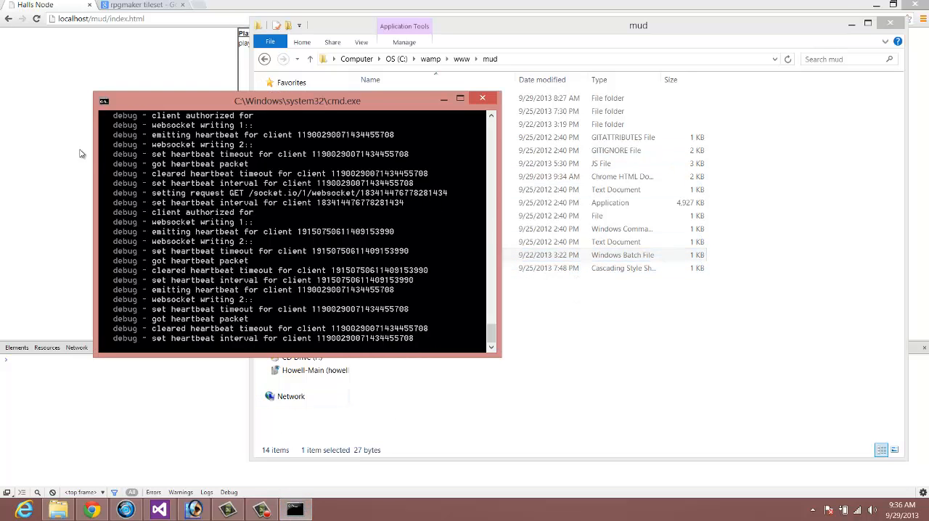
pyautogui.click(383, 97)
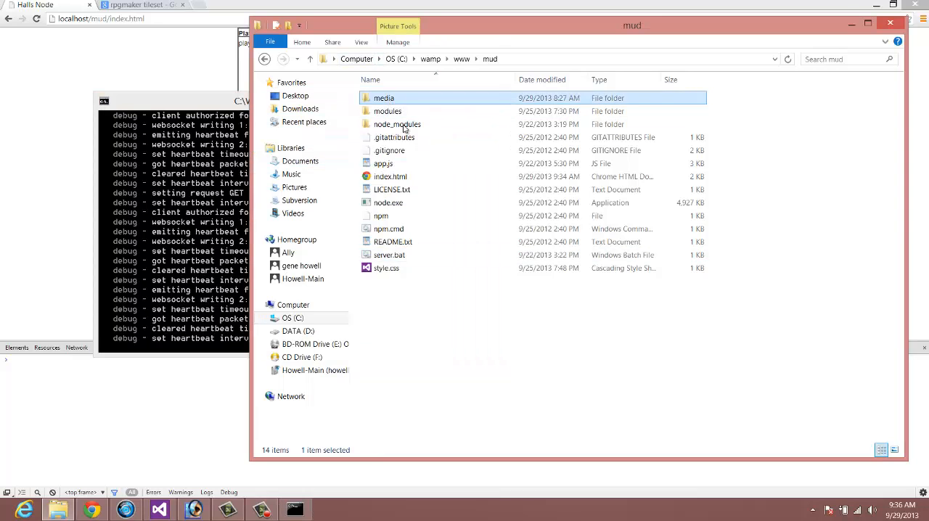
pyautogui.doubleClick(383, 98)
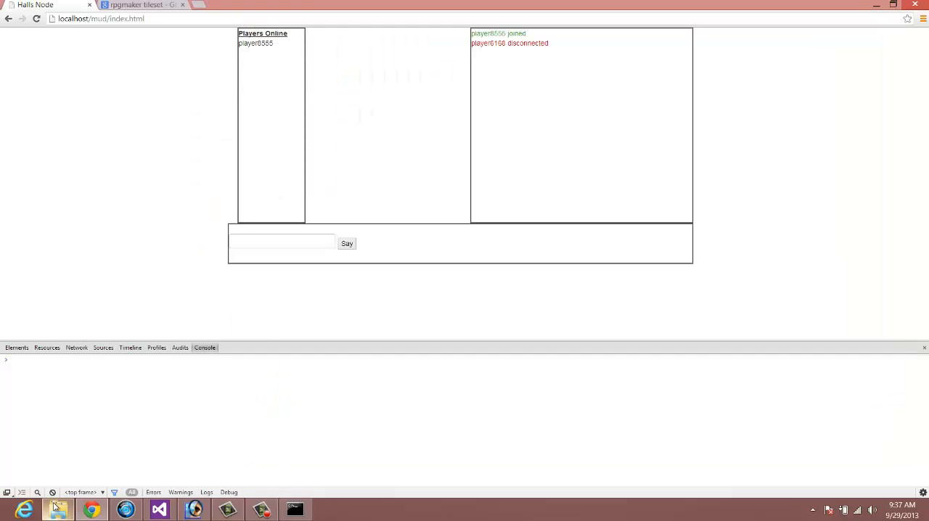
pyautogui.click(58, 508)
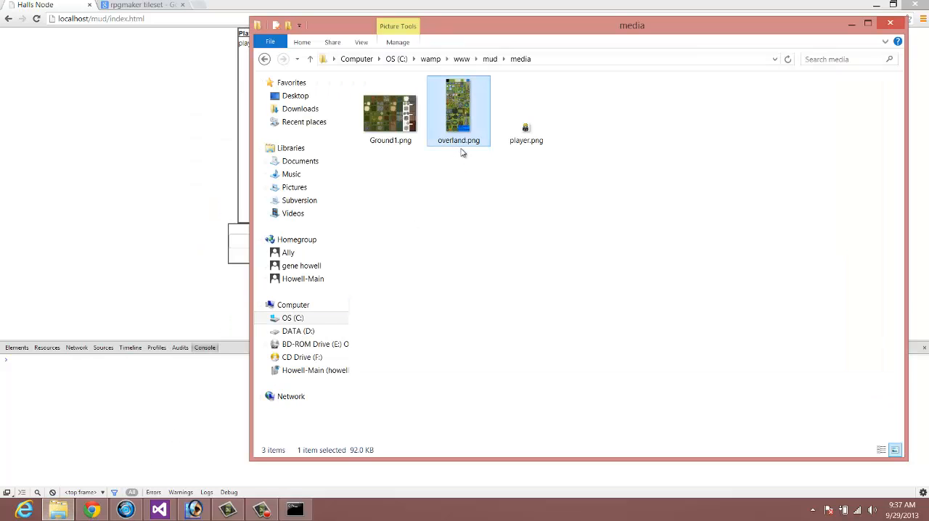
pyautogui.moveTo(399, 92)
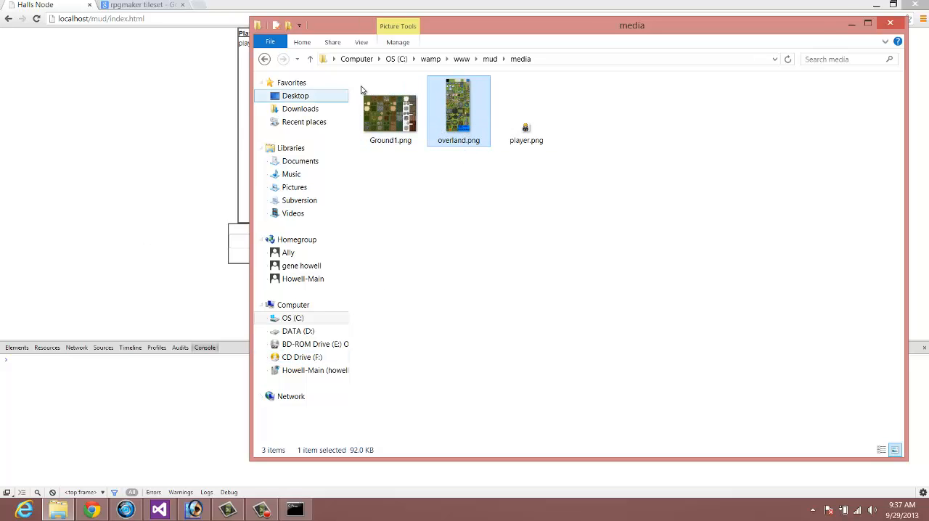
pyautogui.click(391, 110)
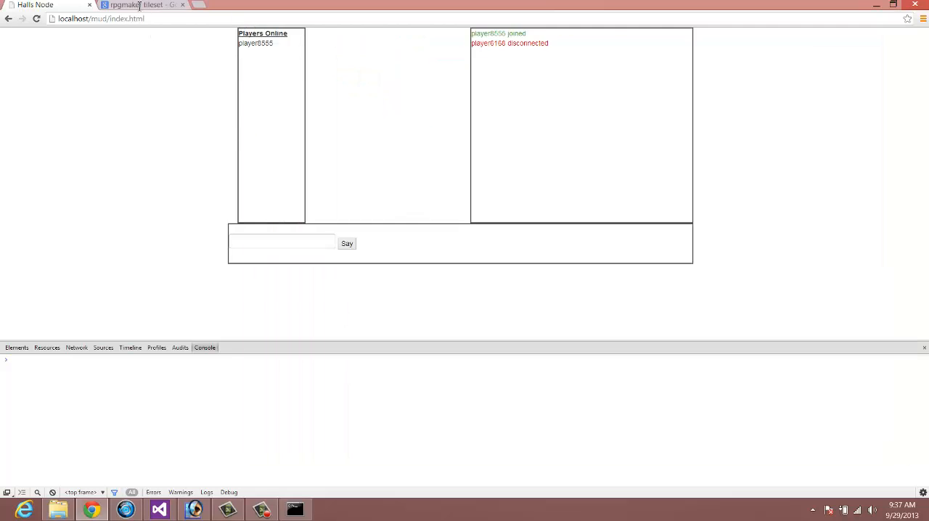
# Switch to the 'rpgmaker tileset' Google Images results and scroll through them
pyautogui.click(142, 5)
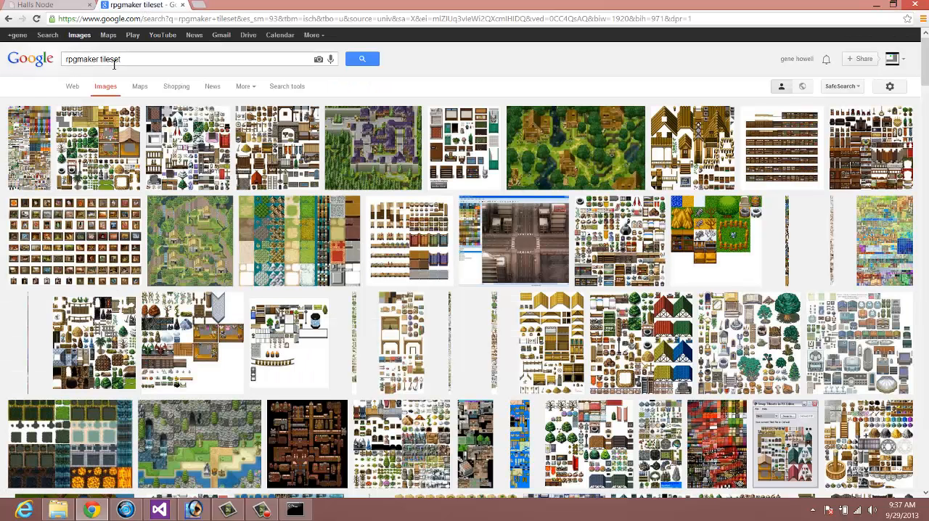
pyautogui.moveTo(107, 141)
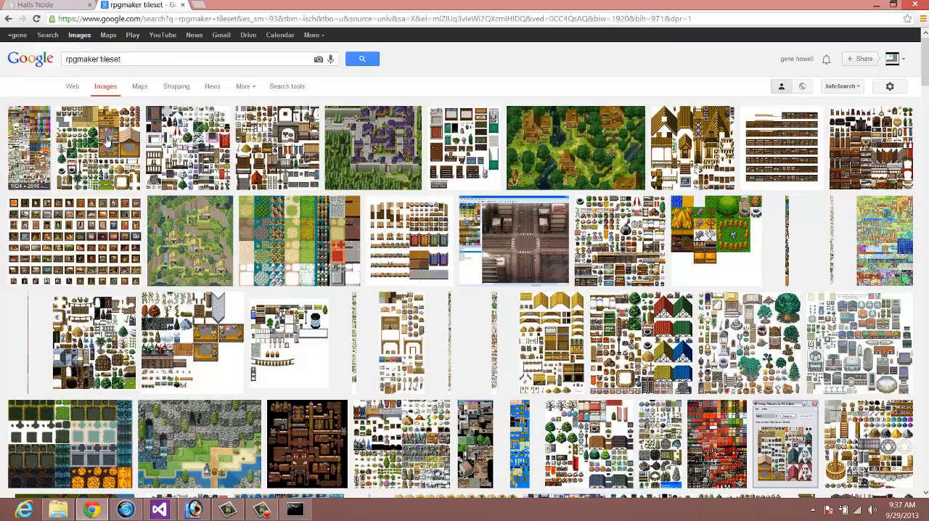
pyautogui.scroll(-3)
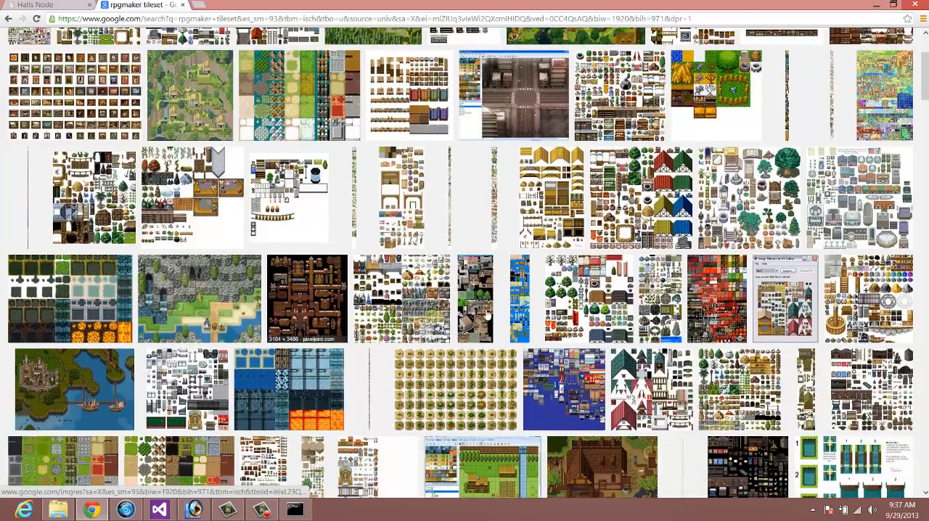
pyautogui.scroll(3)
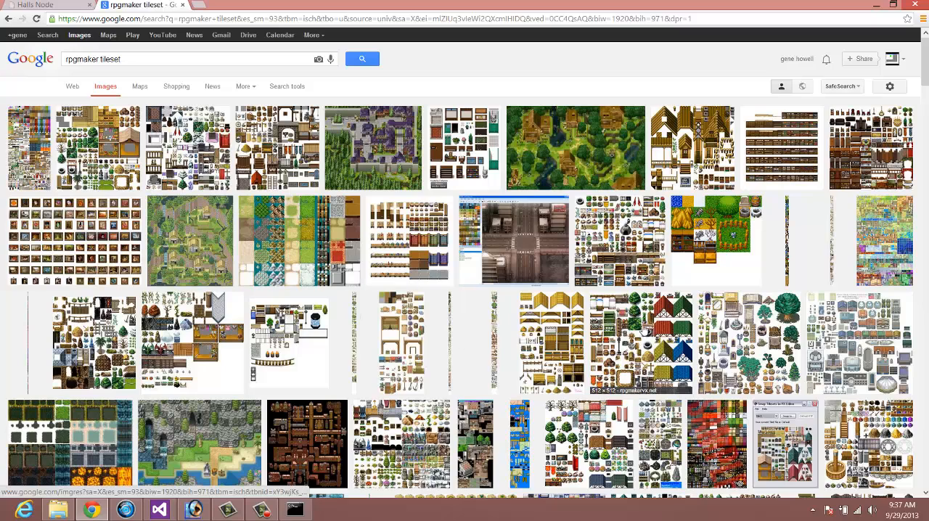
pyautogui.moveTo(625, 136)
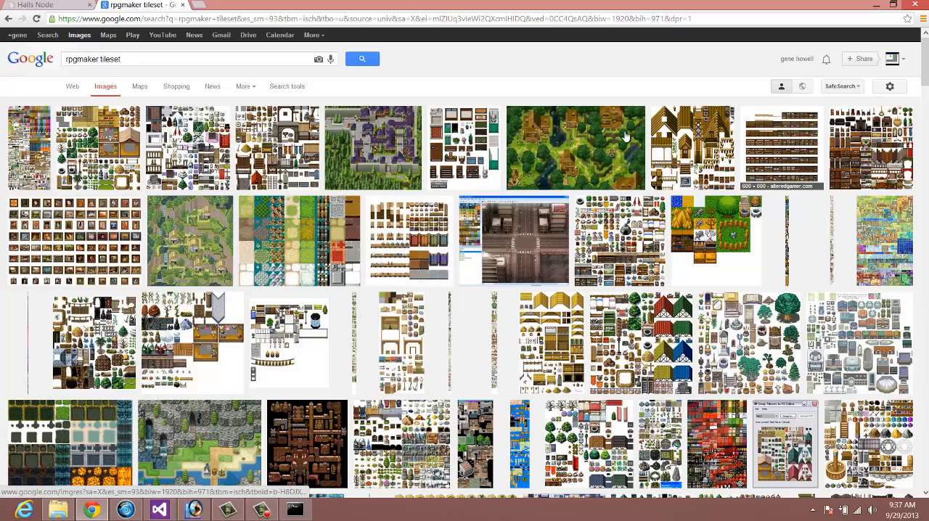
pyautogui.moveTo(225, 196)
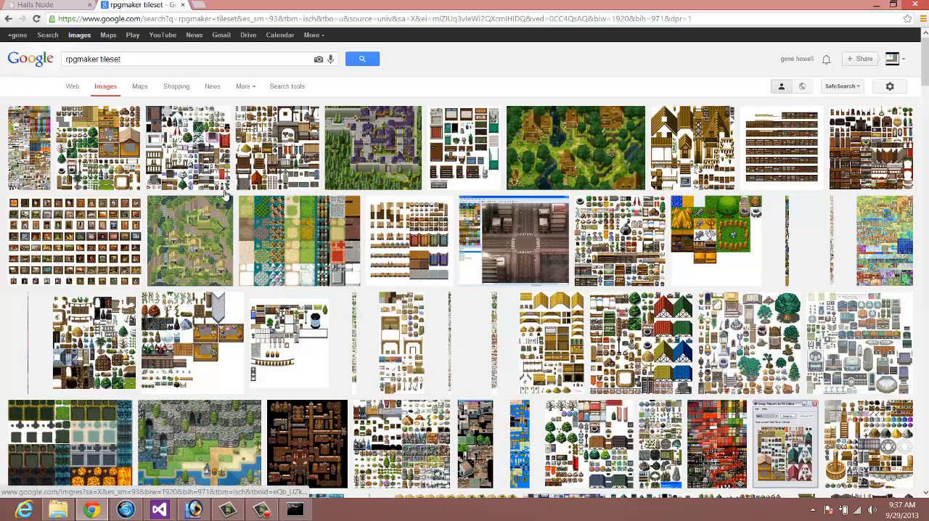
pyautogui.moveTo(249, 260)
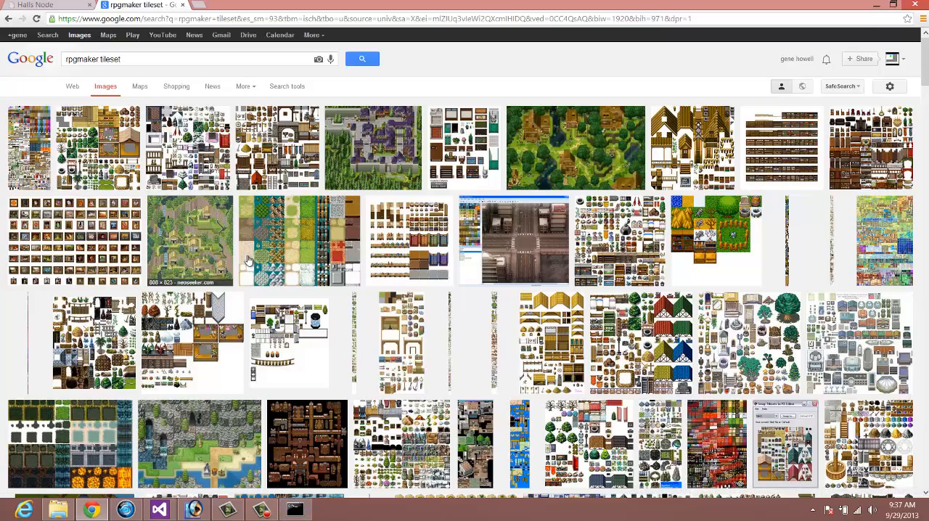
pyautogui.moveTo(291, 282)
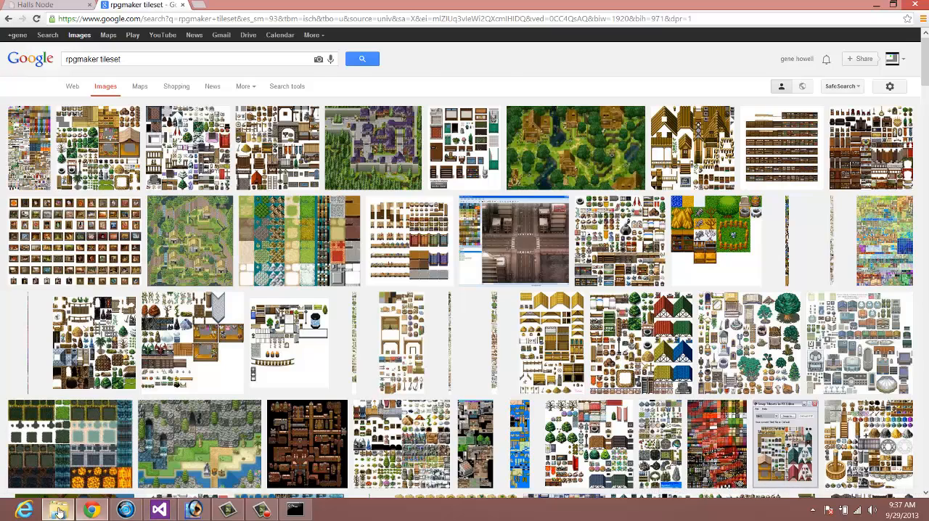
# Select Ground1.png in the media folder and open it in Photoshop
pyautogui.click(57, 509)
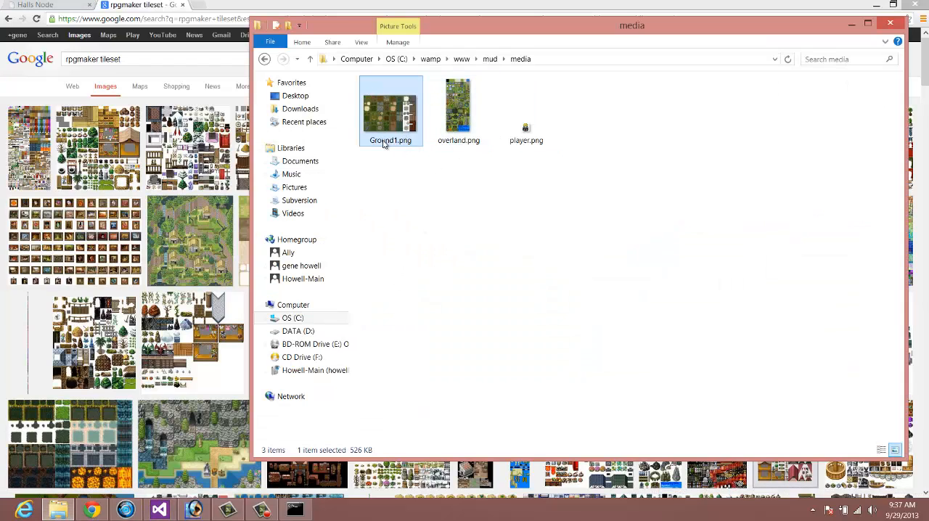
pyautogui.click(525, 109)
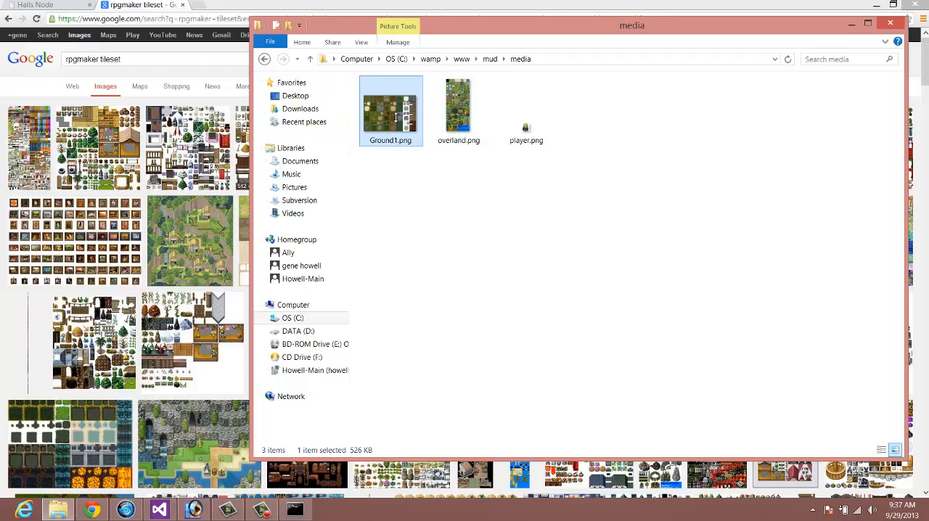
pyautogui.doubleClick(390, 109)
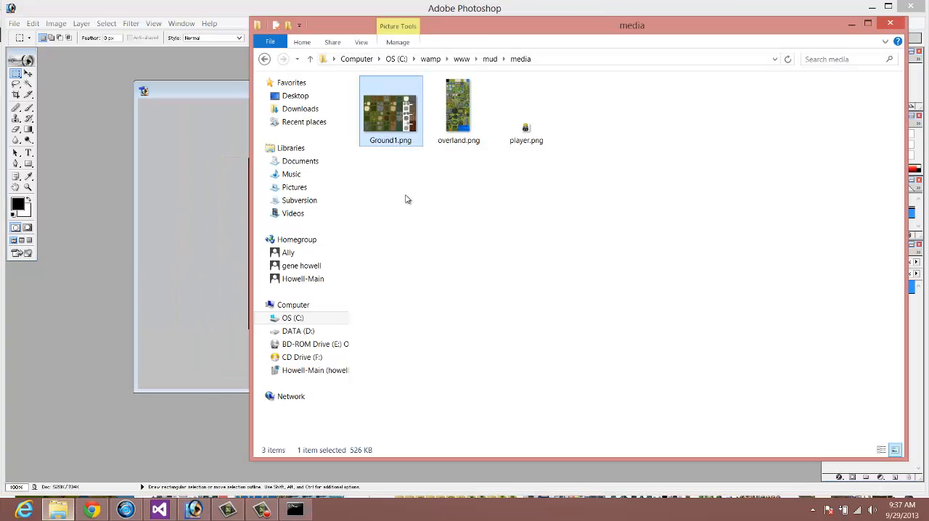
pyautogui.click(458, 106)
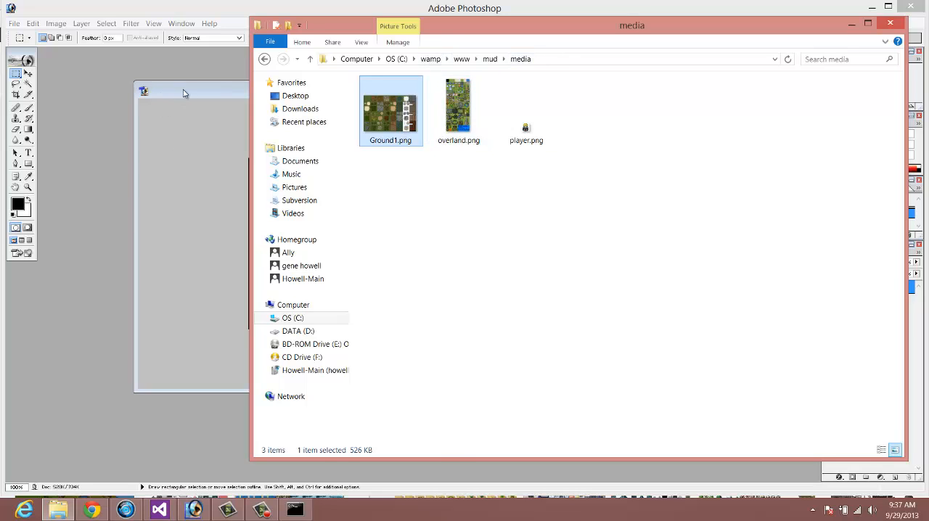
pyautogui.doubleClick(390, 109)
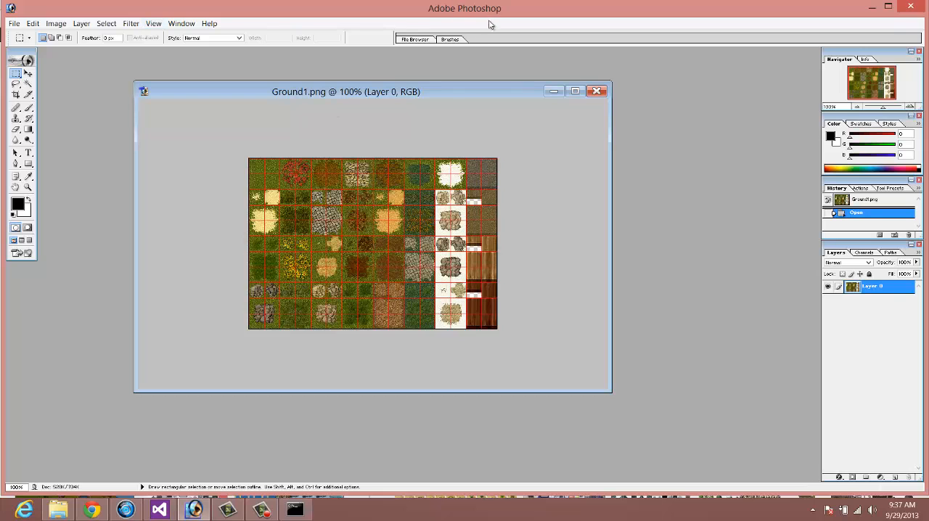
pyautogui.moveTo(257, 133)
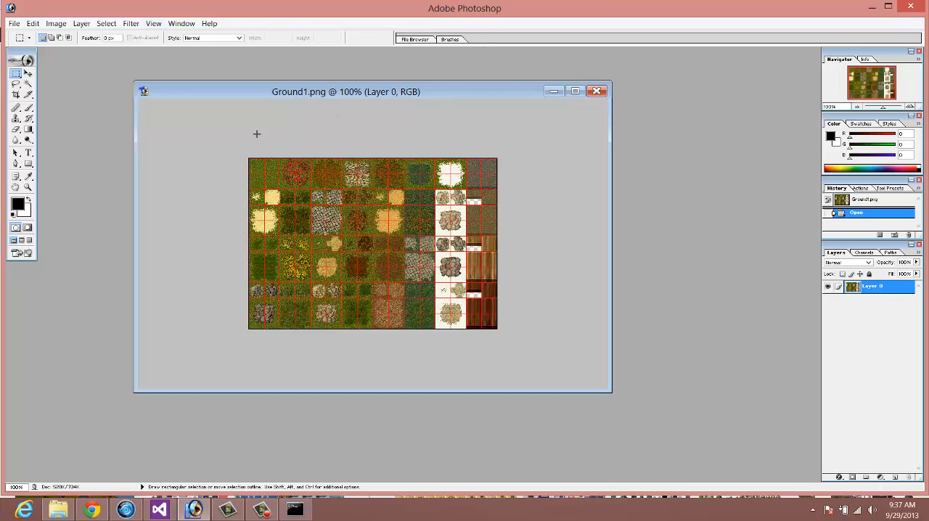
pyautogui.moveTo(346, 91); pyautogui.dragTo(334, 93)
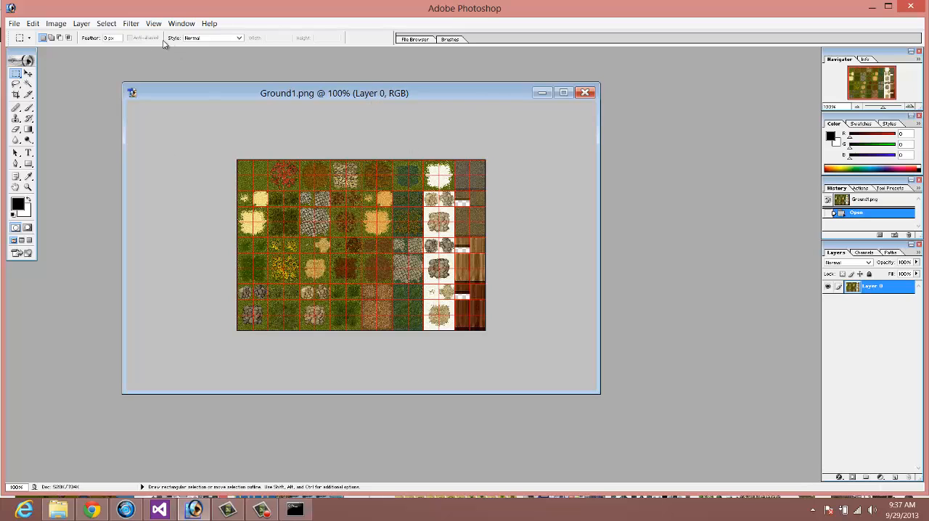
pyautogui.click(153, 24)
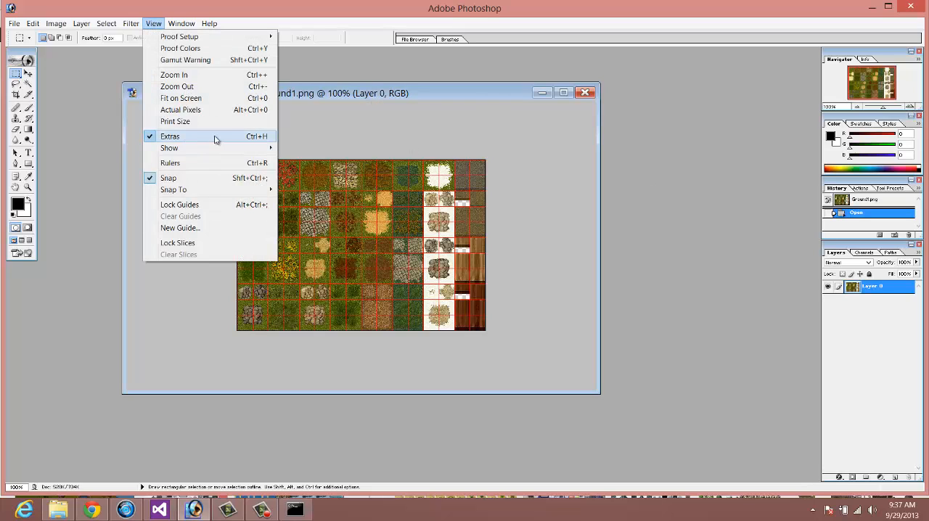
pyautogui.moveTo(191, 144)
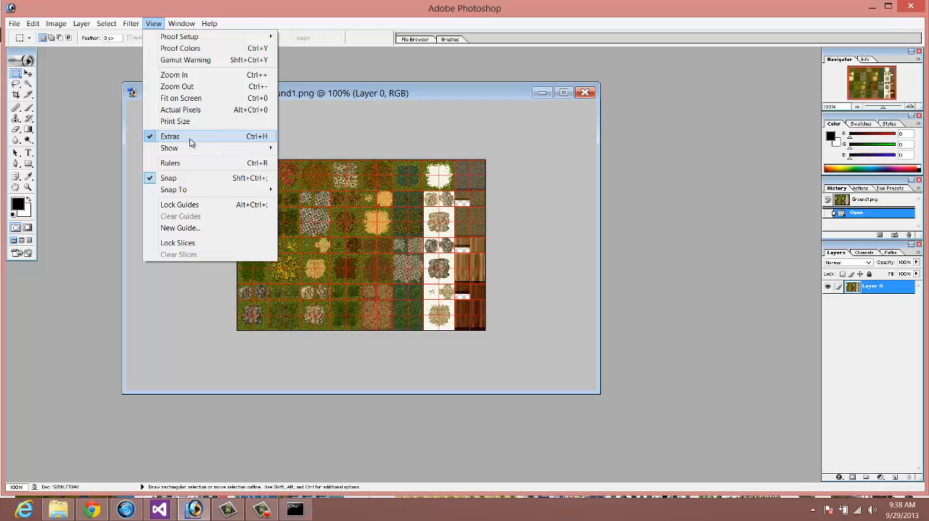
pyautogui.click(170, 136)
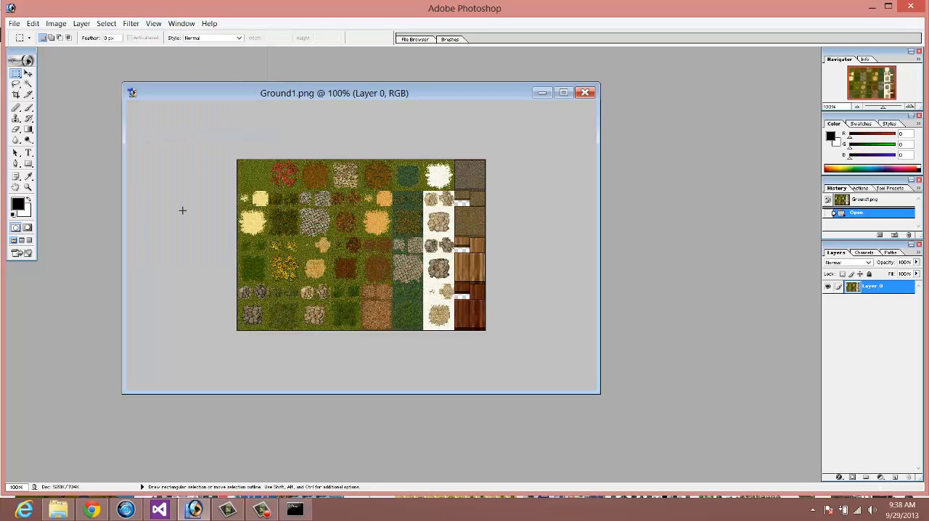
pyautogui.moveTo(230, 184)
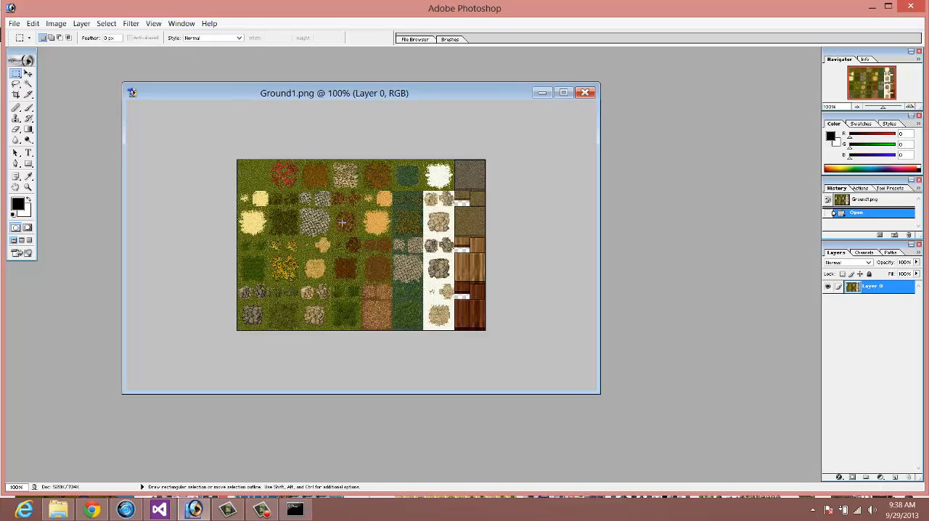
pyautogui.moveTo(406, 220)
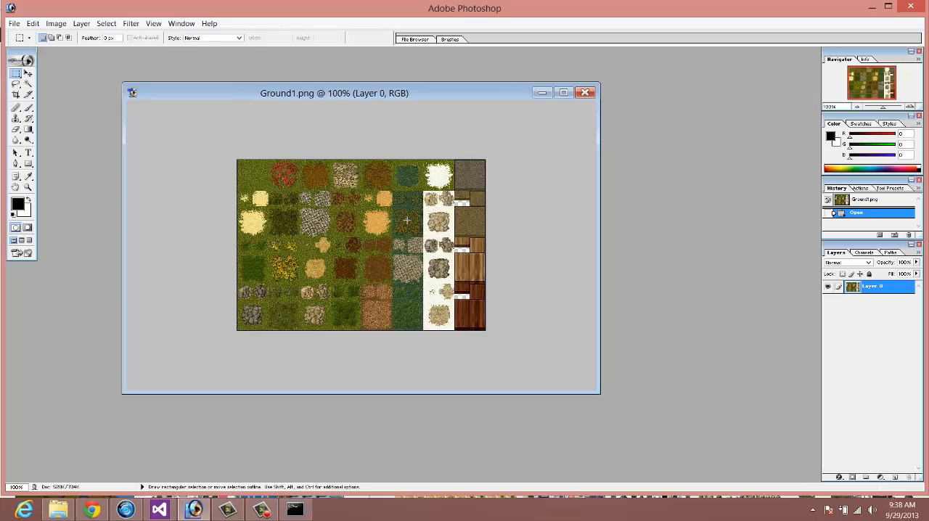
pyautogui.moveTo(240, 161)
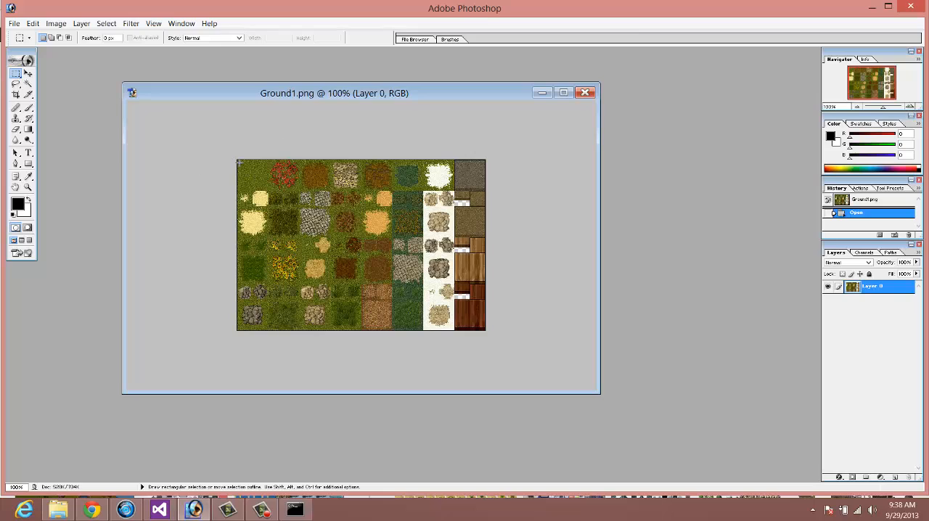
pyautogui.moveTo(427, 239)
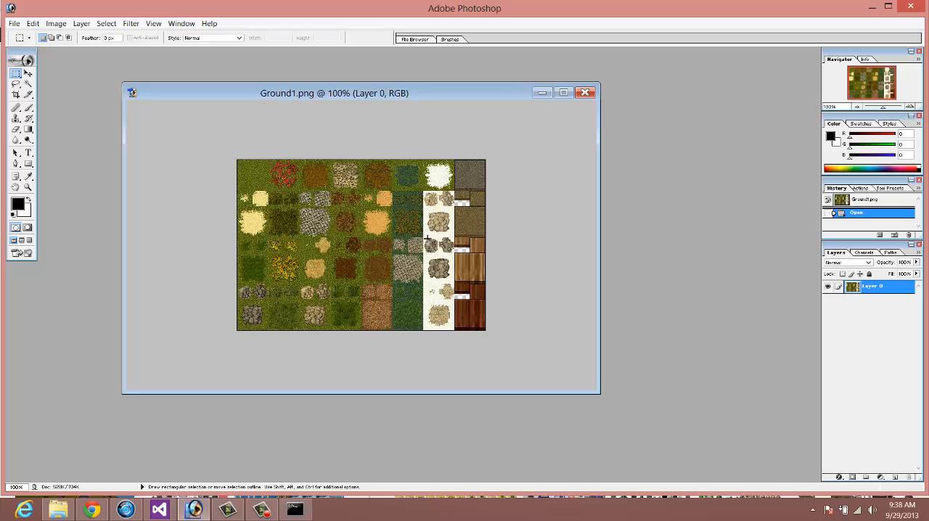
pyautogui.moveTo(393, 209)
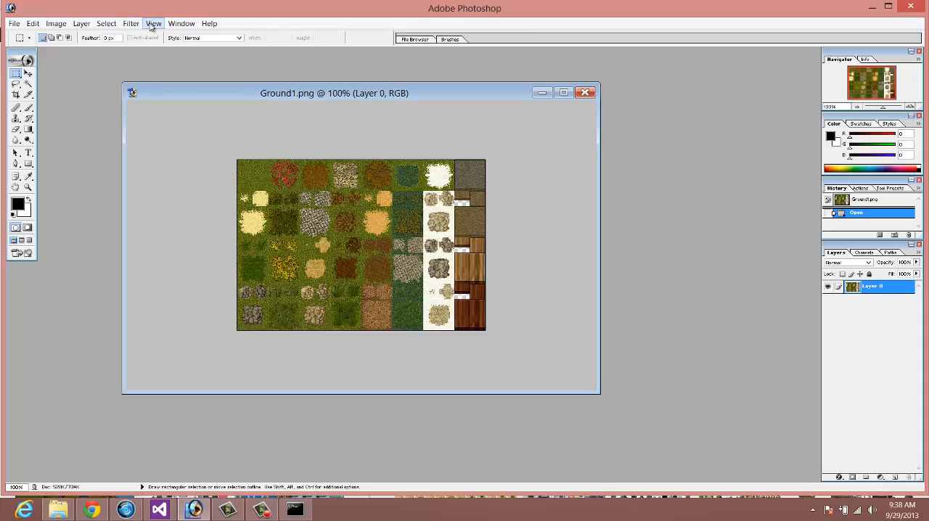
pyautogui.click(153, 24)
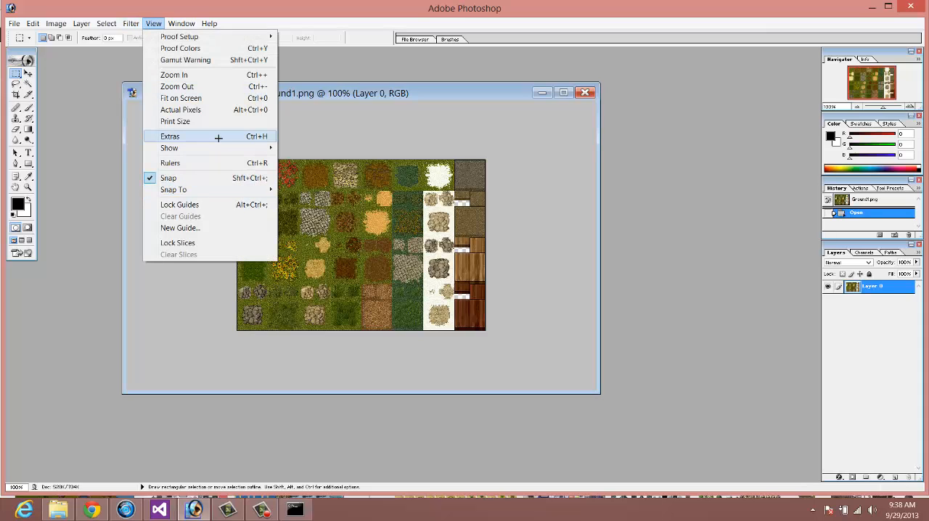
pyautogui.click(170, 137)
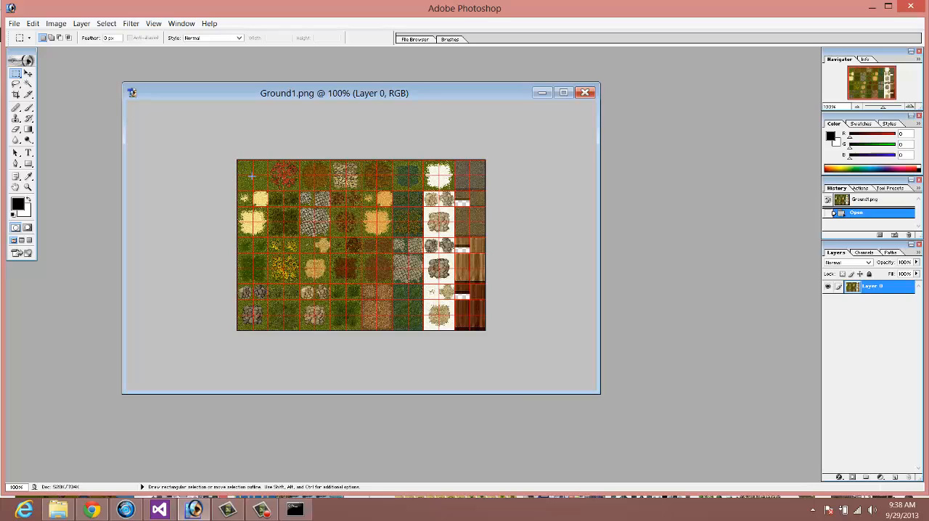
pyautogui.moveTo(267, 167)
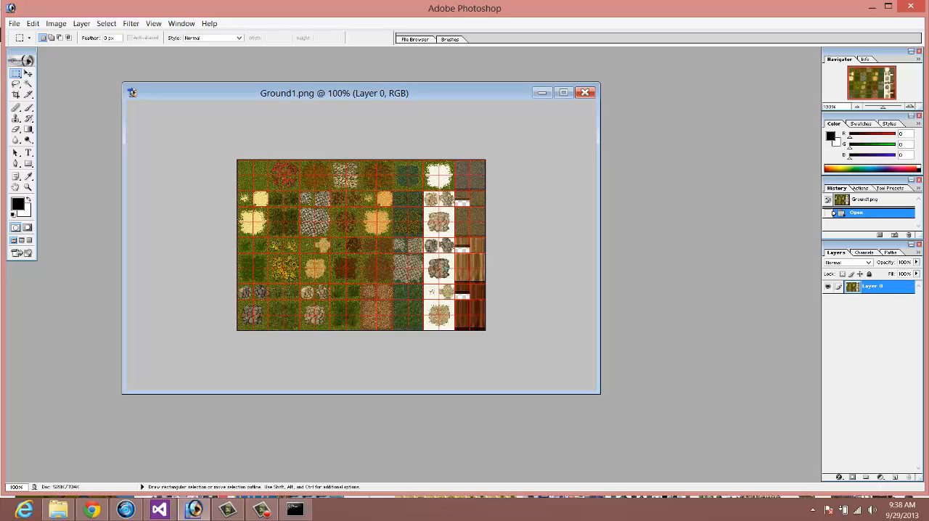
pyautogui.moveTo(251, 176)
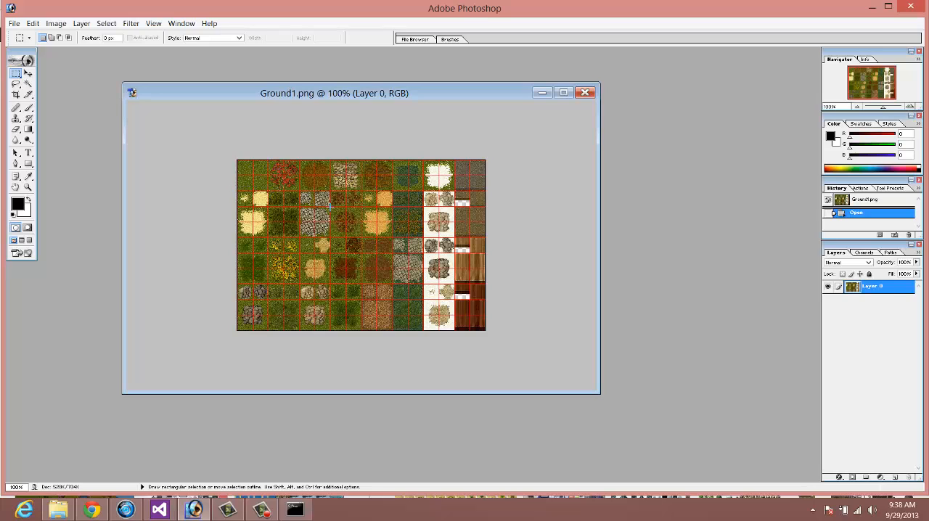
pyautogui.moveTo(340, 209)
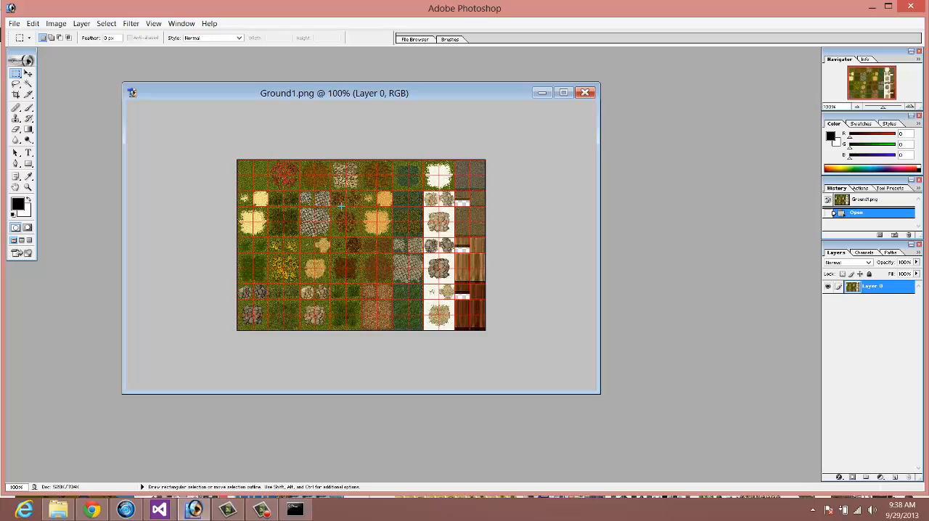
pyautogui.moveTo(381, 199)
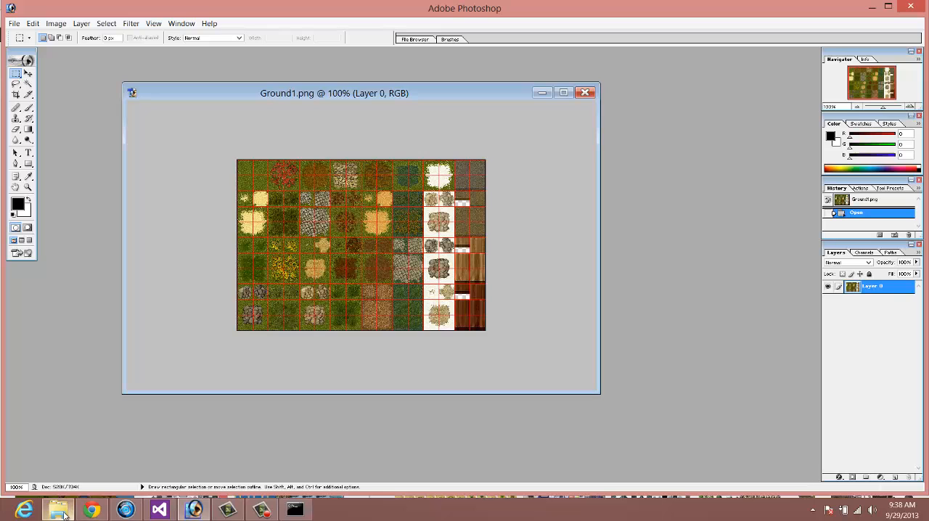
# Move the empty script block in index.html from the head to after </body>
pyautogui.click(159, 508)
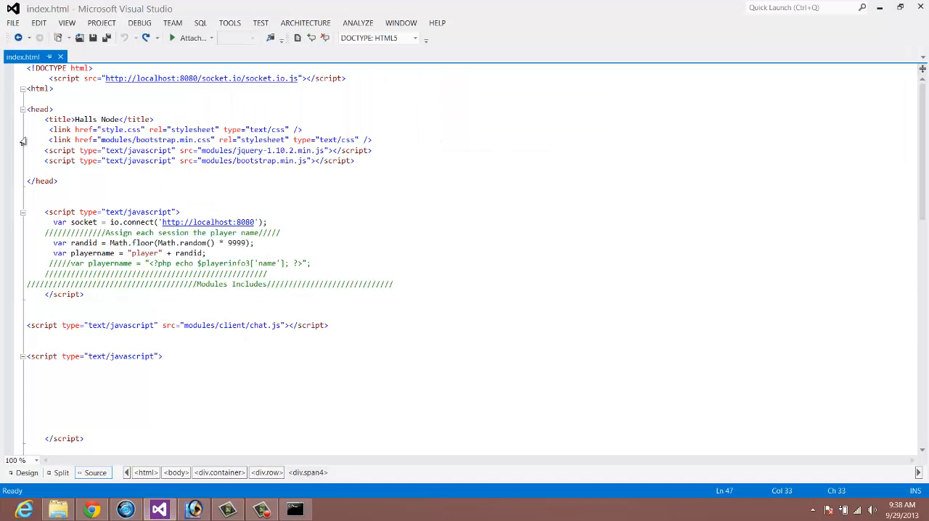
pyautogui.scroll(-3)
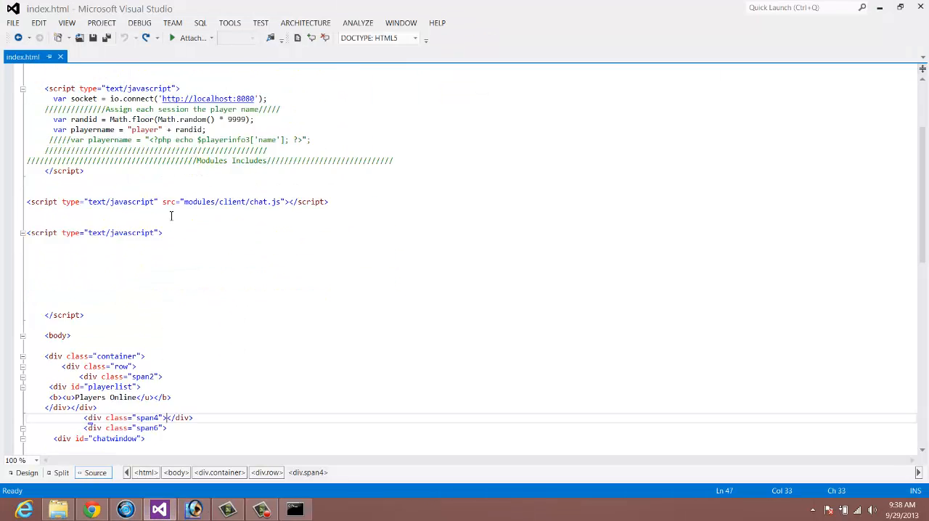
pyautogui.scroll(3)
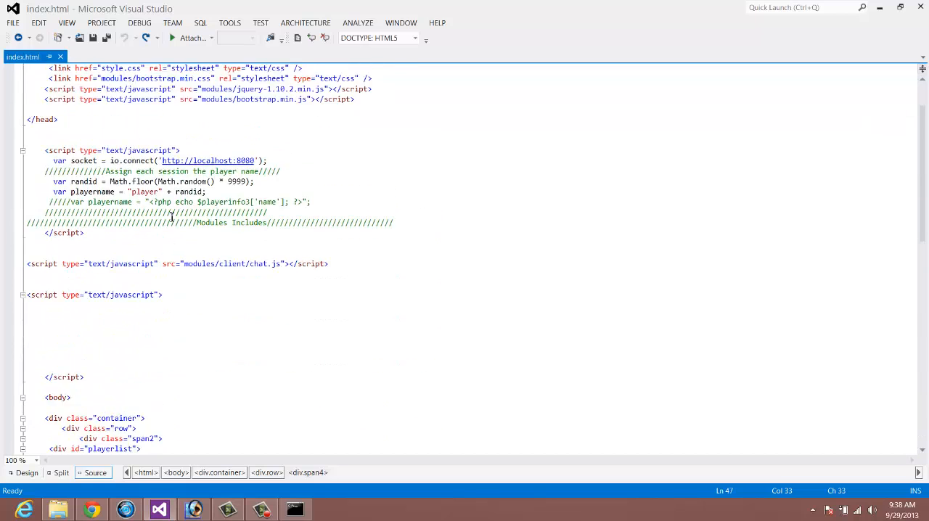
pyautogui.scroll(3)
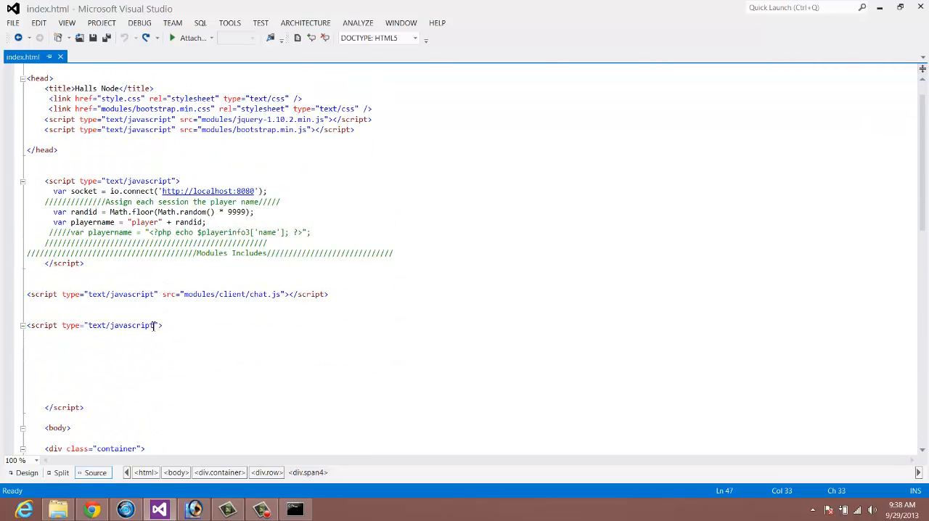
pyautogui.scroll(-3)
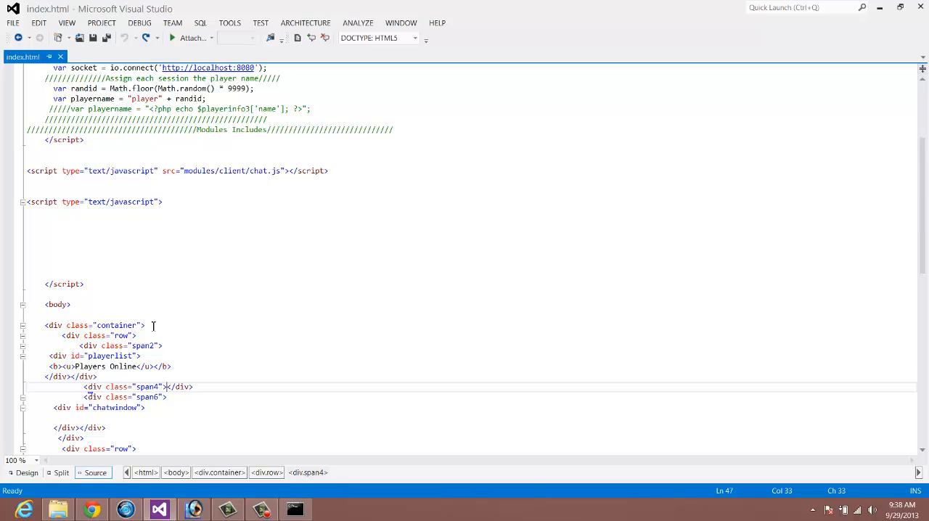
pyautogui.scroll(-3)
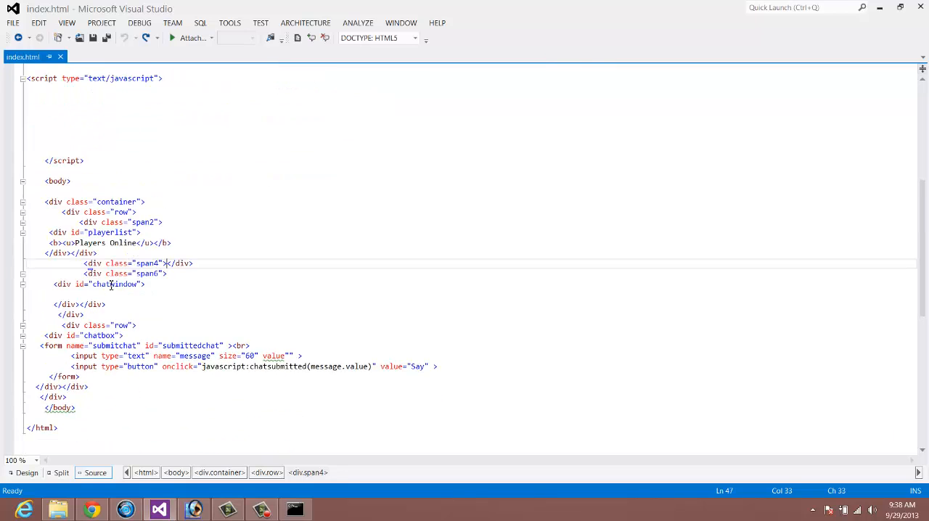
pyautogui.scroll(3)
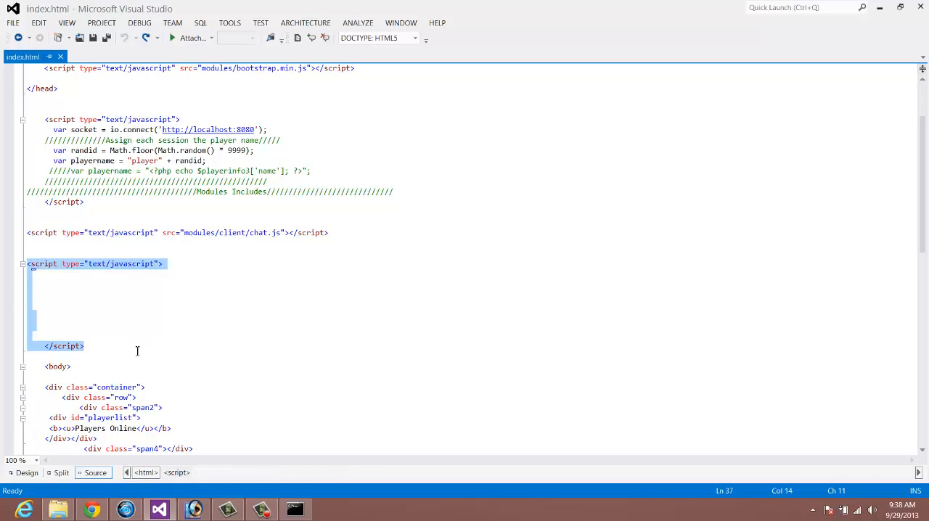
pyautogui.press('Delete')
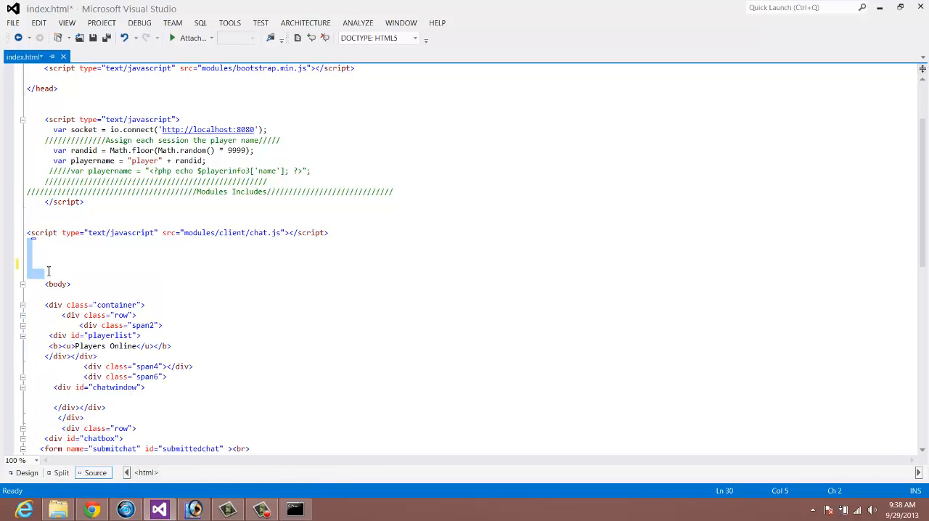
pyautogui.scroll(-3)
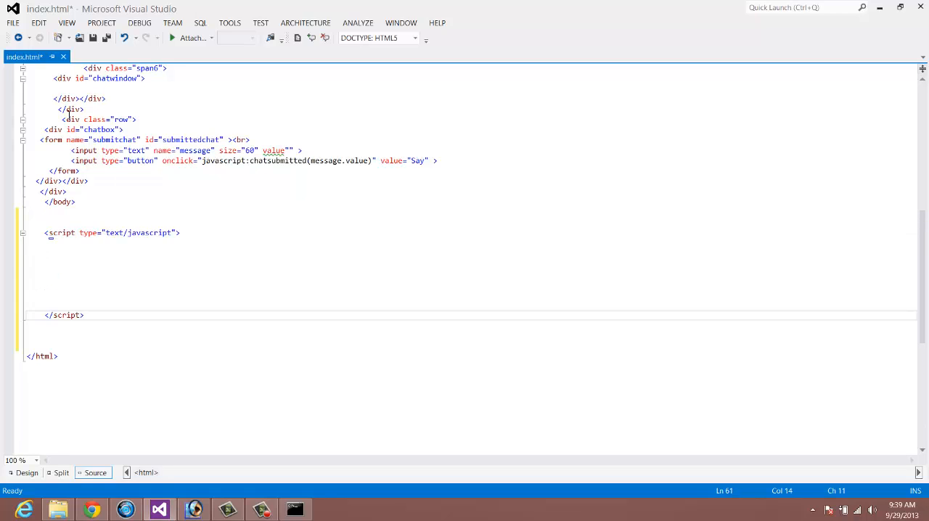
pyautogui.scroll(3)
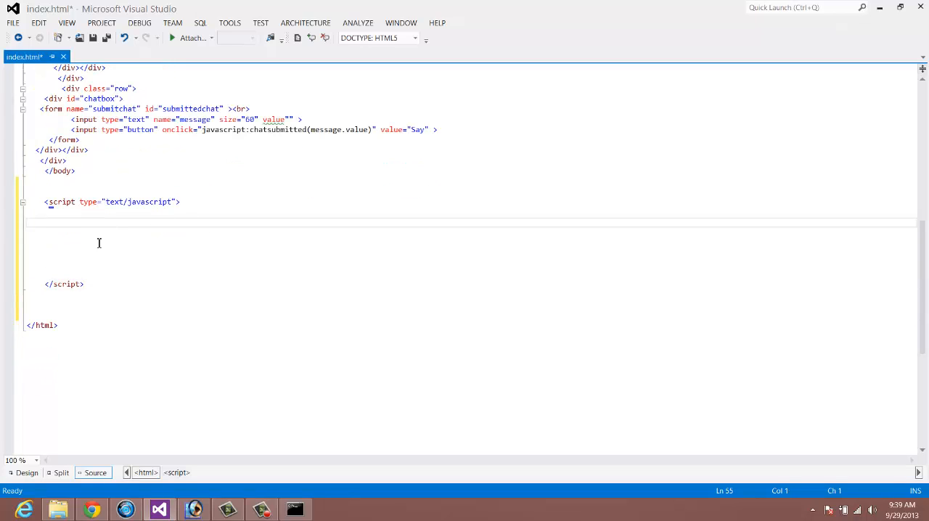
pyautogui.moveTo(114, 235)
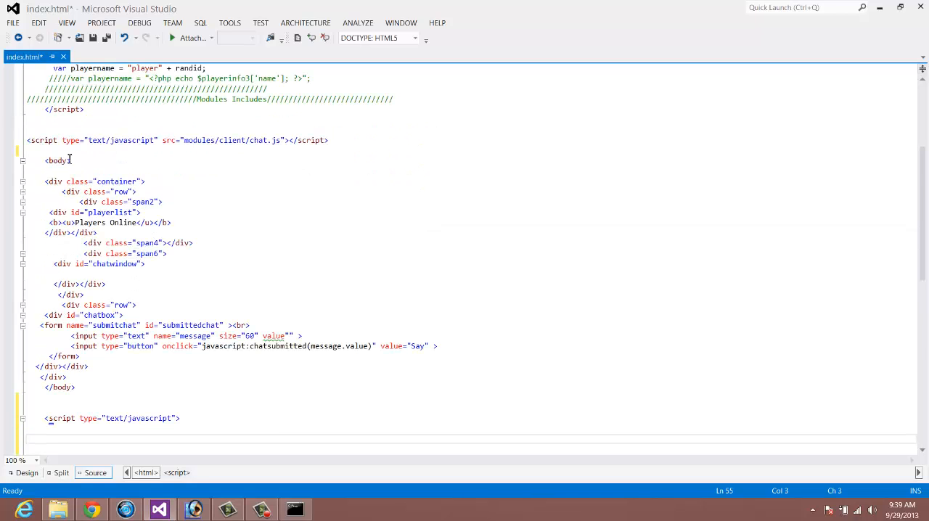
pyautogui.moveTo(167, 244)
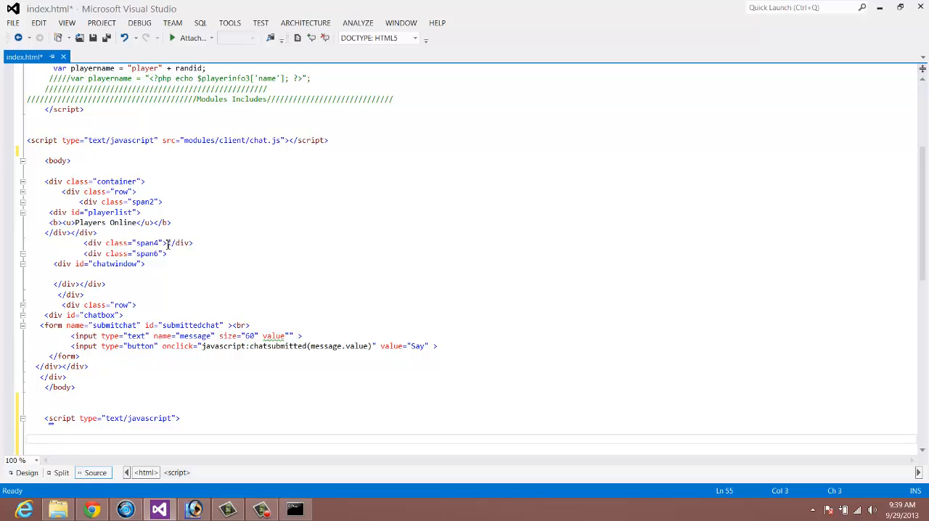
# Add a canvas element with id="canvas" inside the span4 div
pyautogui.click(203, 243)
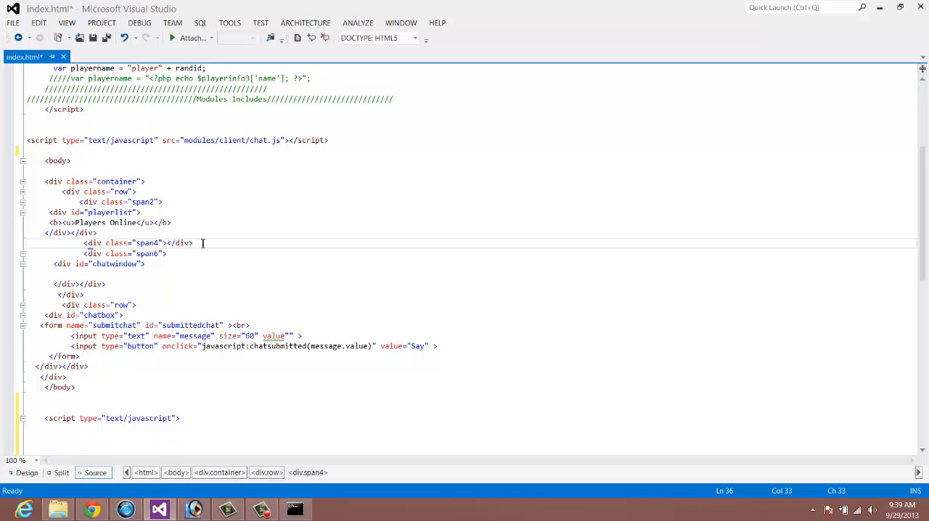
pyautogui.write('canvas<')
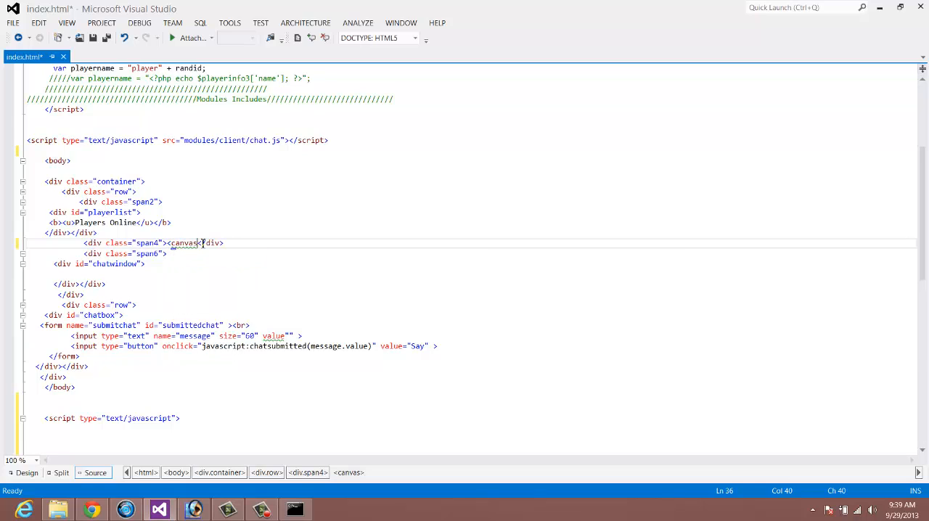
pyautogui.write('id="canvas')
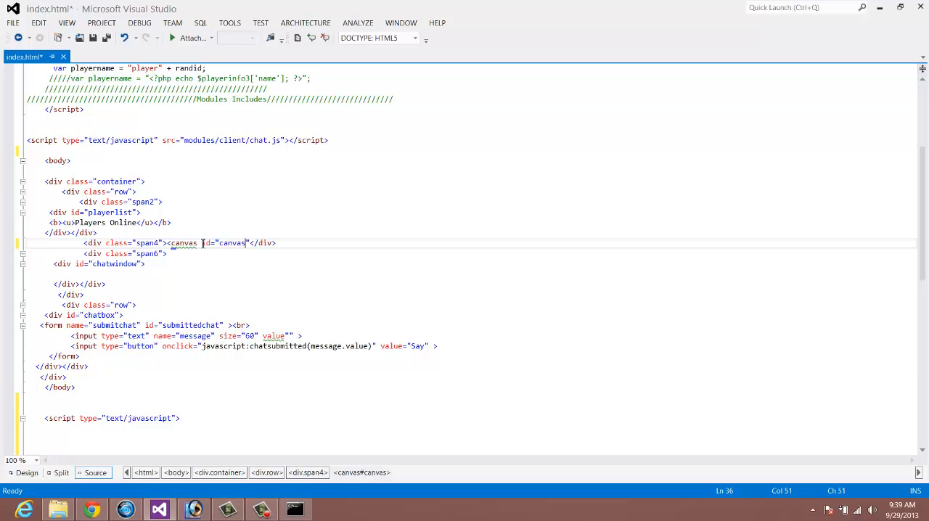
pyautogui.write('></canvas>')
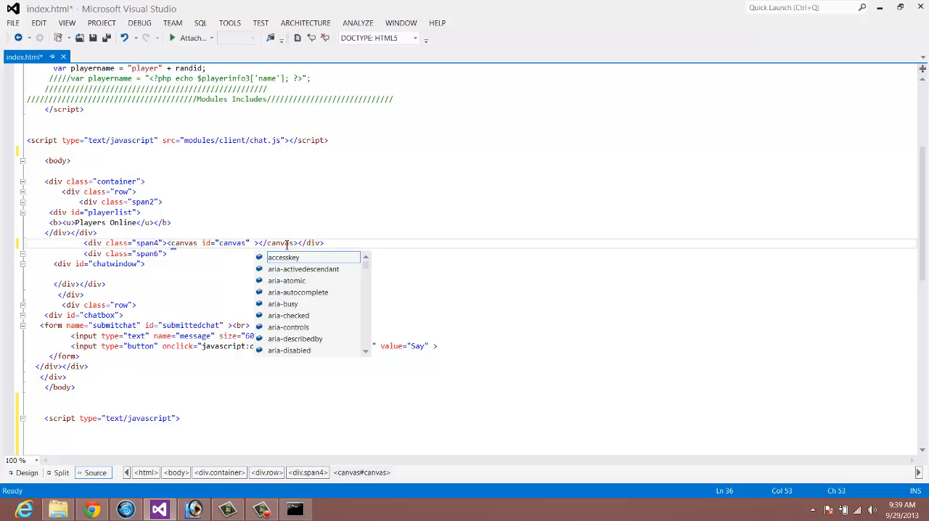
# Give the canvas width="512" and height="512" and save index.html
pyautogui.write('width')
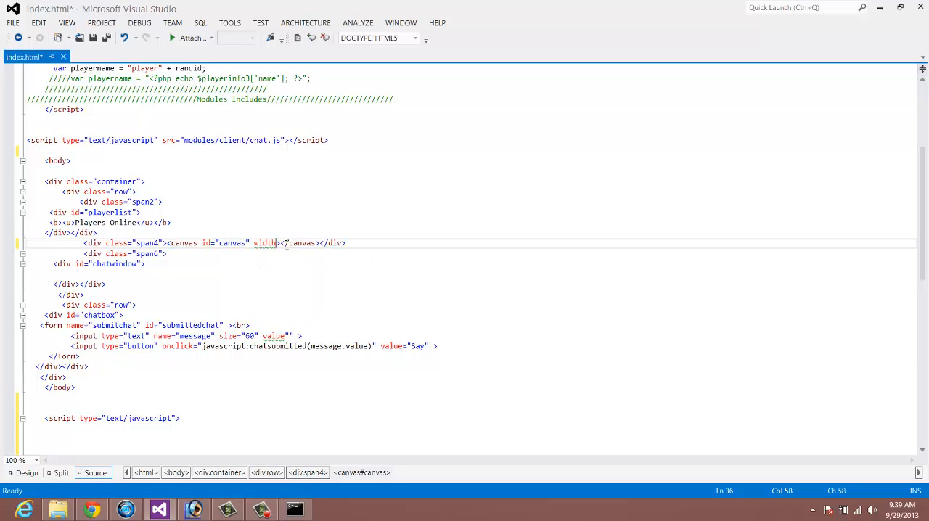
pyautogui.write('=""')
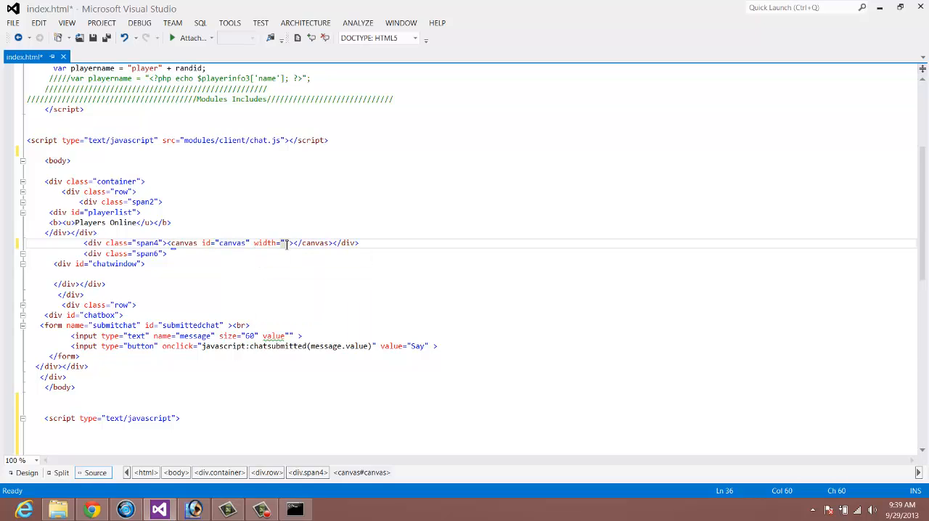
pyautogui.write('512')
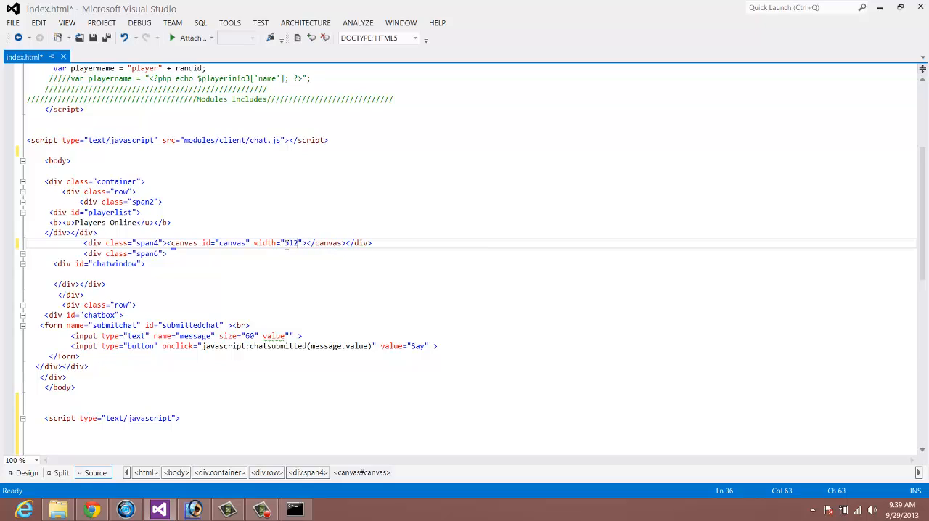
pyautogui.write('height')
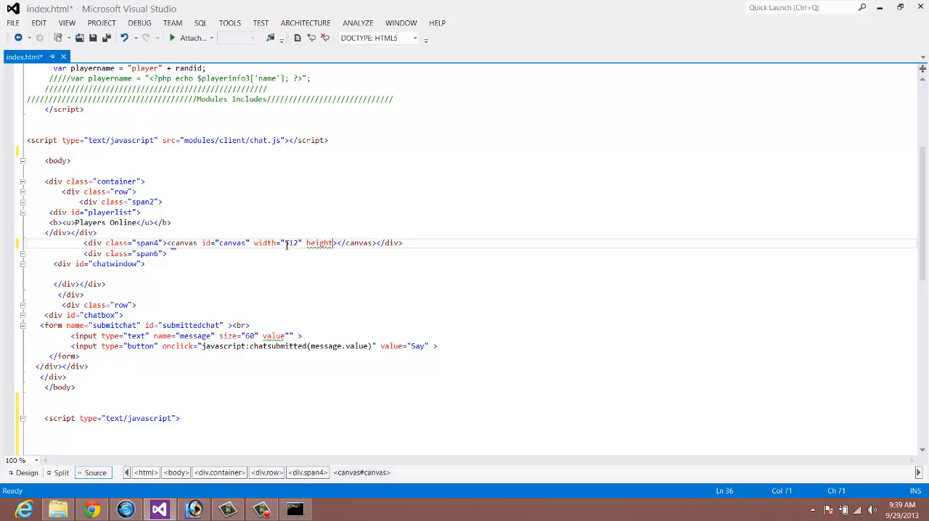
pyautogui.write('"512"')
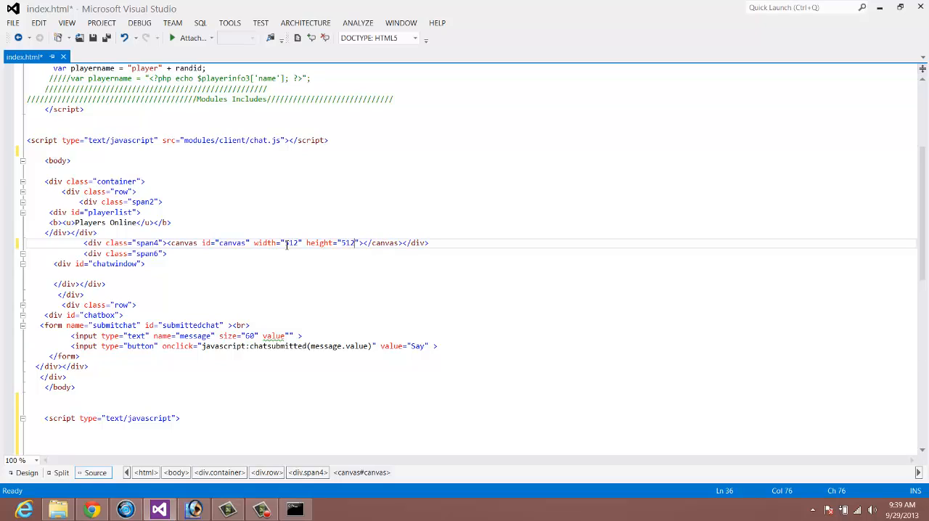
pyautogui.press('ctrl+s')
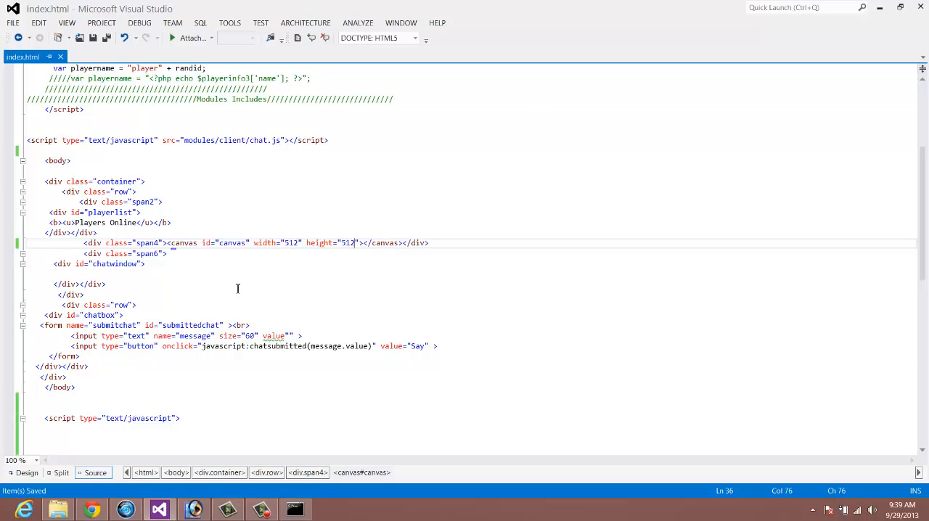
pyautogui.click(106, 284)
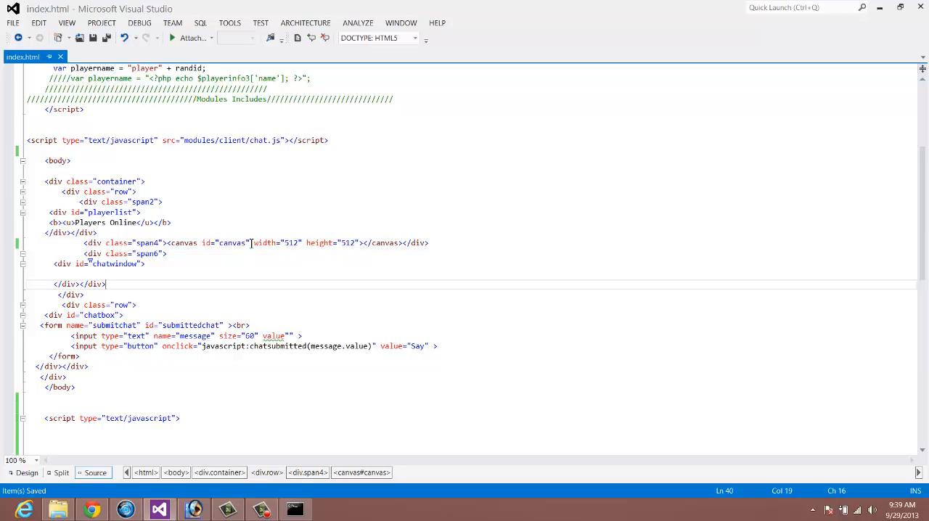
pyautogui.scroll(-3)
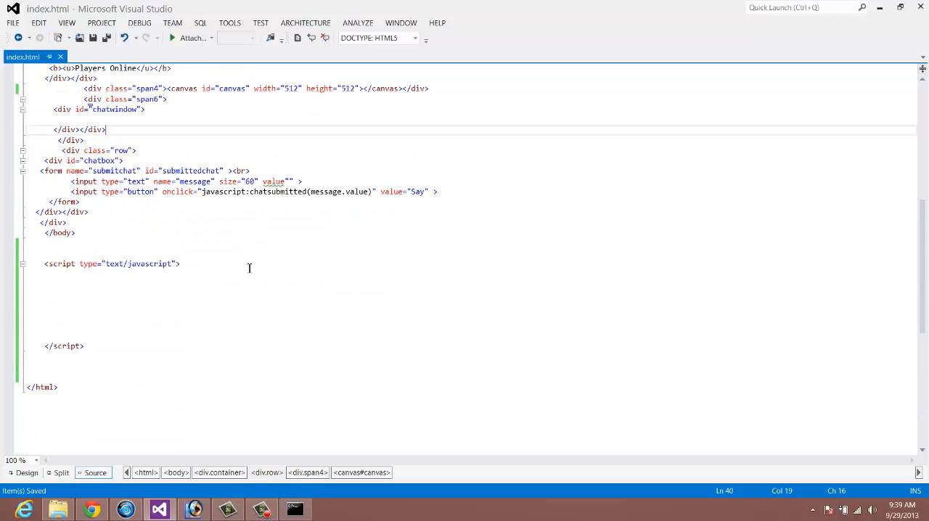
# In the script block, declare var canvas = document.getElementById("canvas")
pyautogui.click(218, 285)
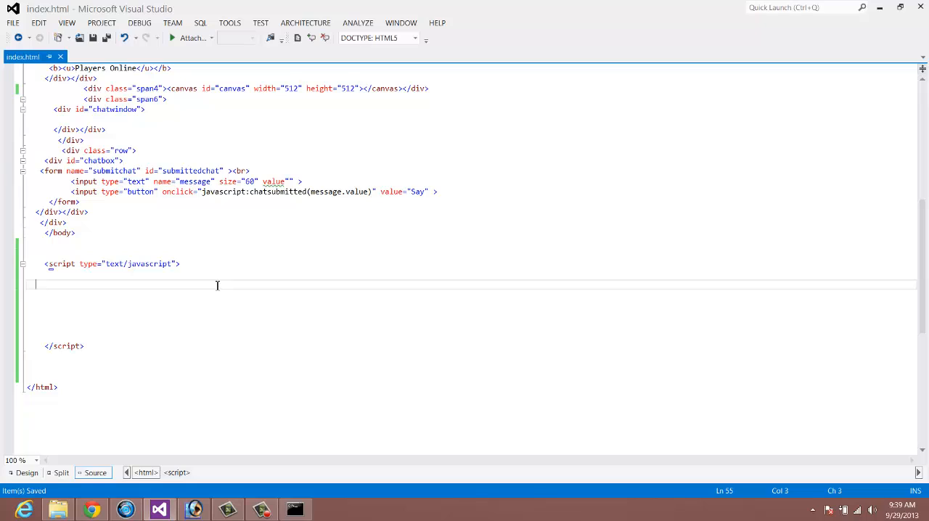
pyautogui.write('va')
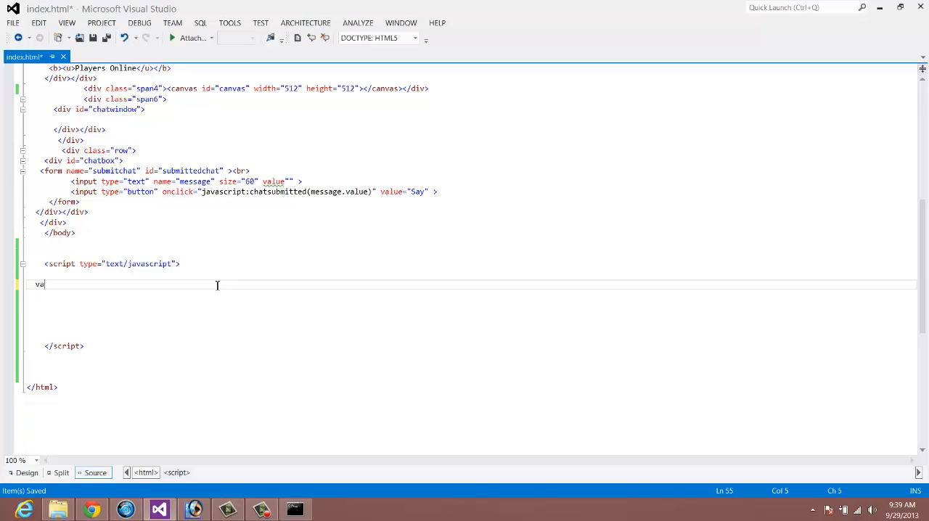
pyautogui.write('r canvas')
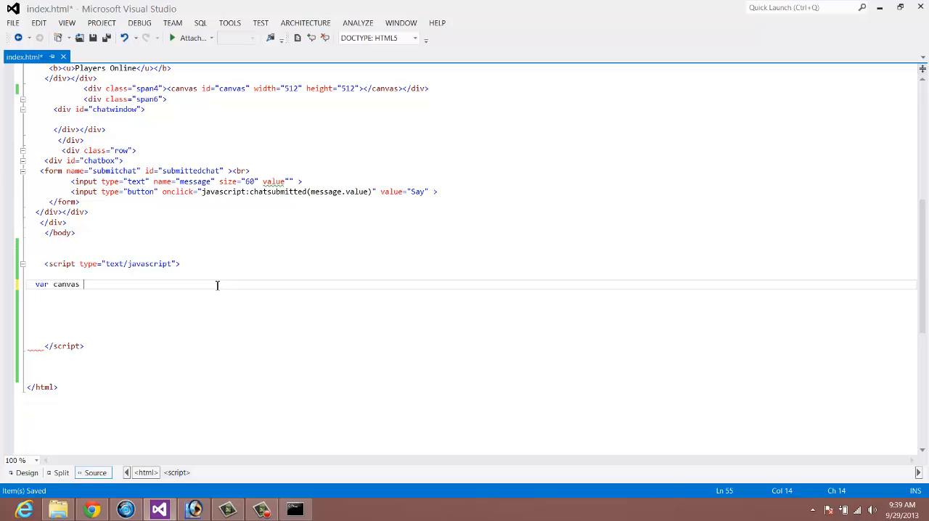
pyautogui.write('=')
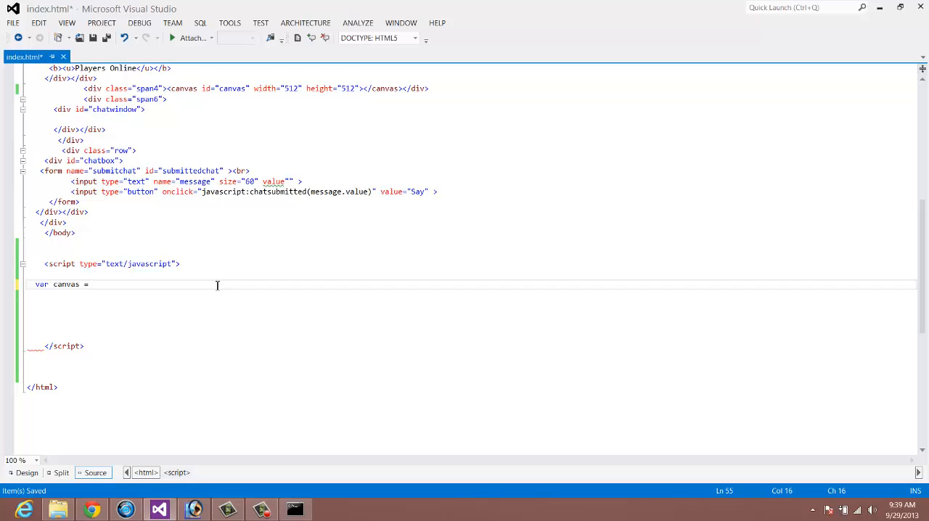
pyautogui.write('document')
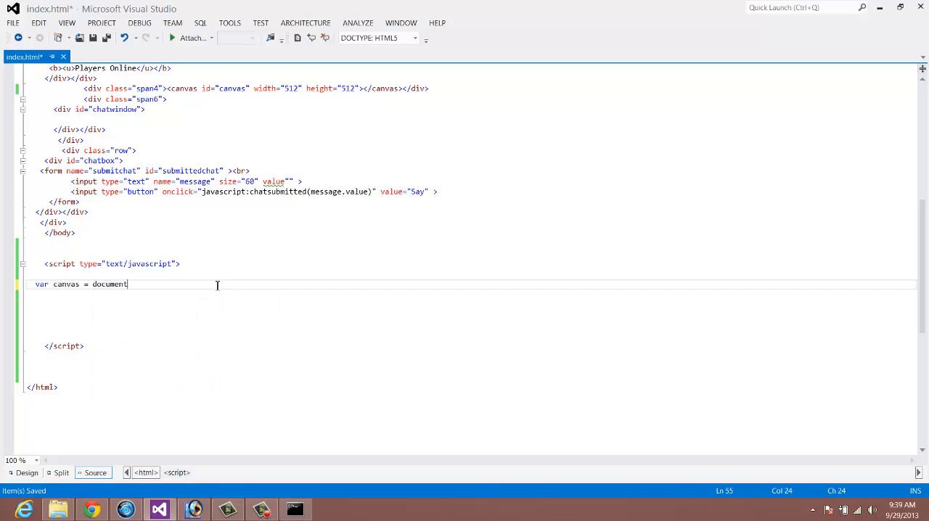
pyautogui.write('.getElementById')
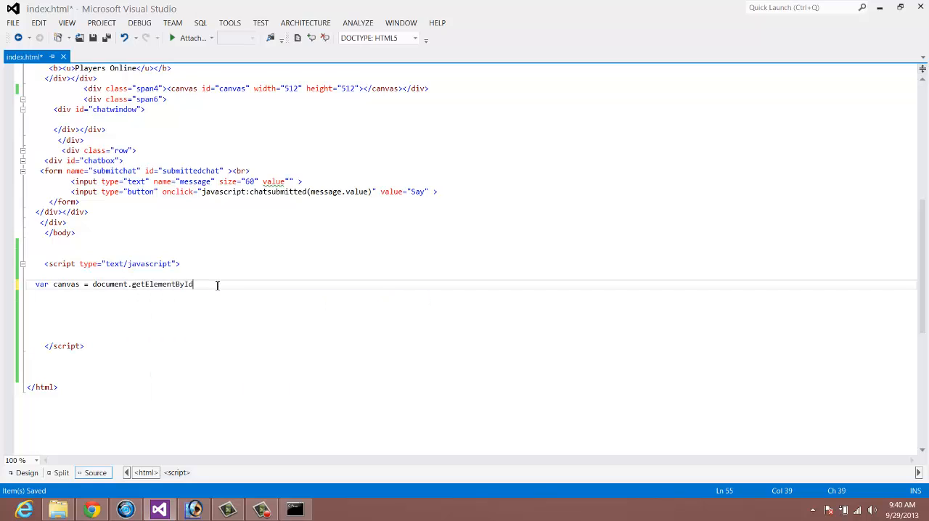
pyautogui.write('("')
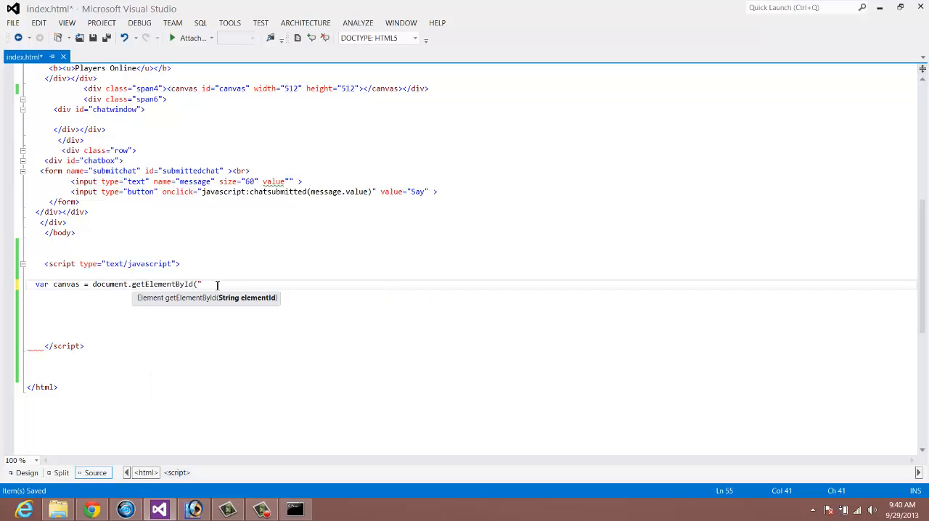
pyautogui.write('canvas')
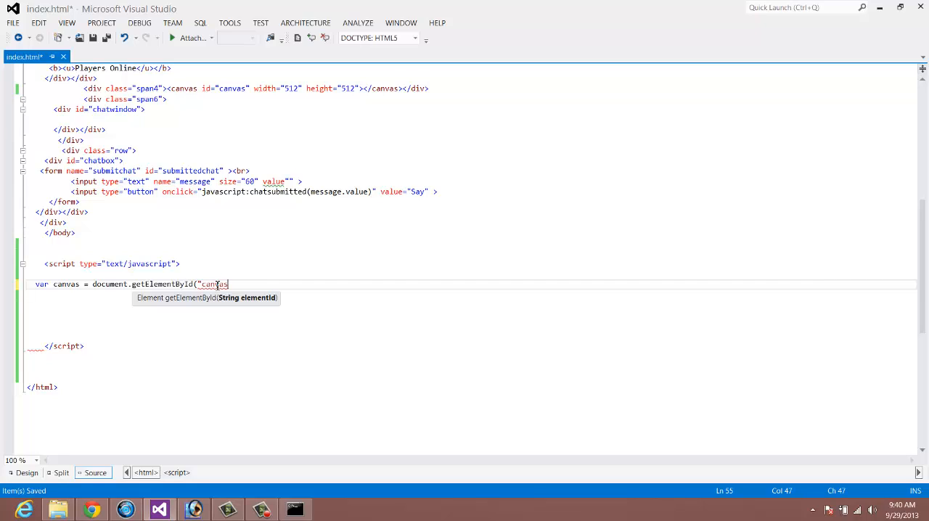
pyautogui.write('");')
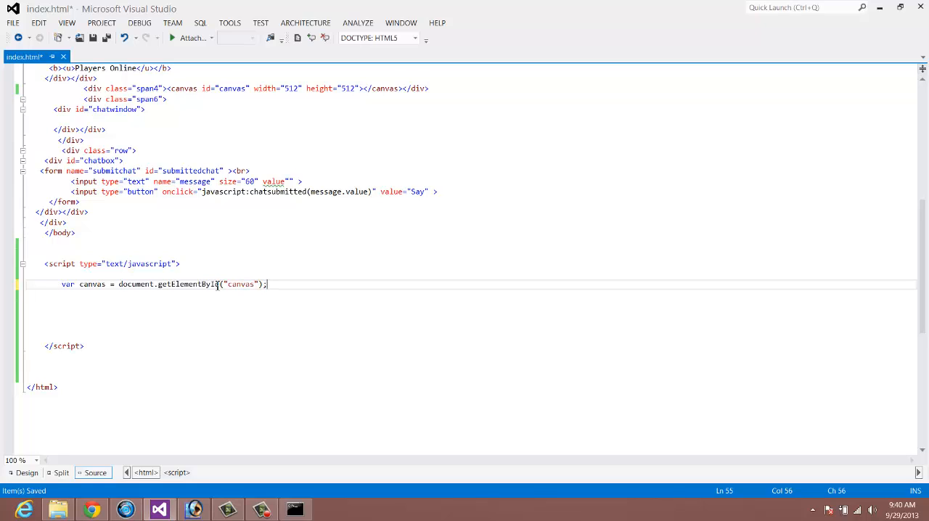
pyautogui.moveTo(364, 295)
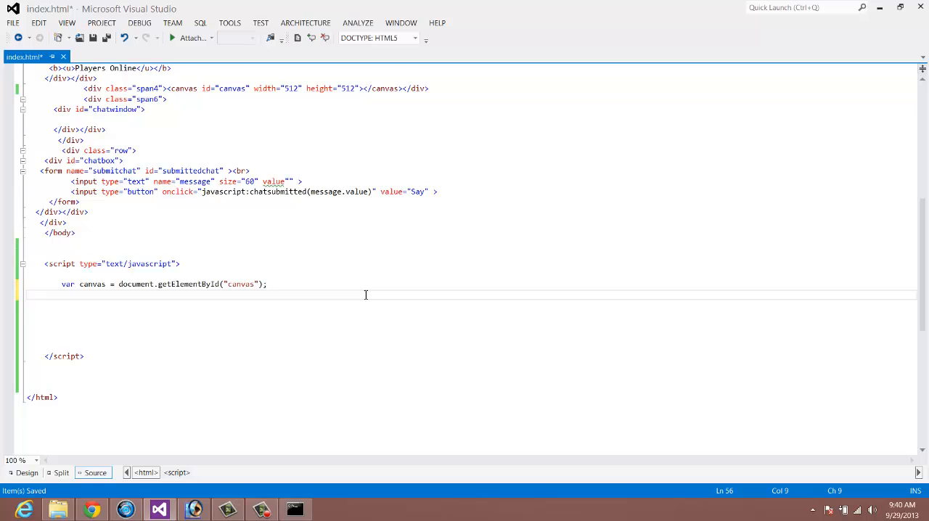
# Begin a var ctx = canvas.get... line for the 2D context
pyautogui.write('var ctx')
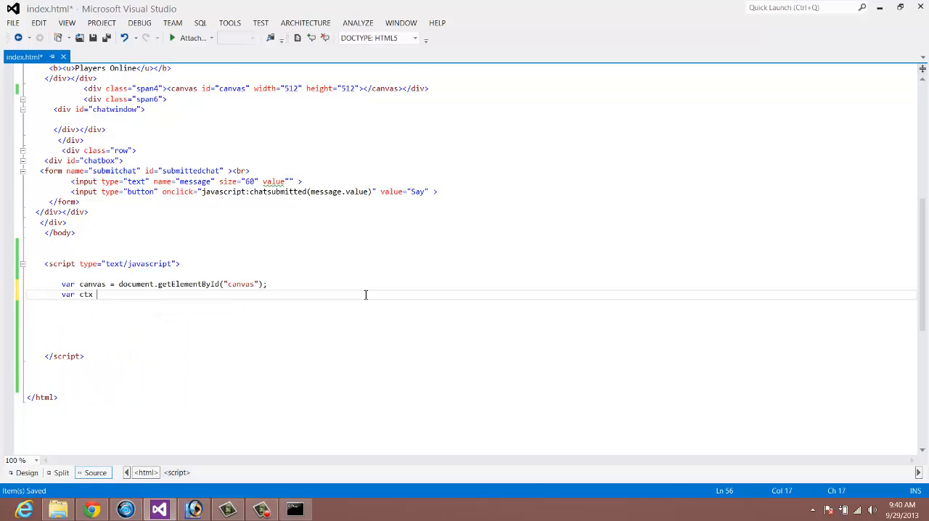
pyautogui.write('=')
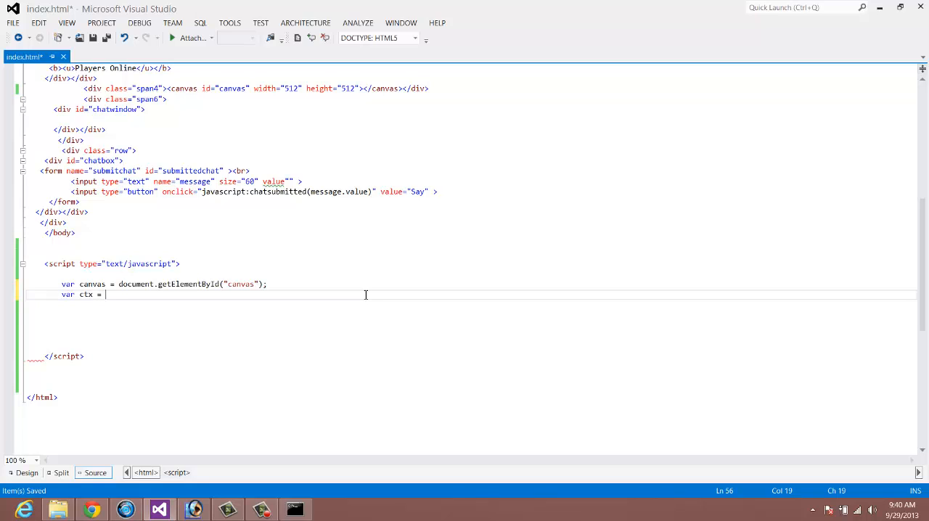
pyautogui.write('canvas')
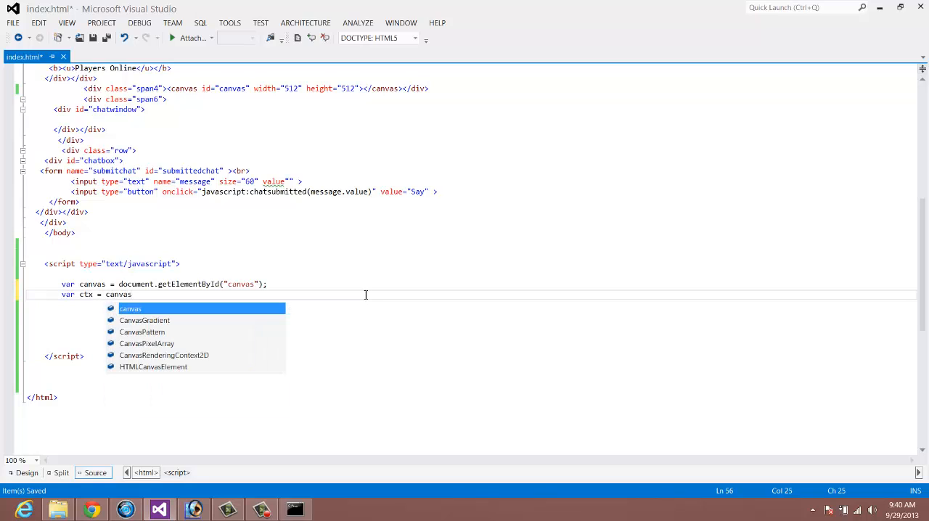
pyautogui.write('.')
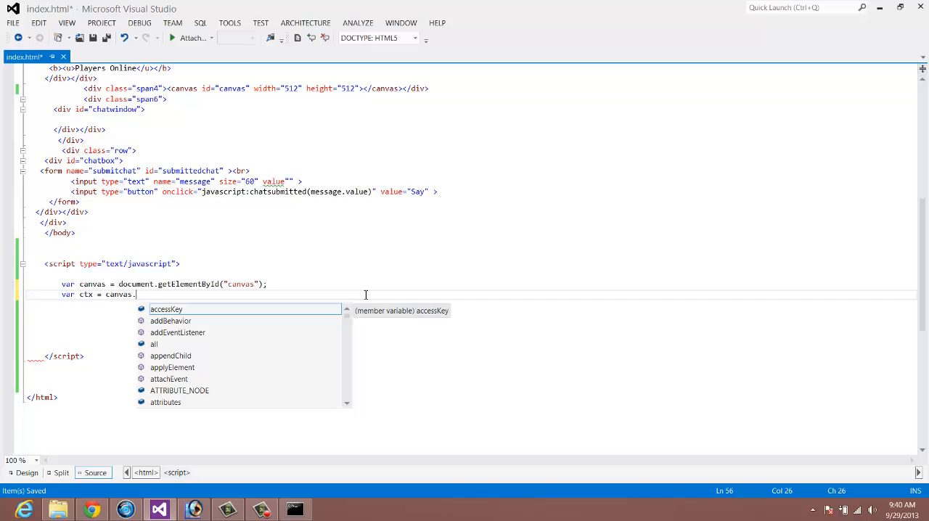
pyautogui.write('getContext')
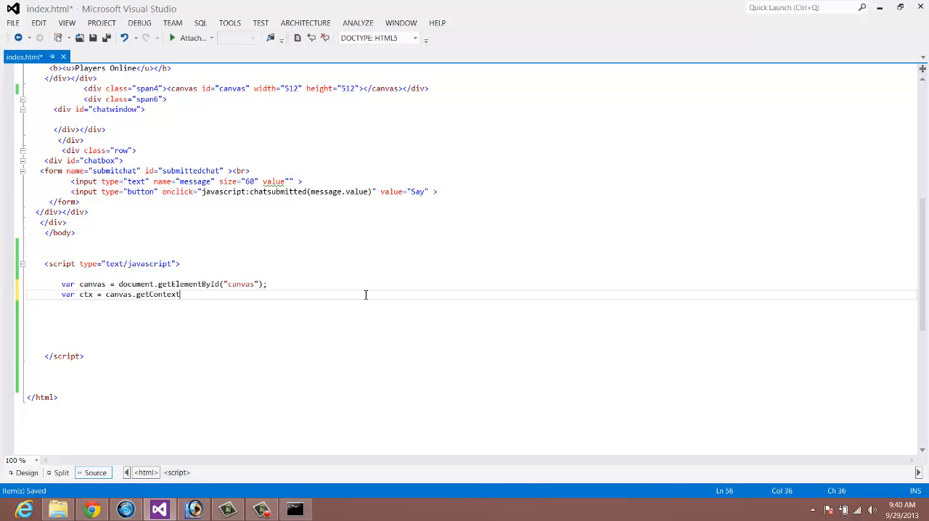
# Finish the getContext("2d") line and declare var map = new Image();
pyautogui.write('("2')
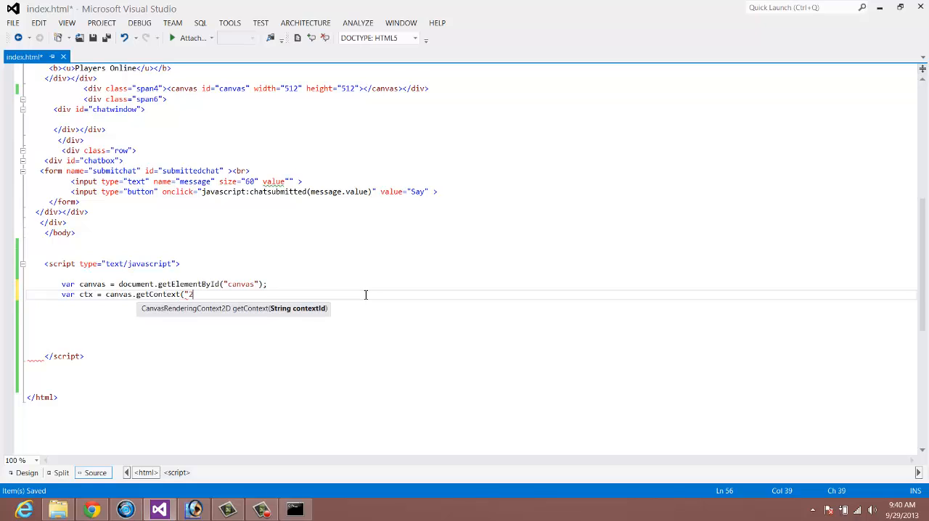
pyautogui.write('d");')
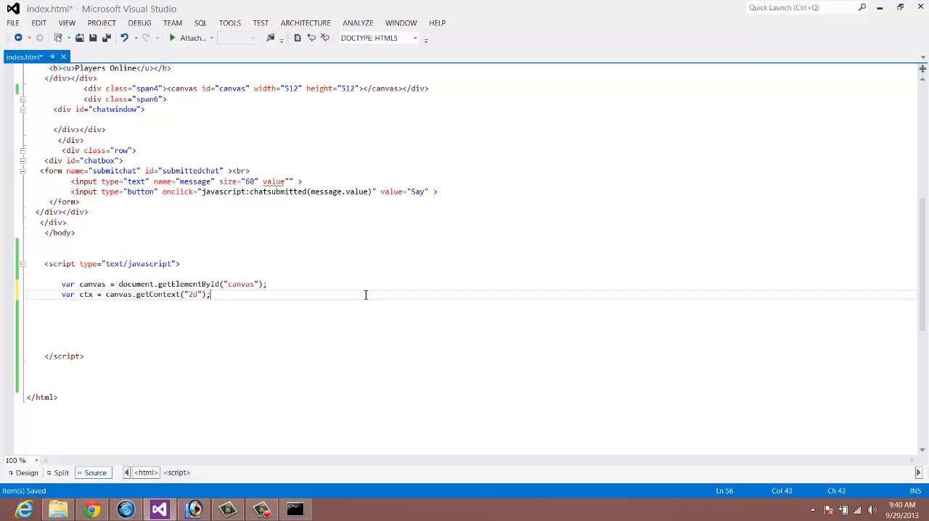
pyautogui.press('enter')
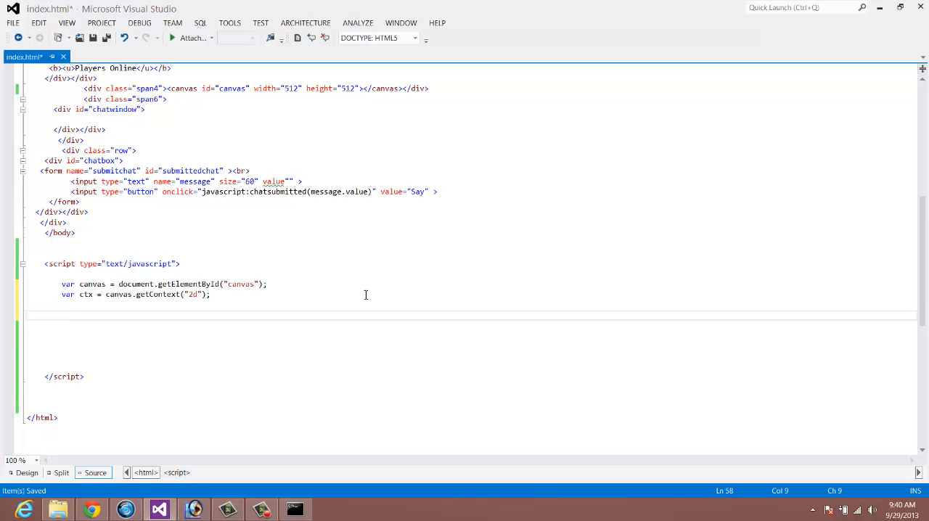
pyautogui.write('var')
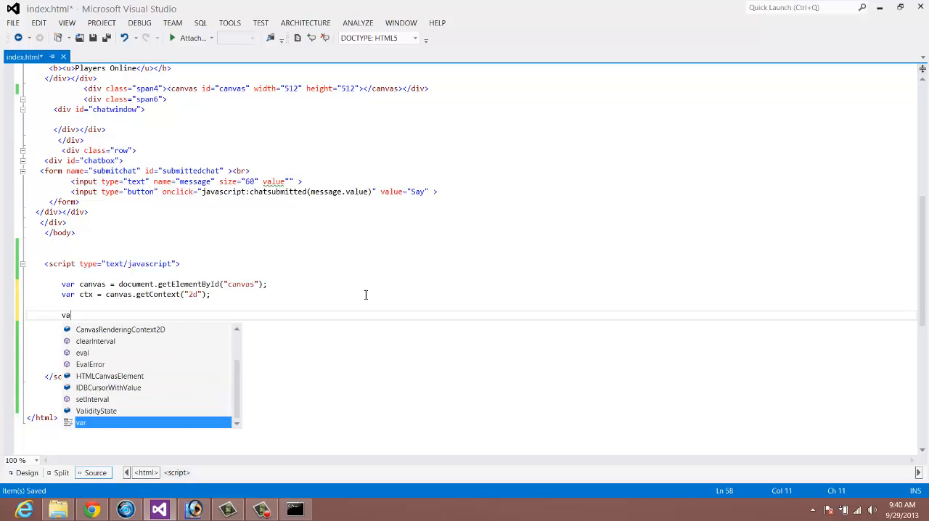
pyautogui.write('map')
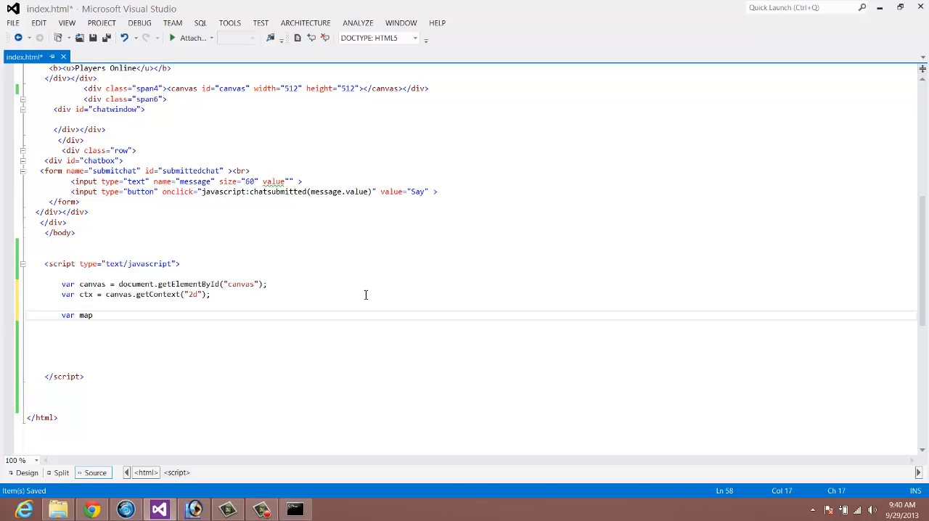
pyautogui.write('= new image')
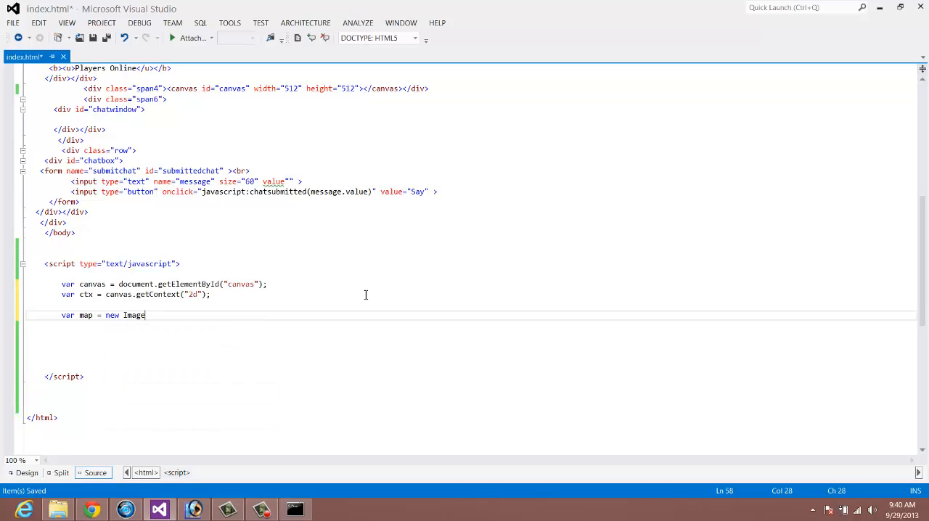
pyautogui.write('();')
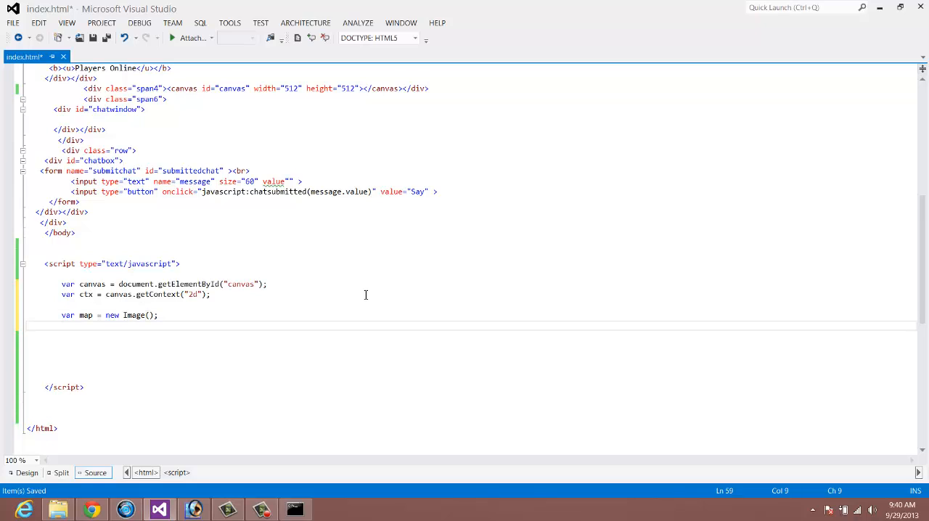
# Set map.src to "media/Ground1.png"
pyautogui.click(27, 325)
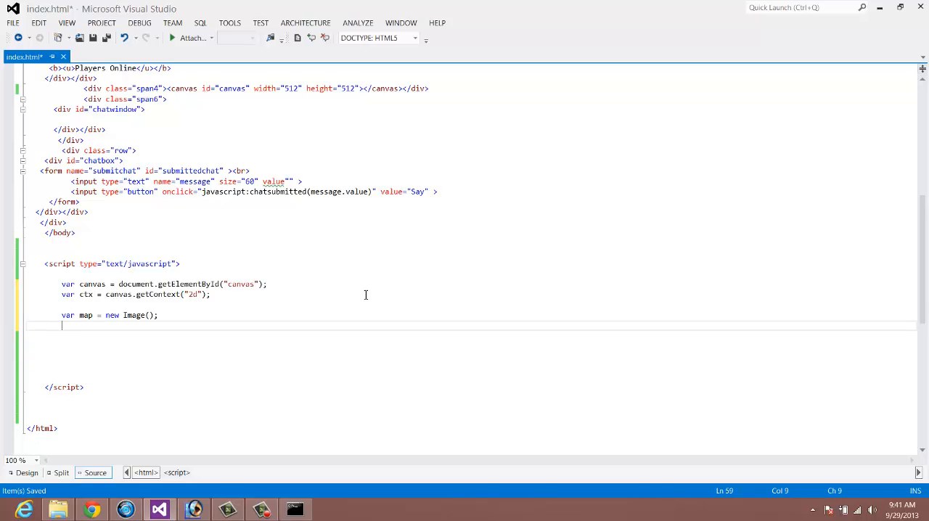
pyautogui.write('map.')
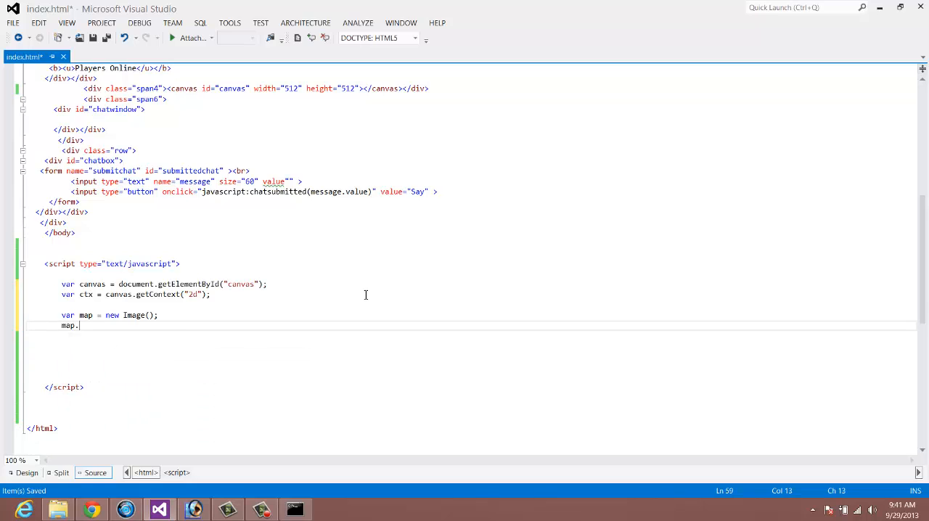
pyautogui.write('src = "')
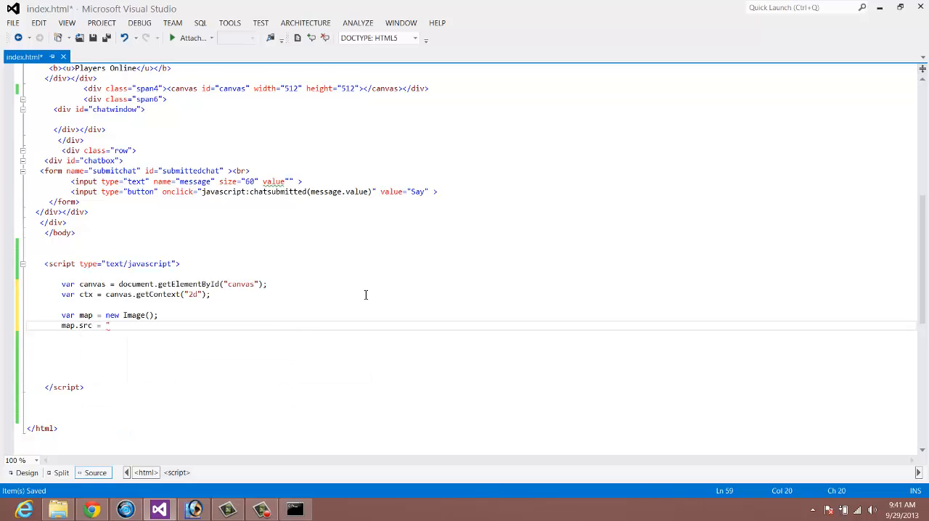
pyautogui.write('media"')
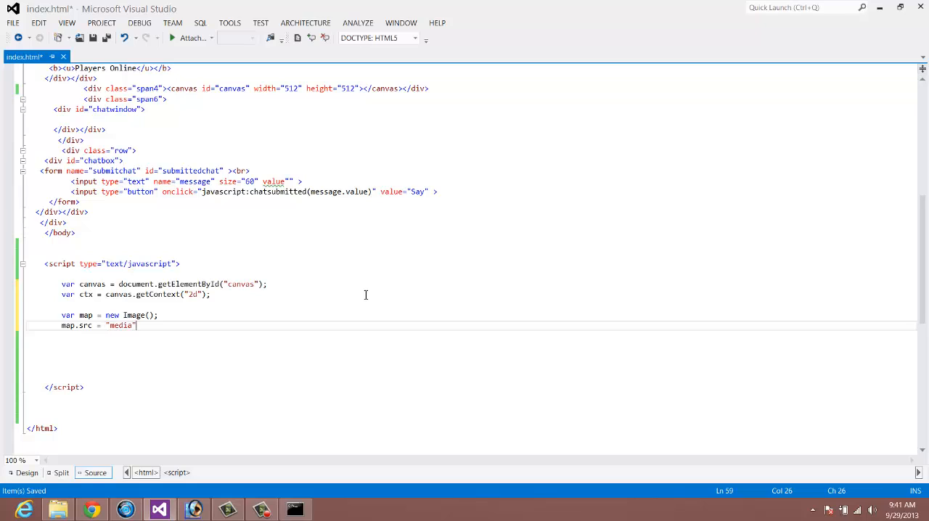
pyautogui.write('/')
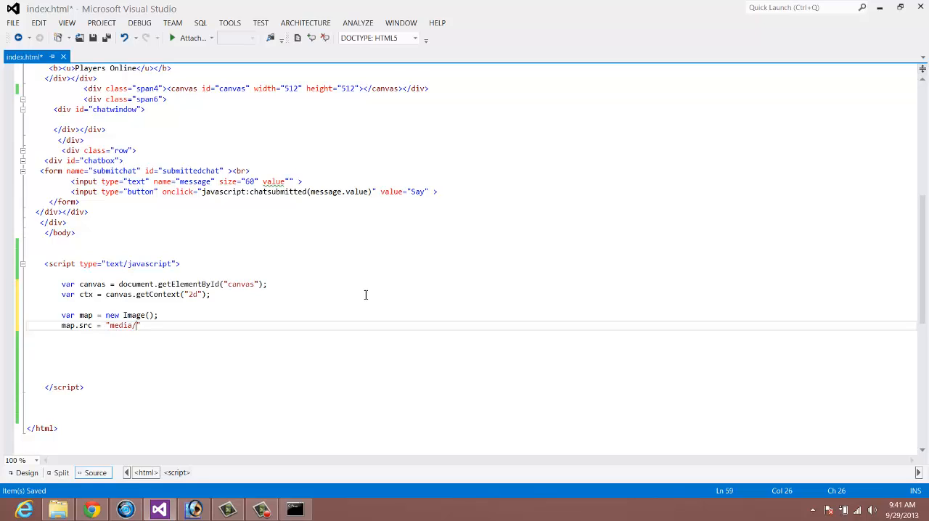
pyautogui.write('fg')
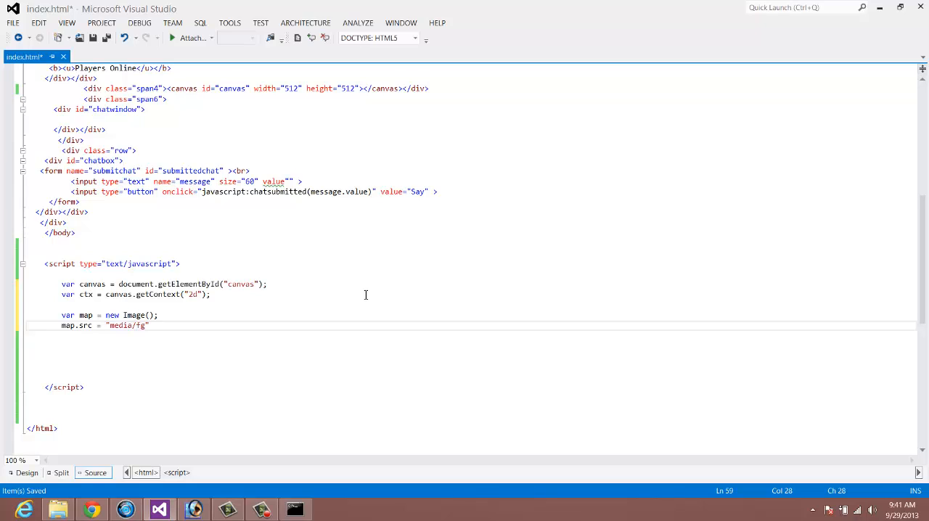
pyautogui.press('Backspace')
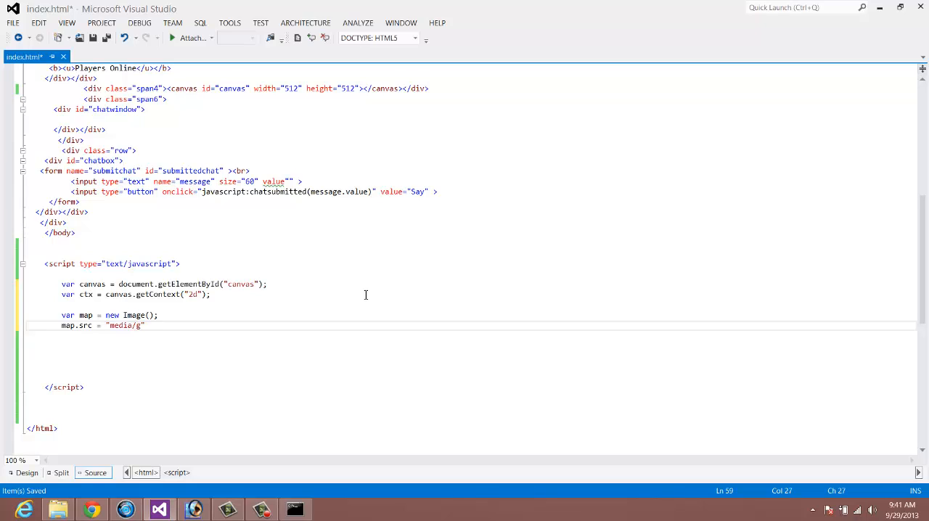
pyautogui.write('Ground1')
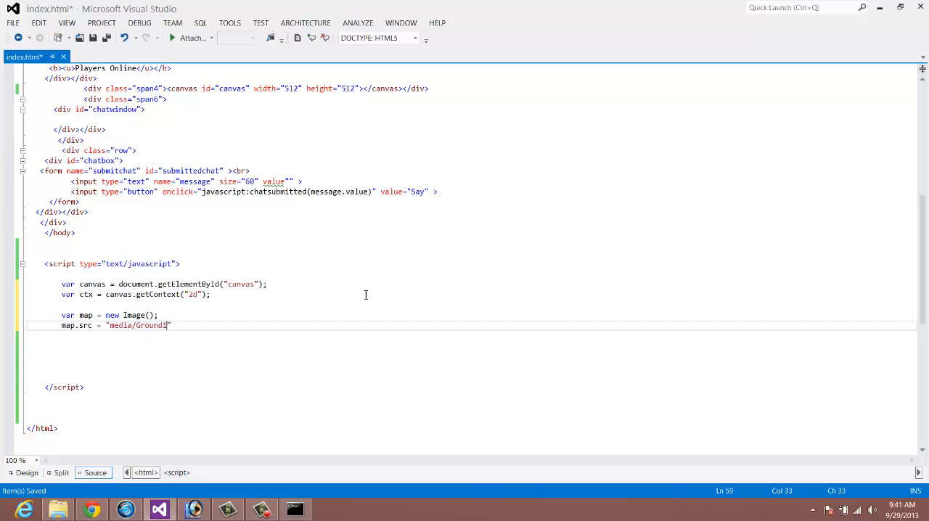
pyautogui.write('.png"')
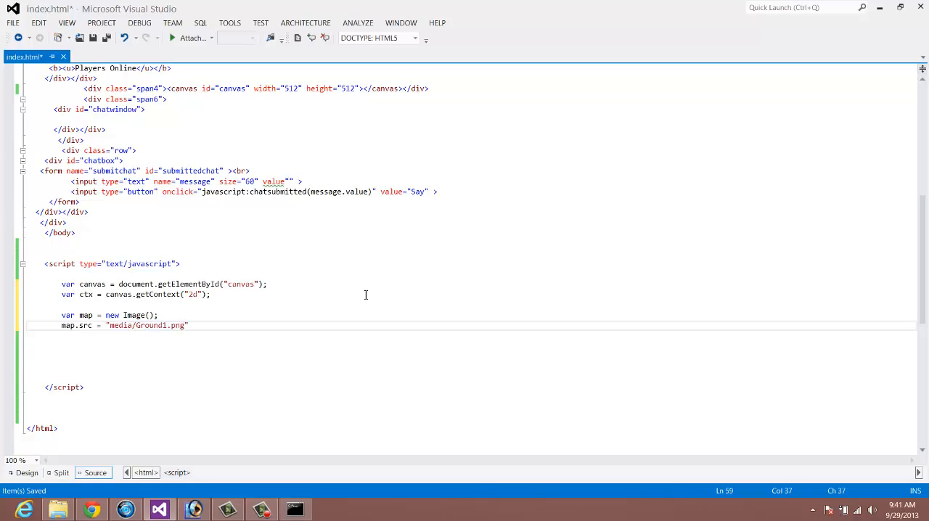
pyautogui.write(';')
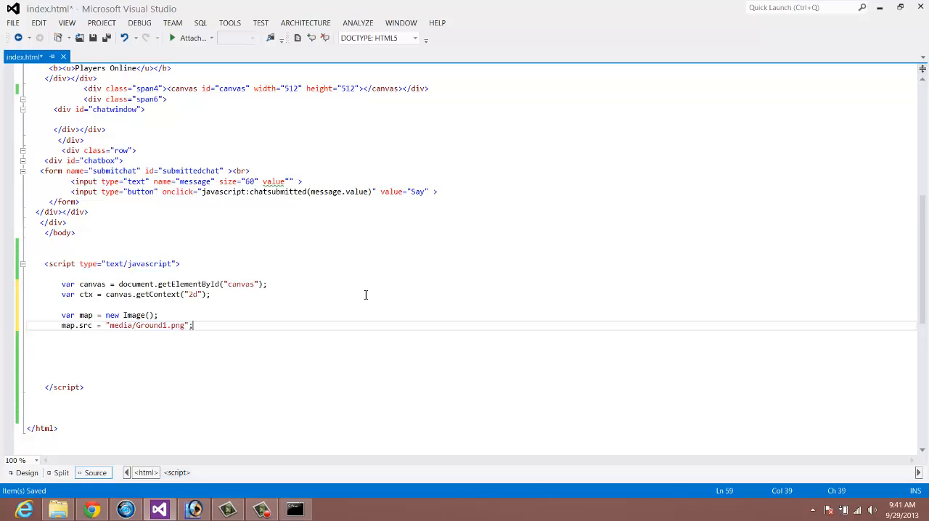
# Add map.onload = function () and start a new line inside its body
pyautogui.write('map')
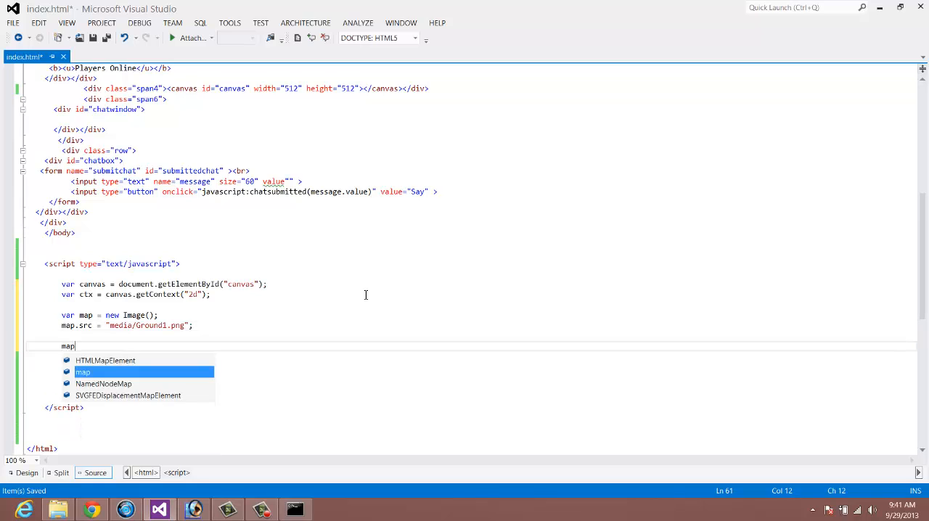
pyautogui.write('.onload')
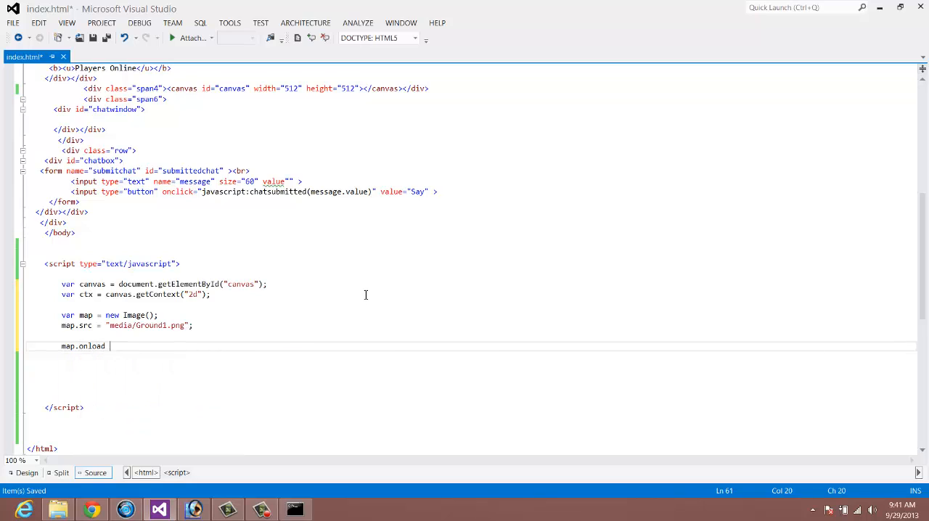
pyautogui.write('= function () {')
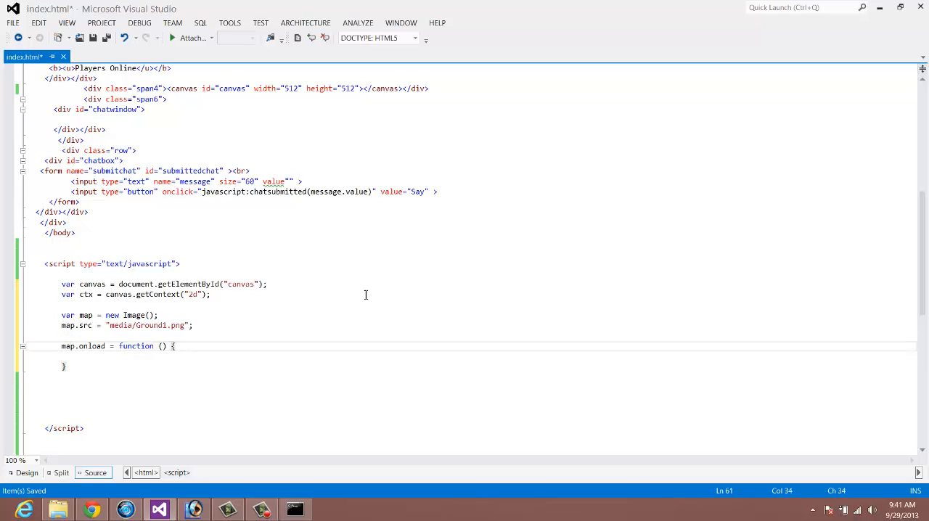
pyautogui.press('enter')
pyautogui.write('map.dra')
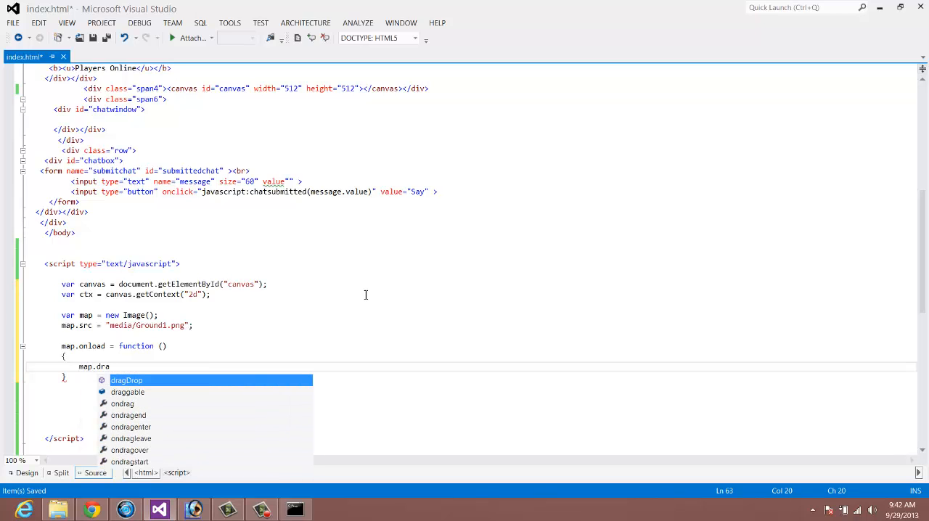
# Type ctx.drawImage(map,0,0 in the onload body, then view Ground1.png in Photoshop
pyautogui.write('w')
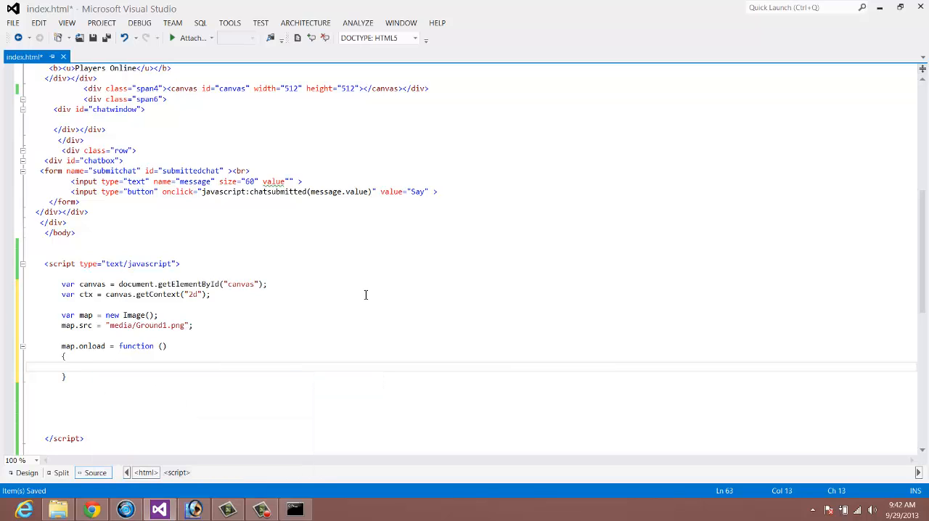
pyautogui.write('ctx')
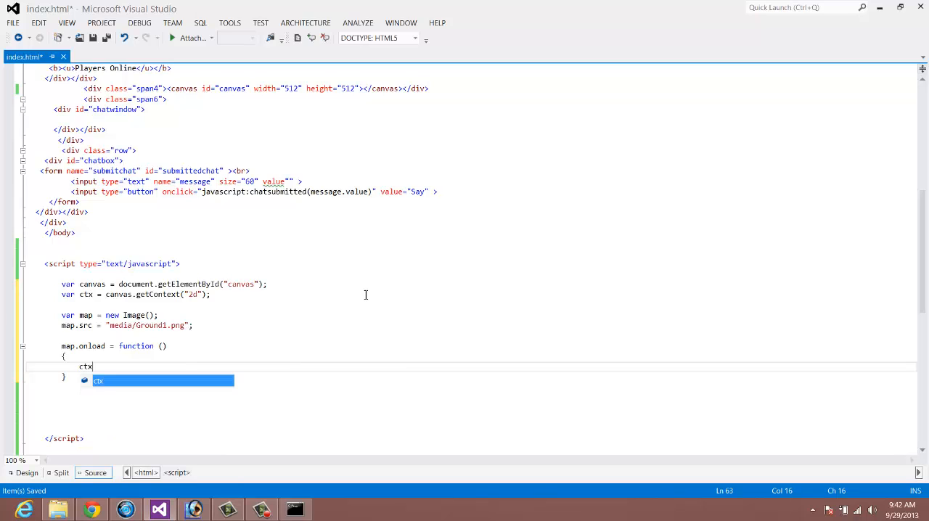
pyautogui.write('.drawImage')
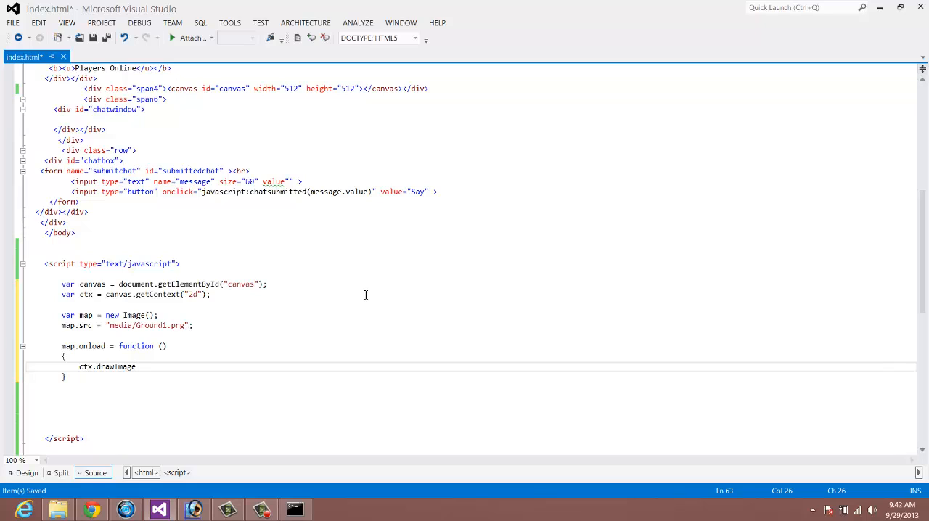
pyautogui.write('(')
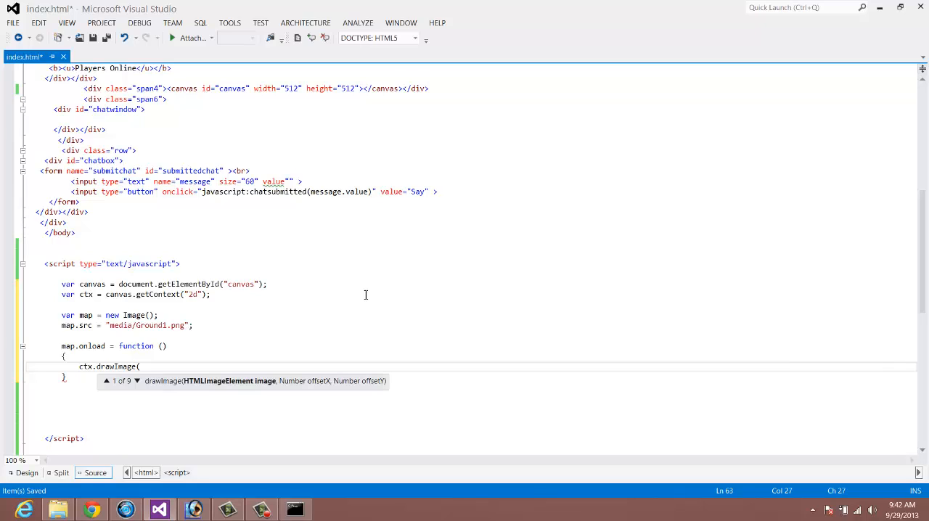
pyautogui.moveTo(270, 373)
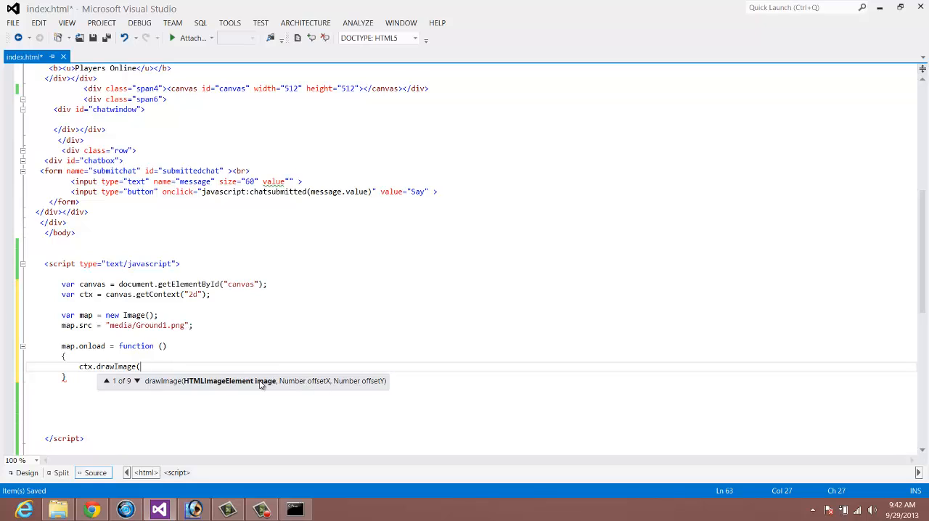
pyautogui.moveTo(286, 389)
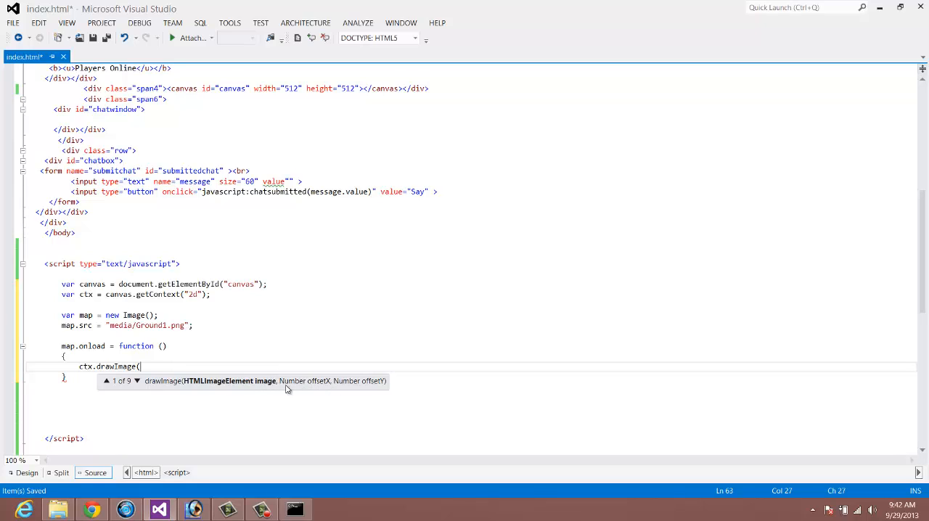
pyautogui.moveTo(355, 334)
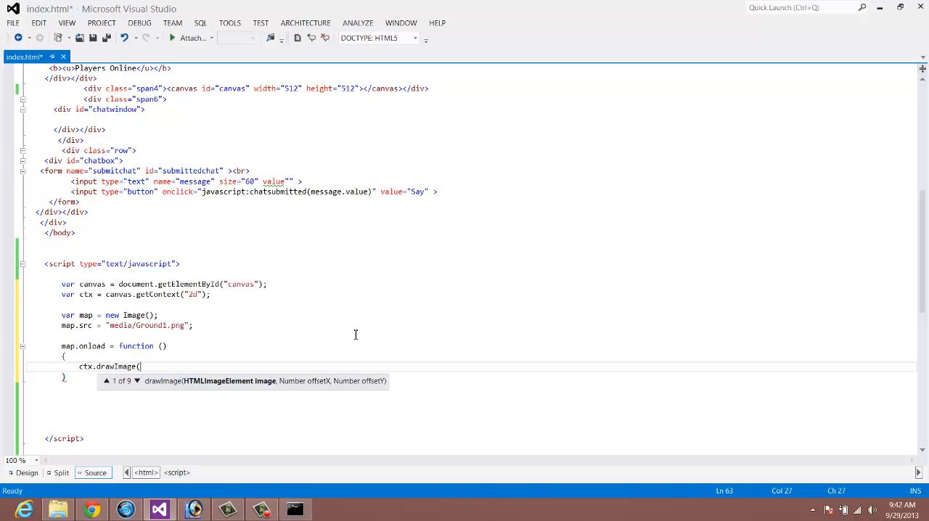
pyautogui.write('map,')
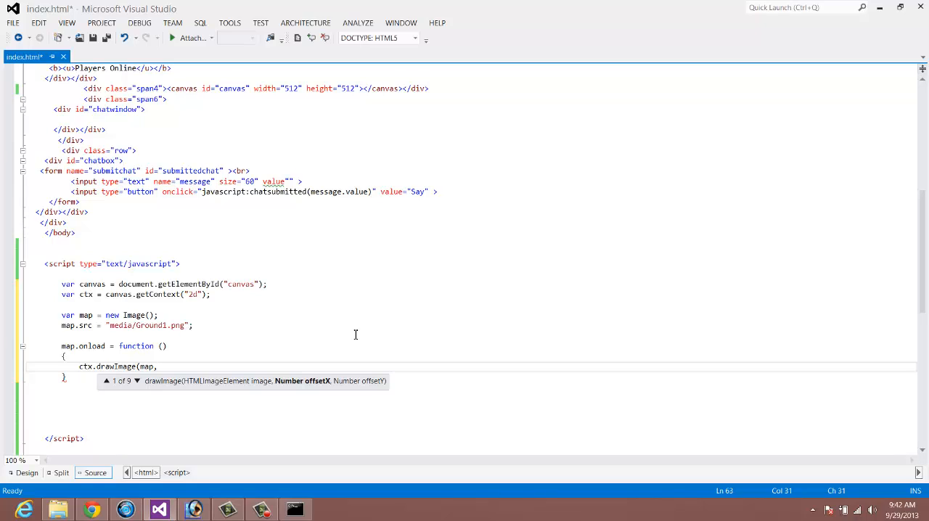
pyautogui.write('0,')
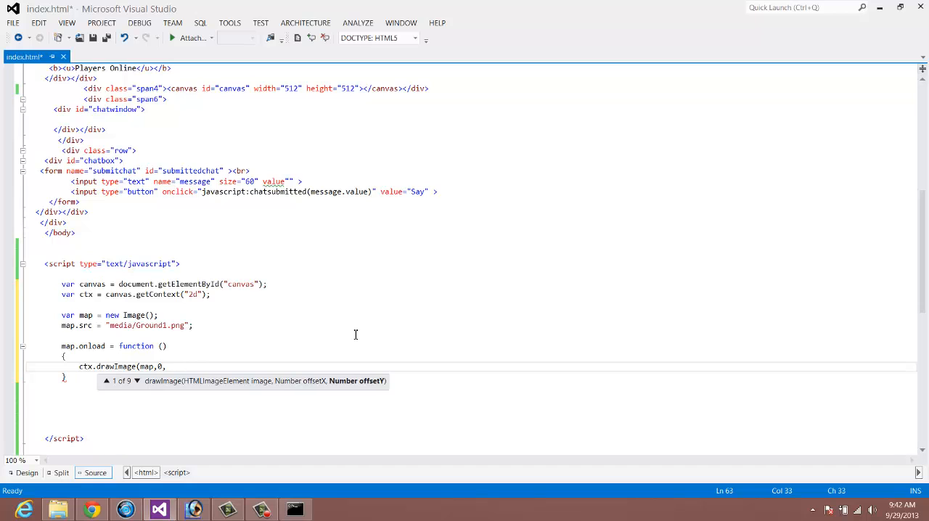
pyautogui.write('0')
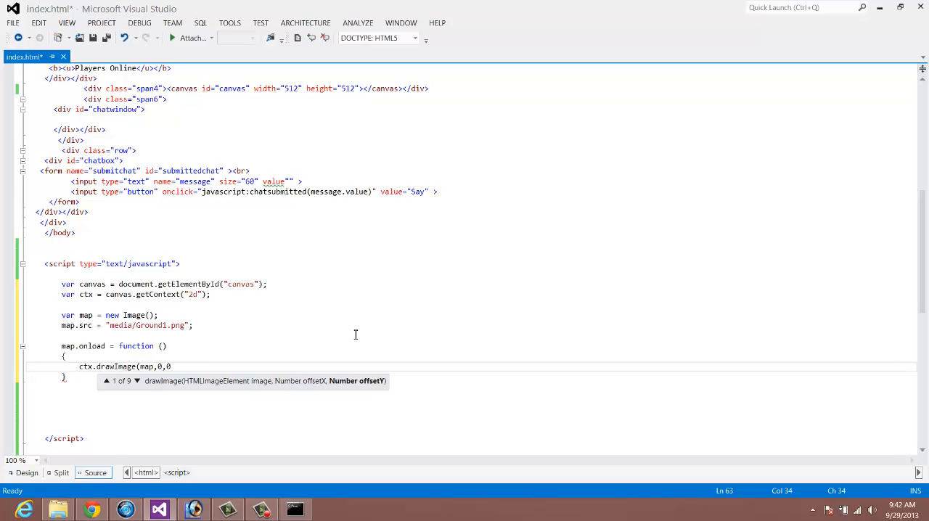
pyautogui.click(193, 508)
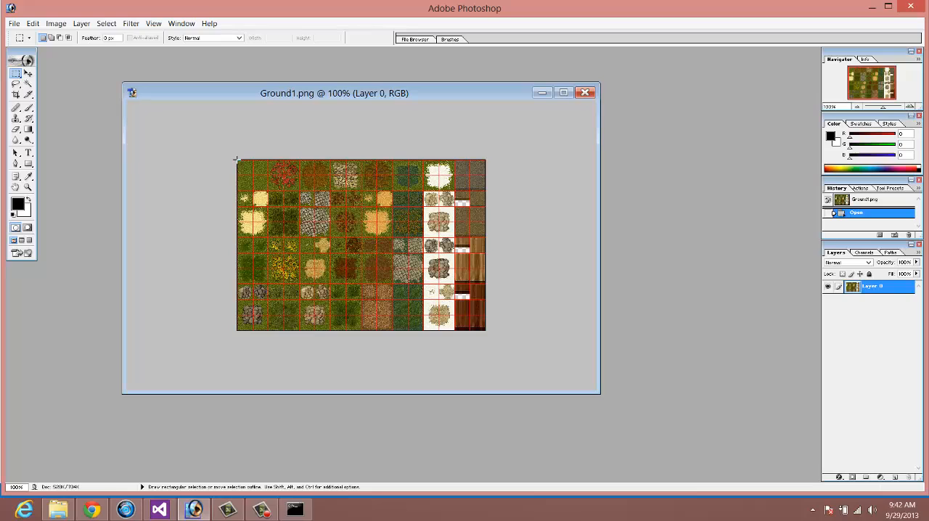
pyautogui.moveTo(270, 191)
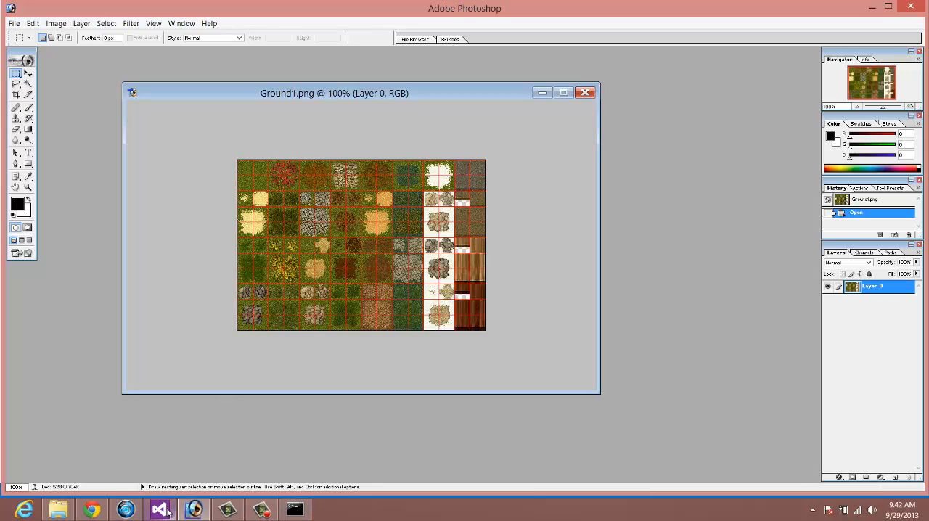
# Extend the drawImage arguments to map,0,0,64,64,0,0,64 for a 64×64 tile
pyautogui.click(159, 509)
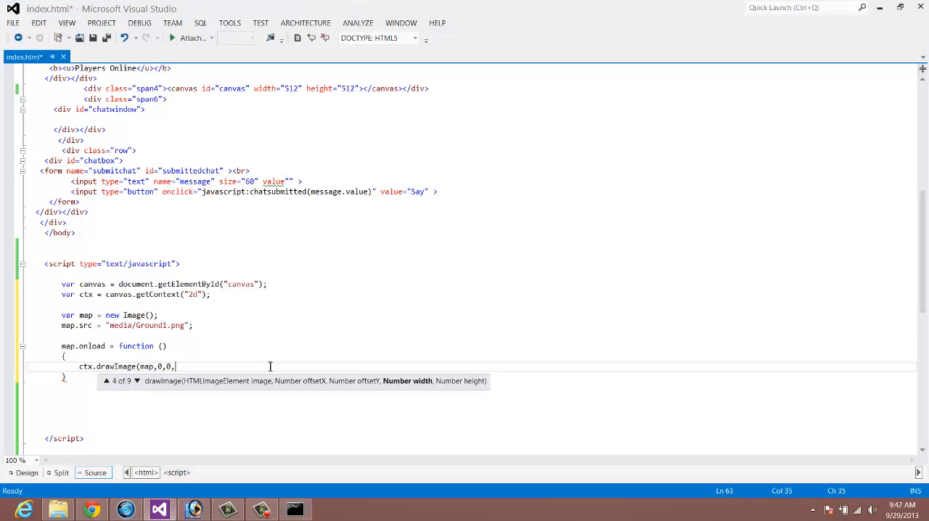
pyautogui.write('64,64')
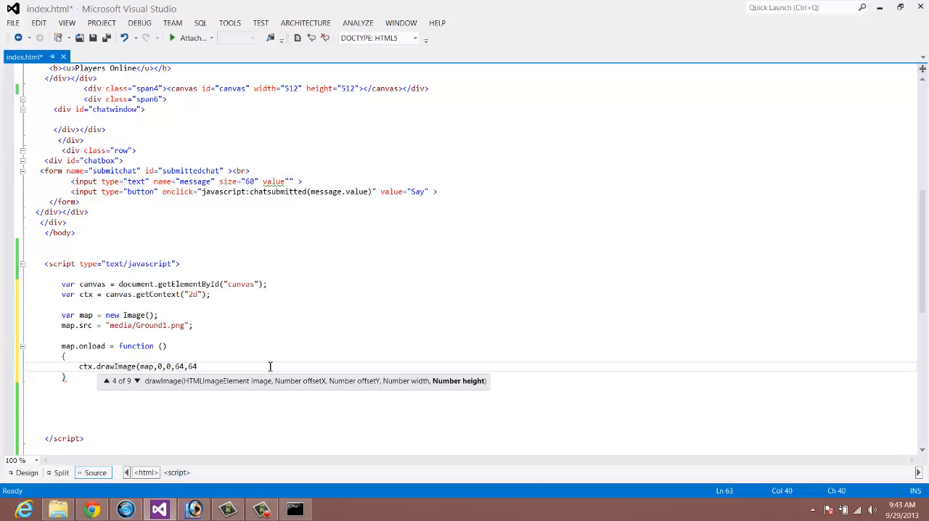
pyautogui.write(',')
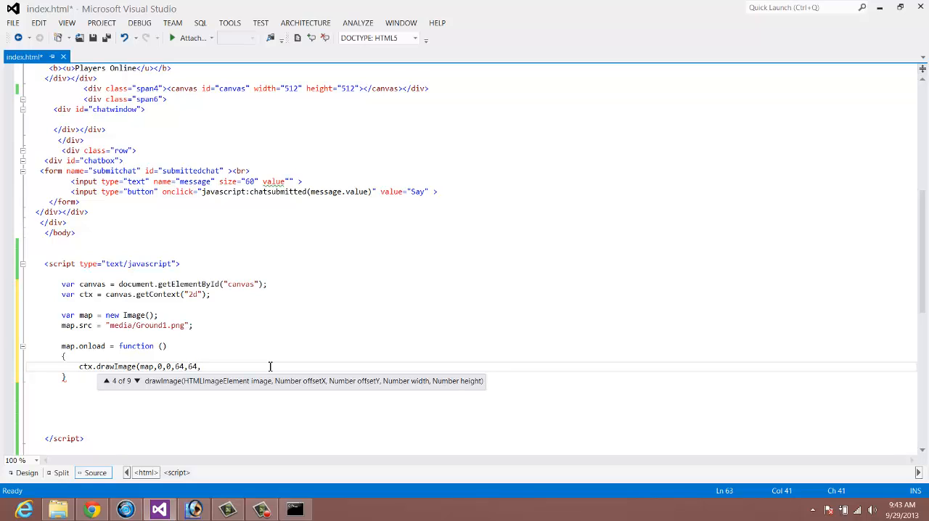
pyautogui.write('0,0')
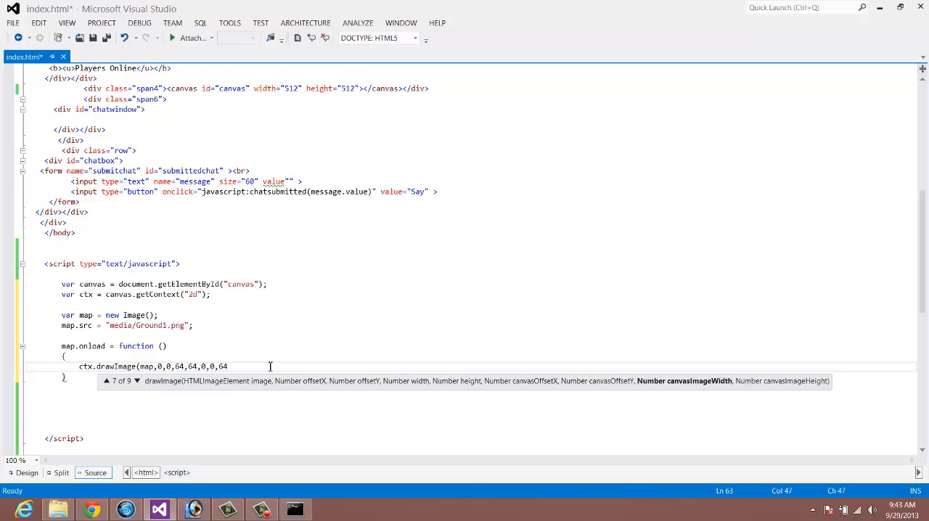
pyautogui.write(',64')
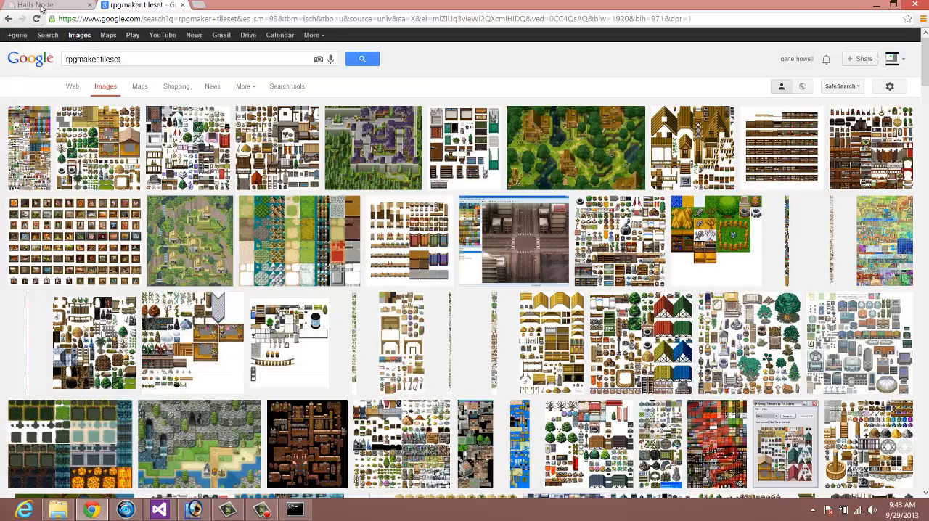
# Close the 'rpgmaker tileset' tab, keeping the localhost index.html game page open
pyautogui.click(43, 5)
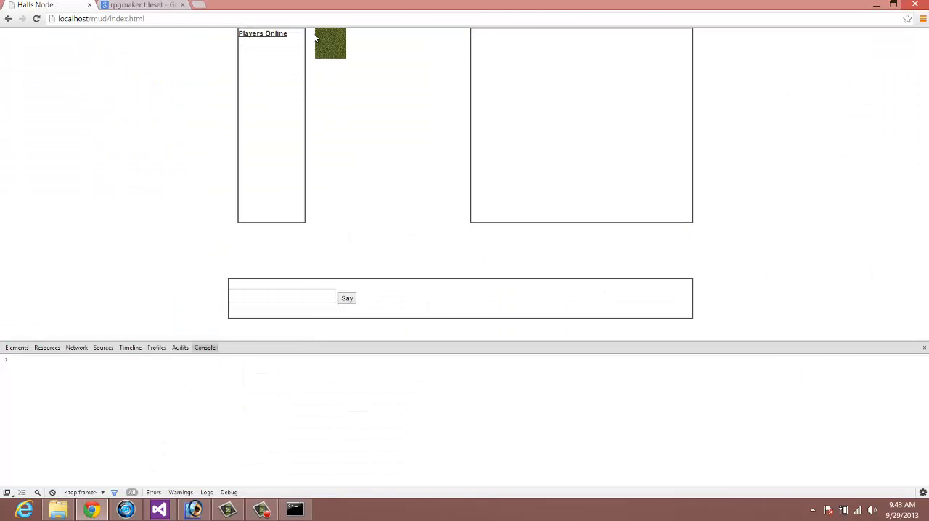
pyautogui.moveTo(331, 37)
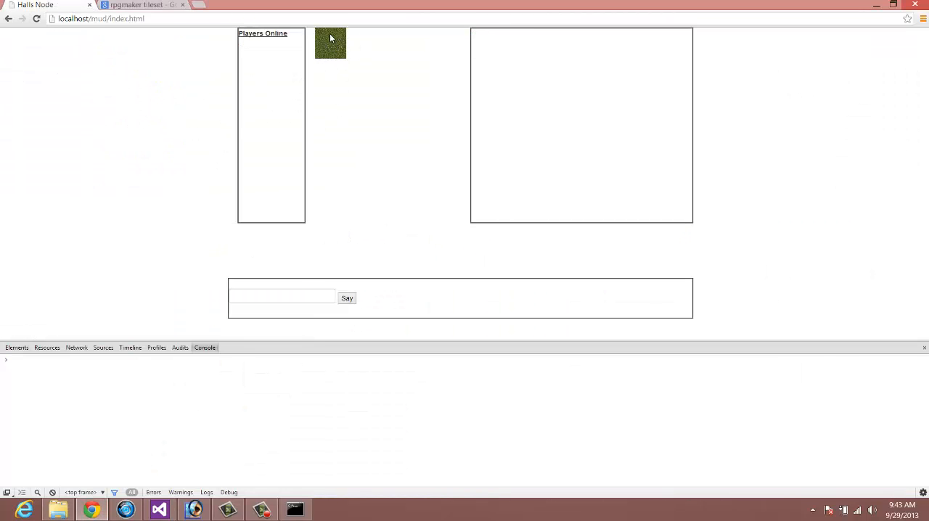
pyautogui.moveTo(423, 49)
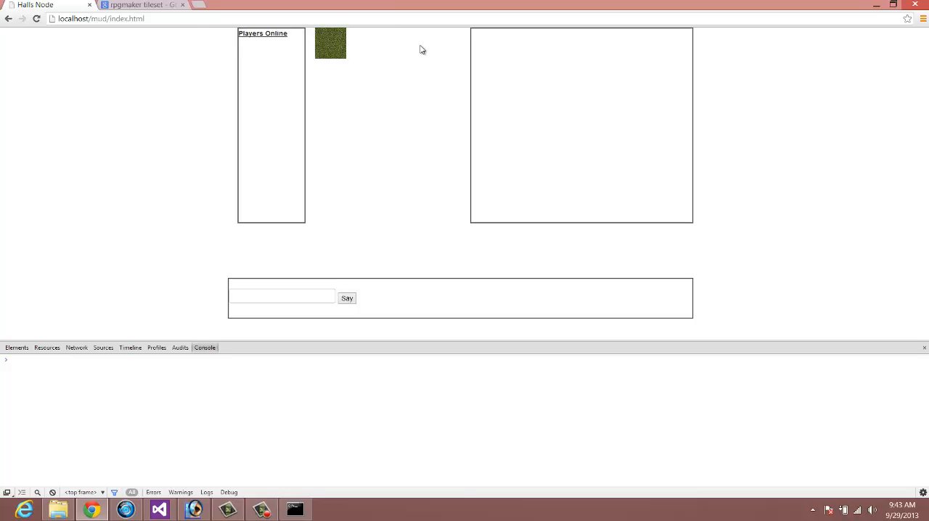
pyautogui.click(142, 5)
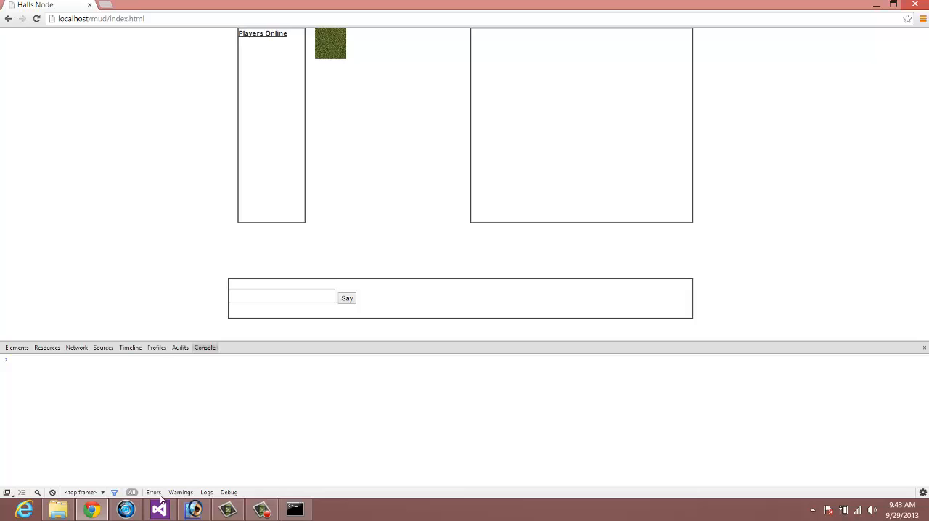
# Add a for loop with i from 0 to 5 above the drawImage call
pyautogui.click(158, 509)
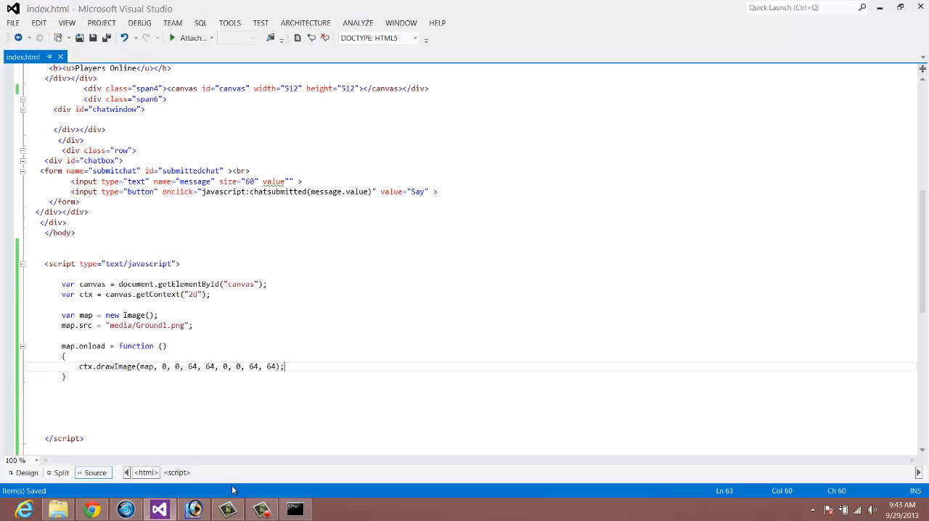
pyautogui.click(138, 367)
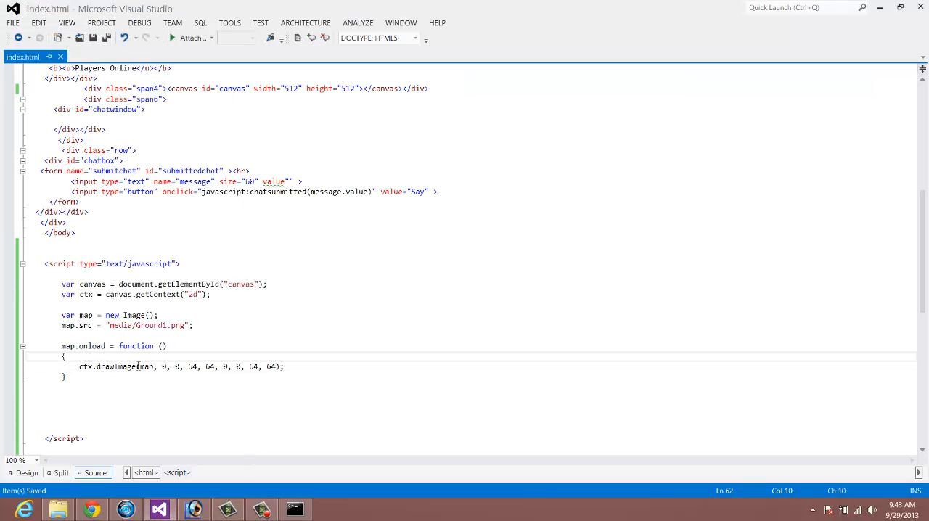
pyautogui.write('for(var')
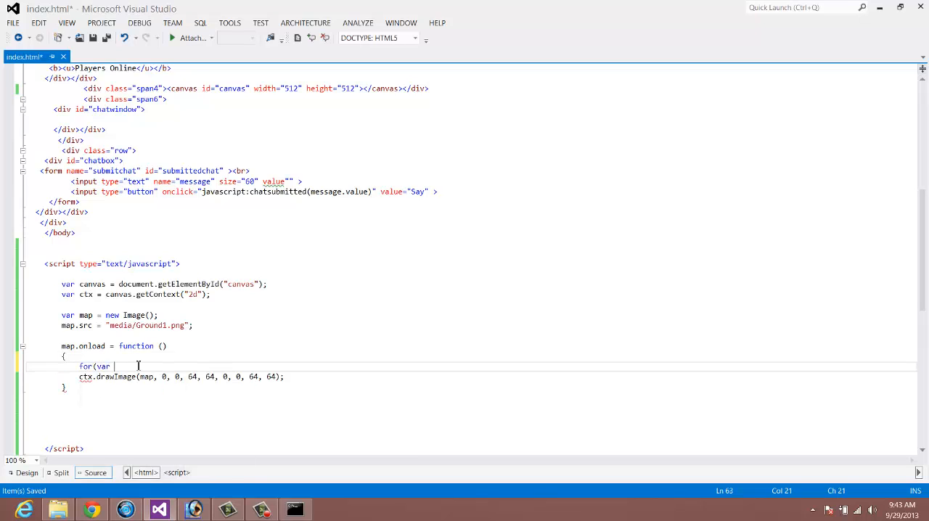
pyautogui.write('i =')
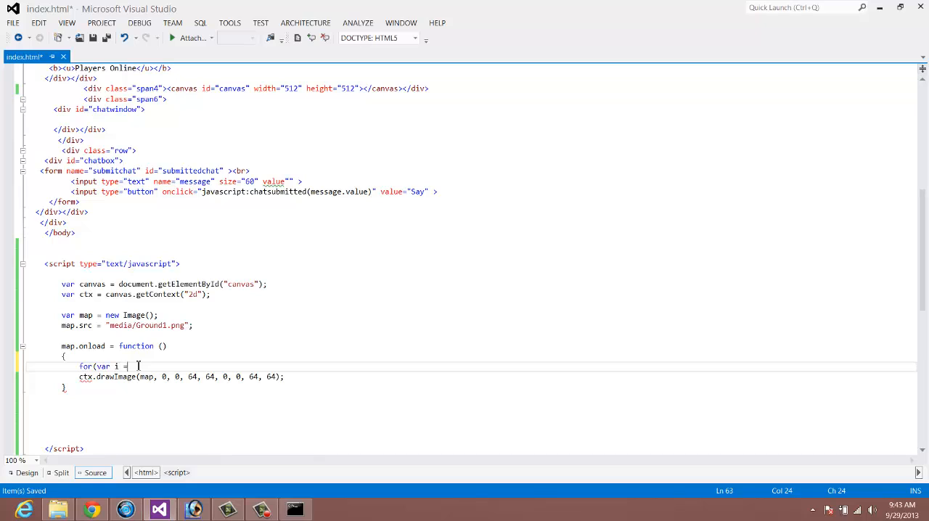
pyautogui.write('0; i <')
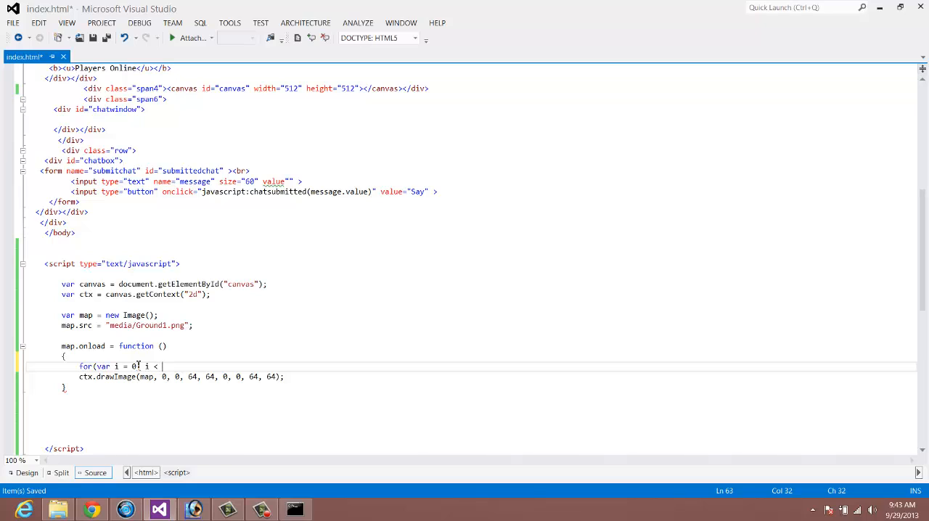
pyautogui.write('5; i++) {')
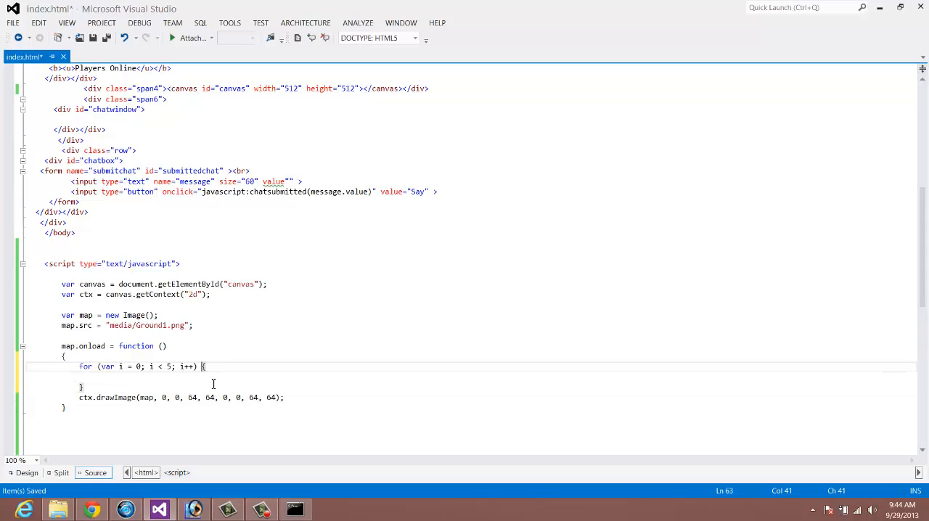
pyautogui.press('Return')
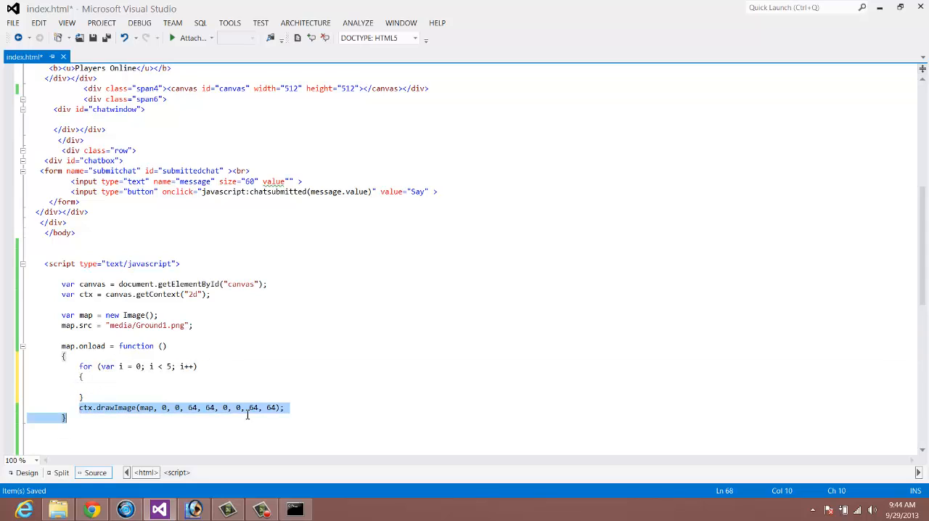
# Move drawImage into the loop with destination offsets I * 64 and 0 * 64
pyautogui.click(108, 395)
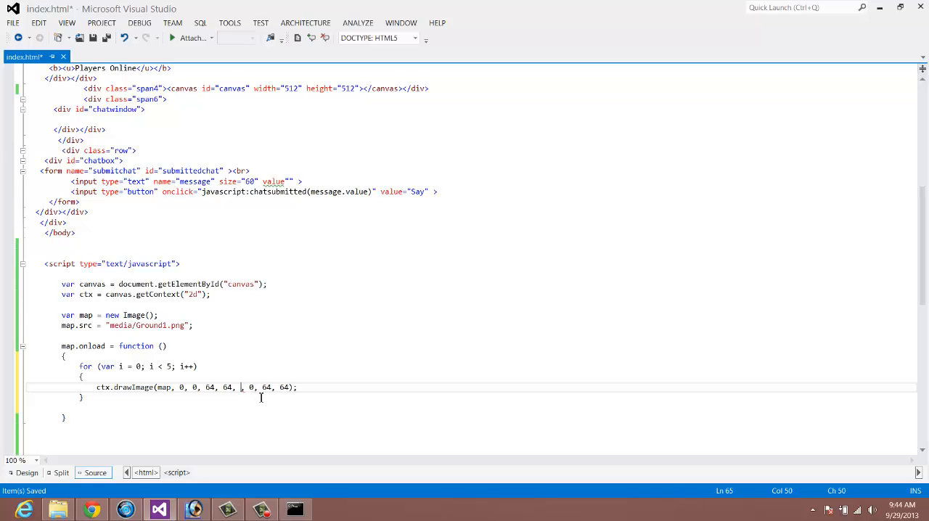
pyautogui.write('I')
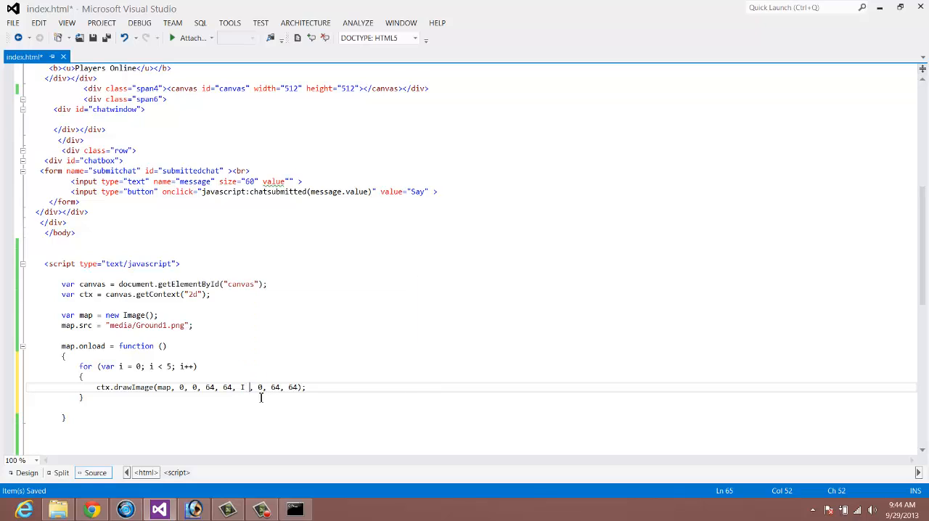
pyautogui.write('*')
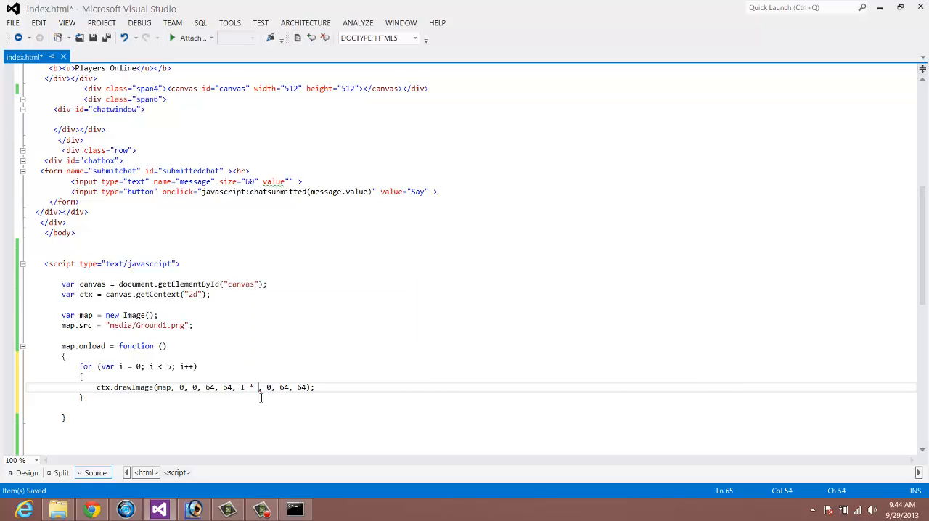
pyautogui.write('64')
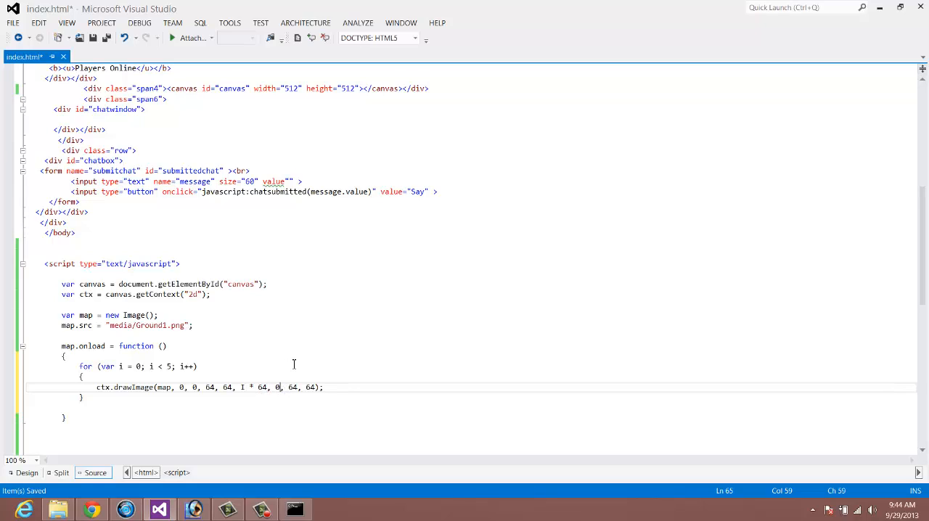
pyautogui.write('*')
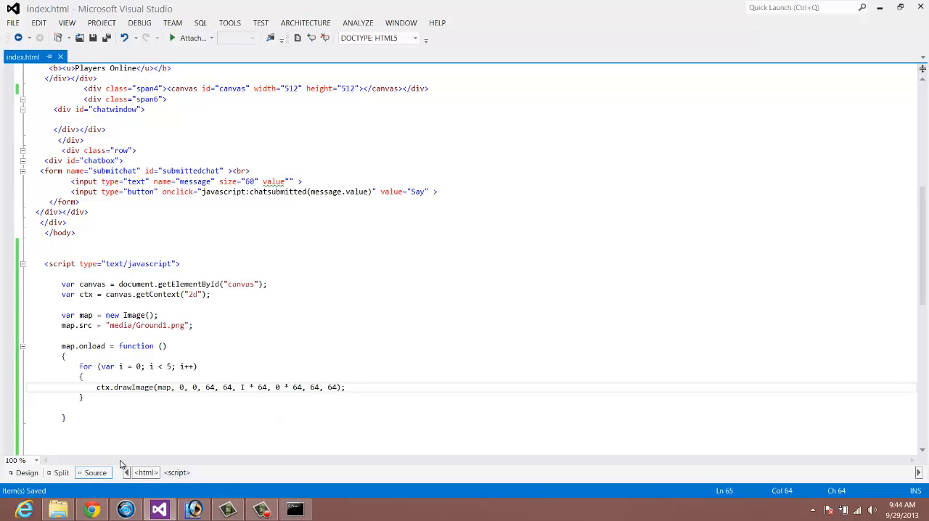
# Reload the page, fix the undefined loop variable to lowercase i, and retest
pyautogui.click(90, 509)
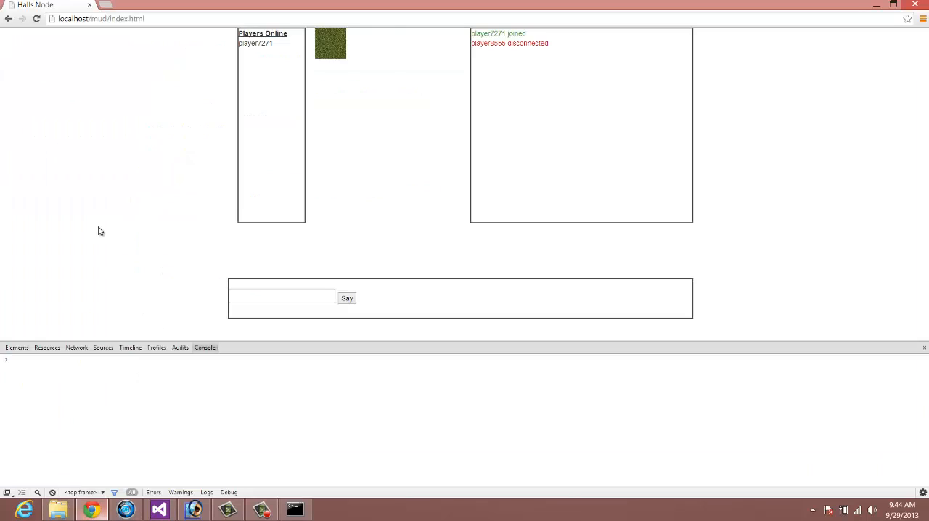
pyautogui.click(36, 19)
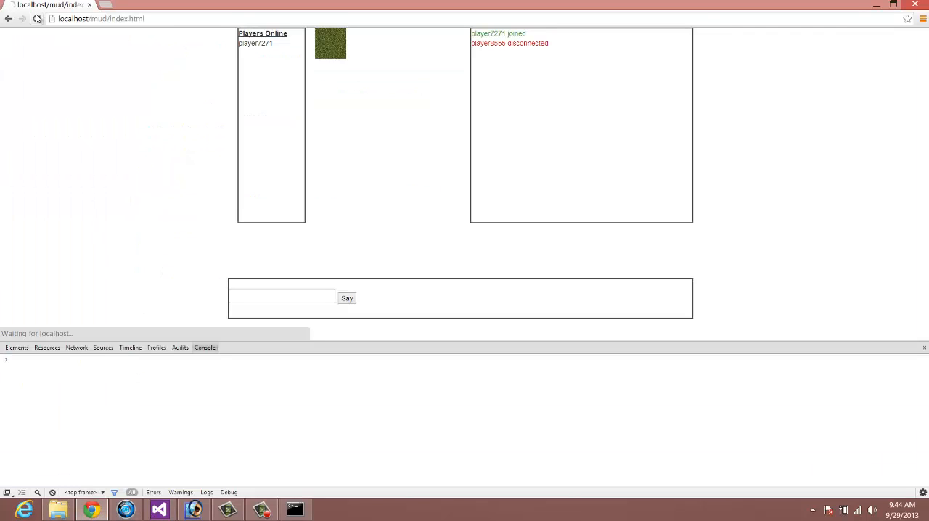
pyautogui.click(37, 19)
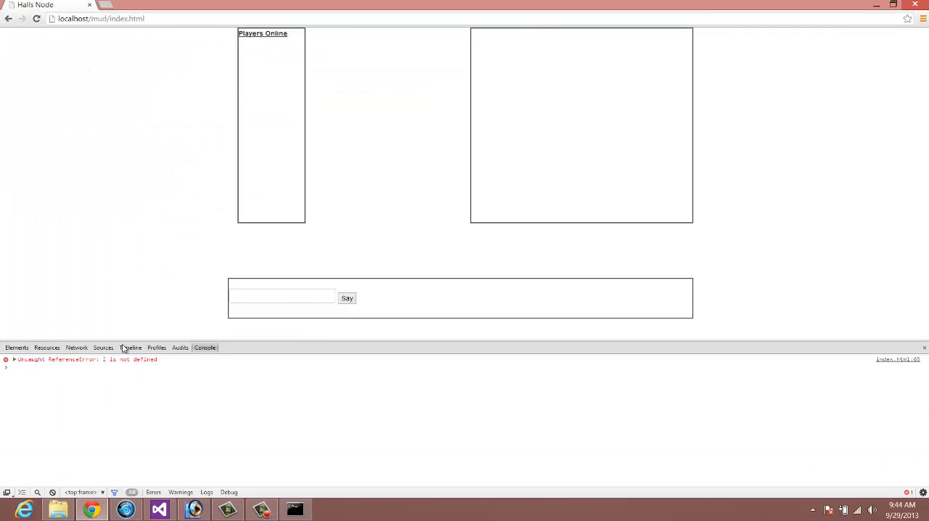
pyautogui.click(159, 508)
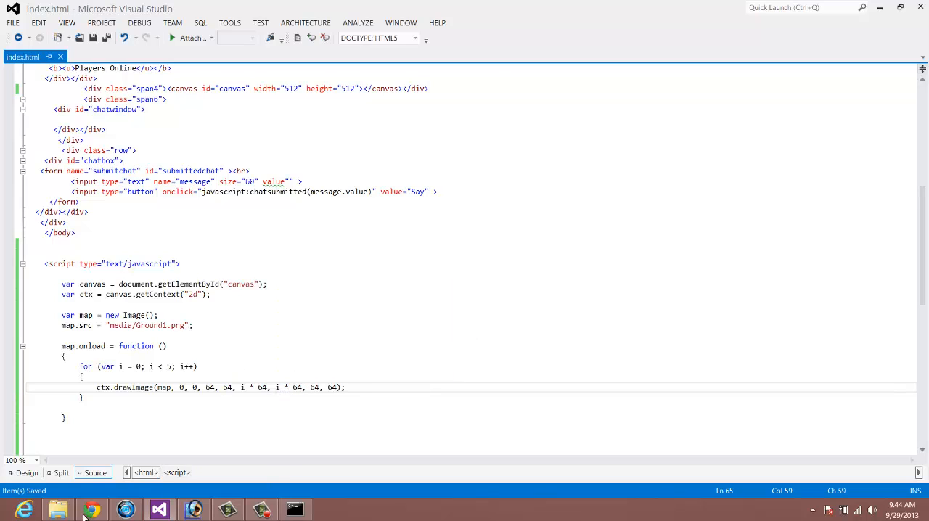
pyautogui.click(91, 509)
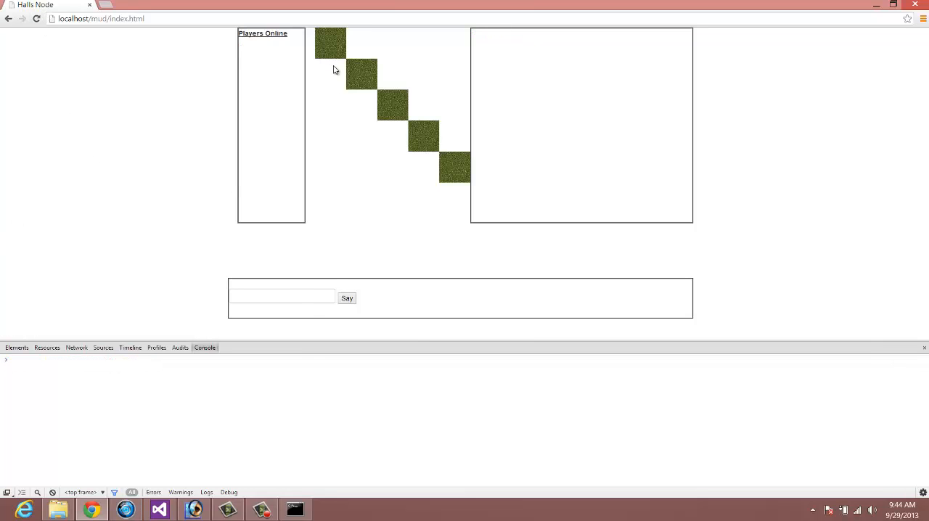
pyautogui.moveTo(335, 41)
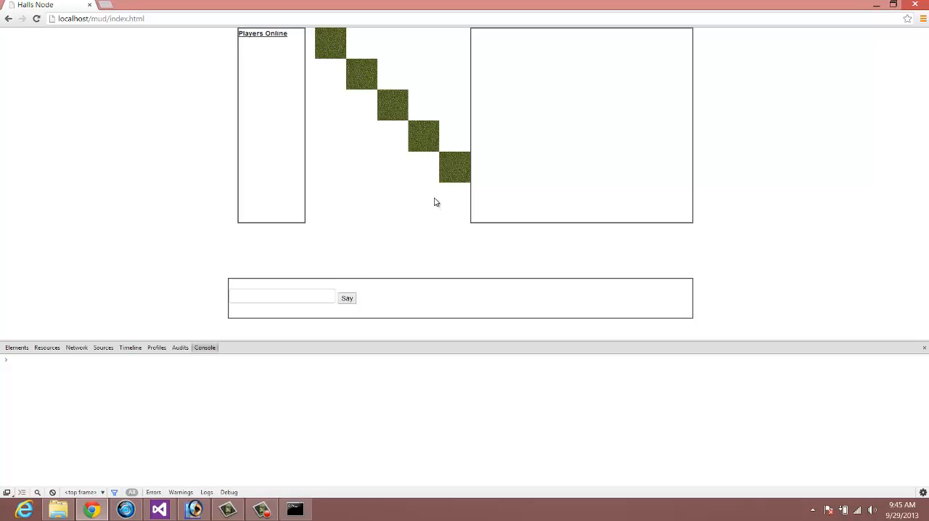
pyautogui.moveTo(200, 495)
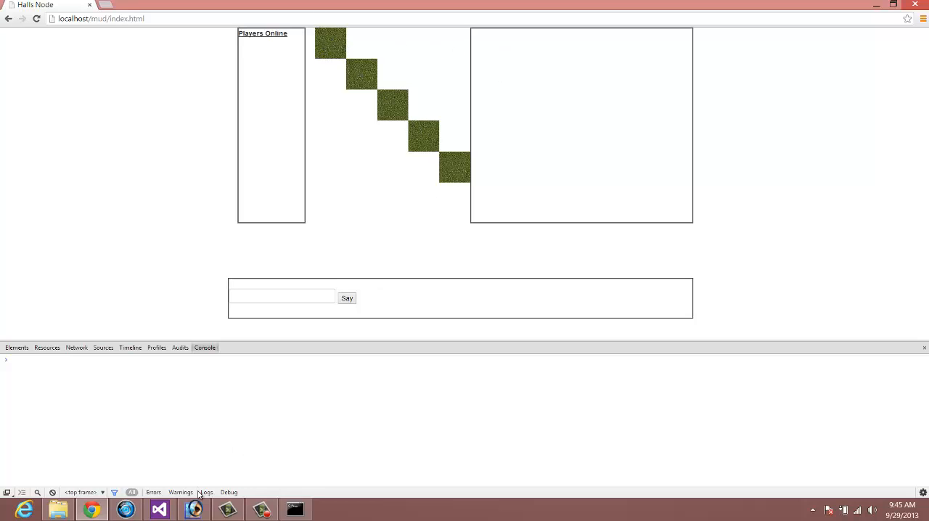
pyautogui.click(159, 508)
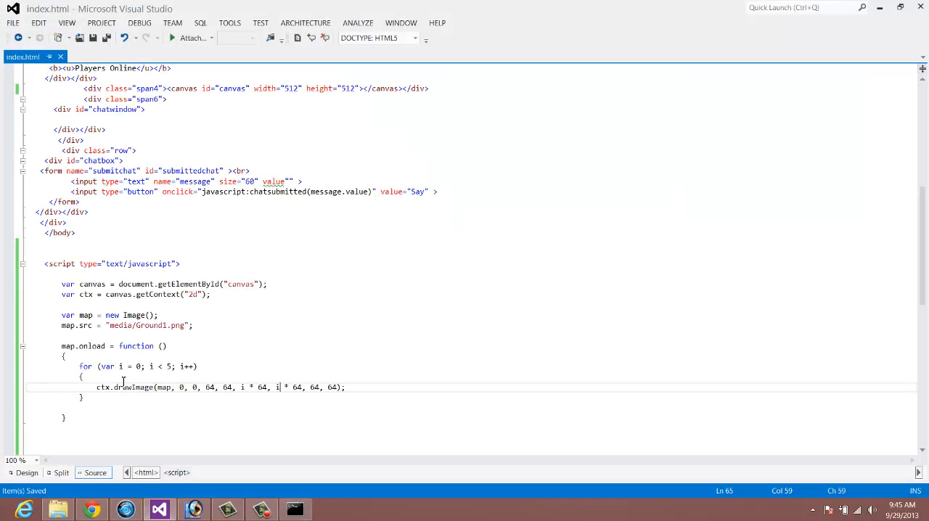
# Add an inner for loop with var l from 0 to 5 around drawImage
pyautogui.press('Return')
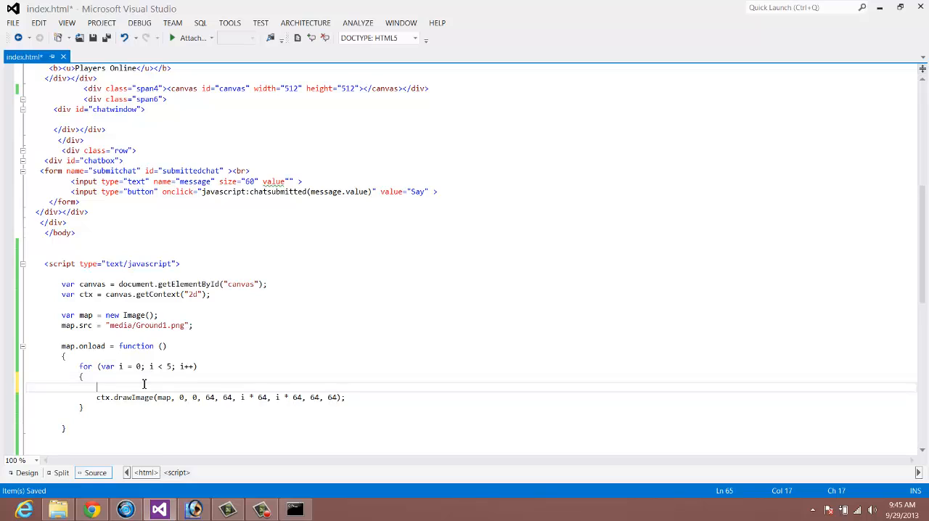
pyautogui.write('for(')
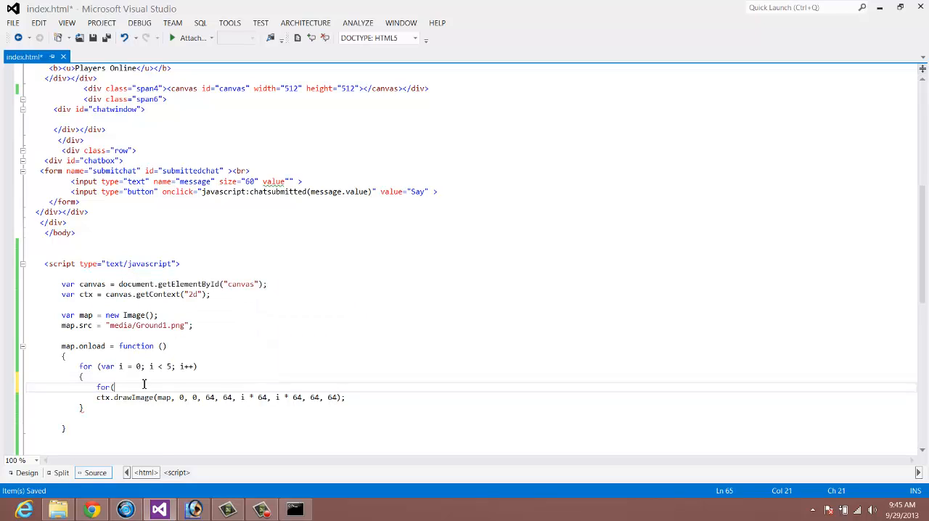
pyautogui.write('var l')
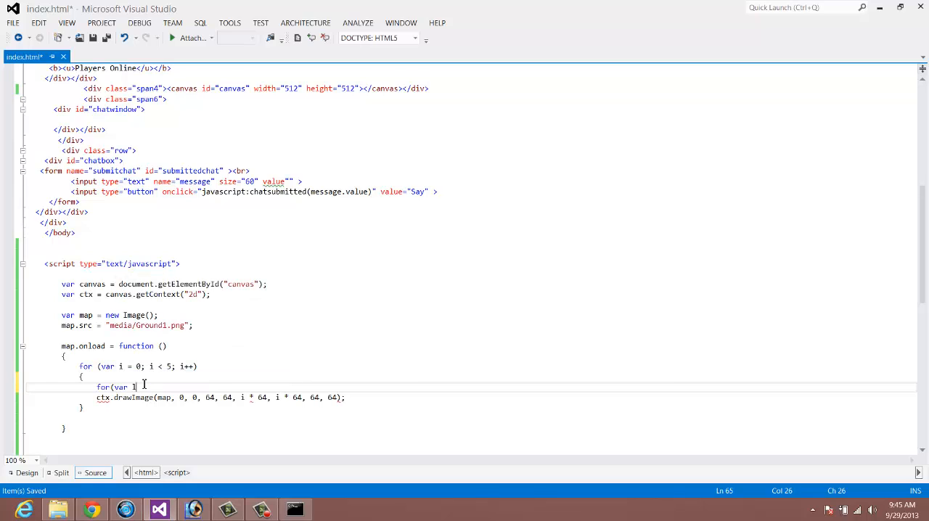
pyautogui.write('= 0')
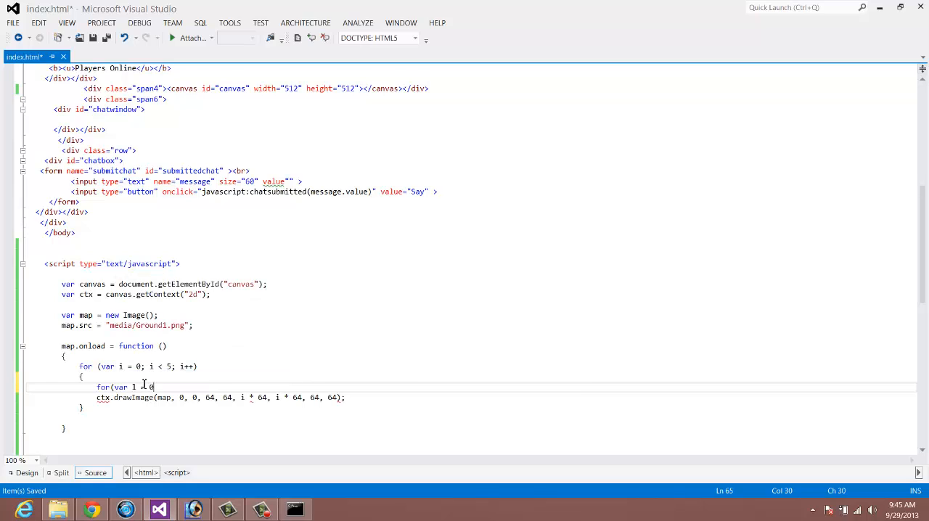
pyautogui.write('1')
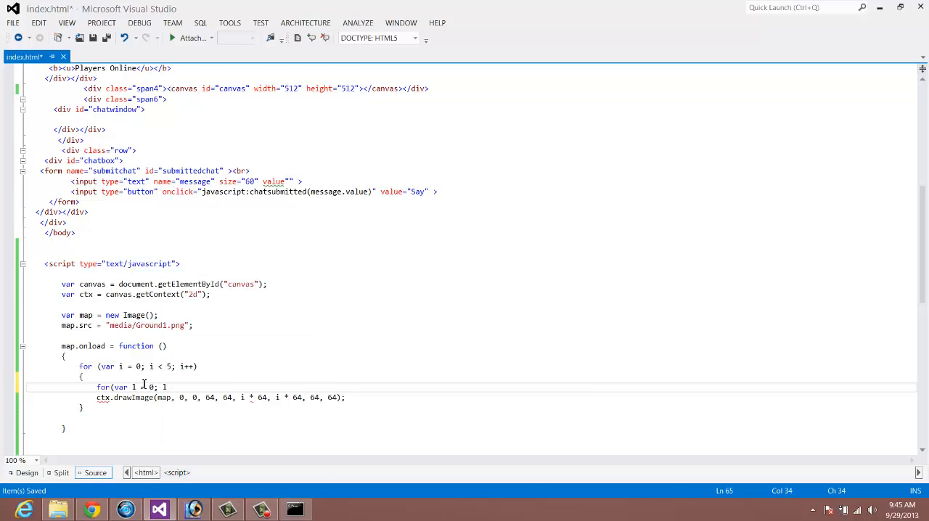
pyautogui.write('< 5;')
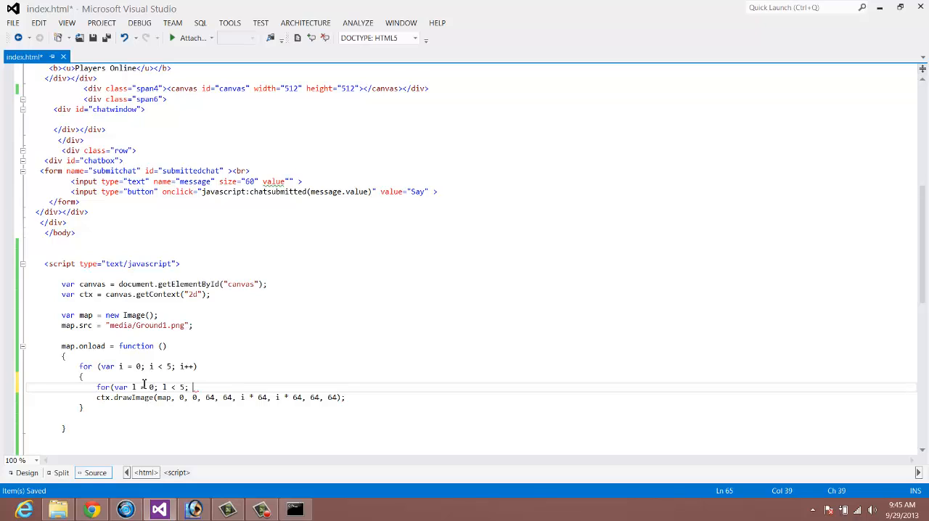
pyautogui.write('1++)')
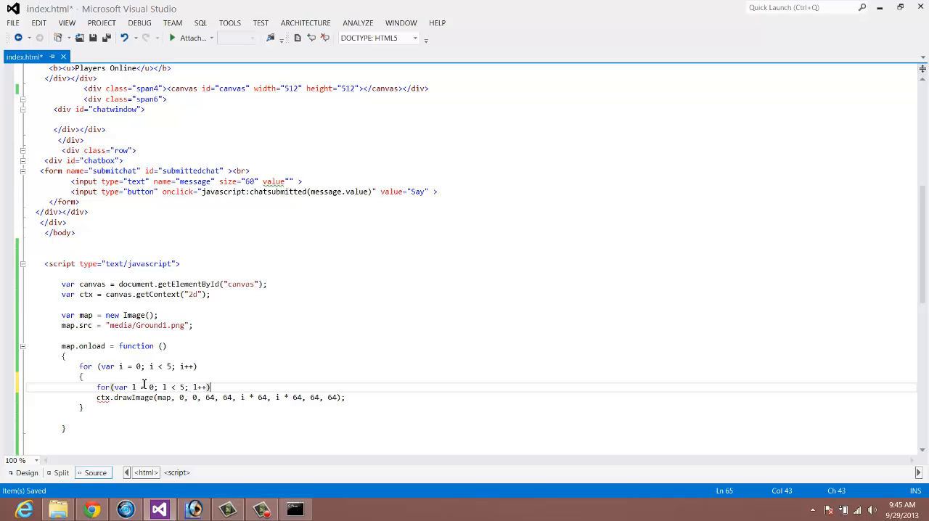
pyautogui.press('enter')
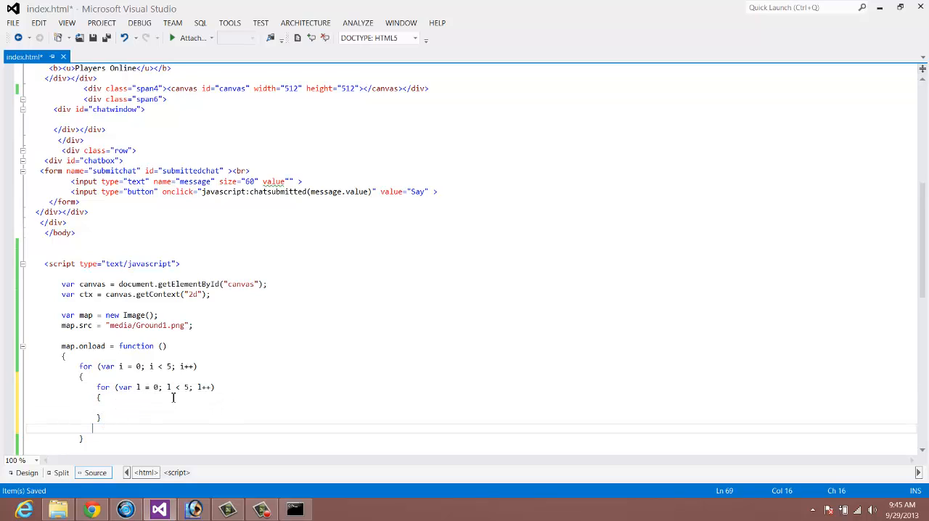
# Rewrite drawImage with x offset l * 64 and y offset i * 64
pyautogui.write('ctx.drawImage(map, 0, 0, 64, 64, i * 64, i * 64, 64, 64);')
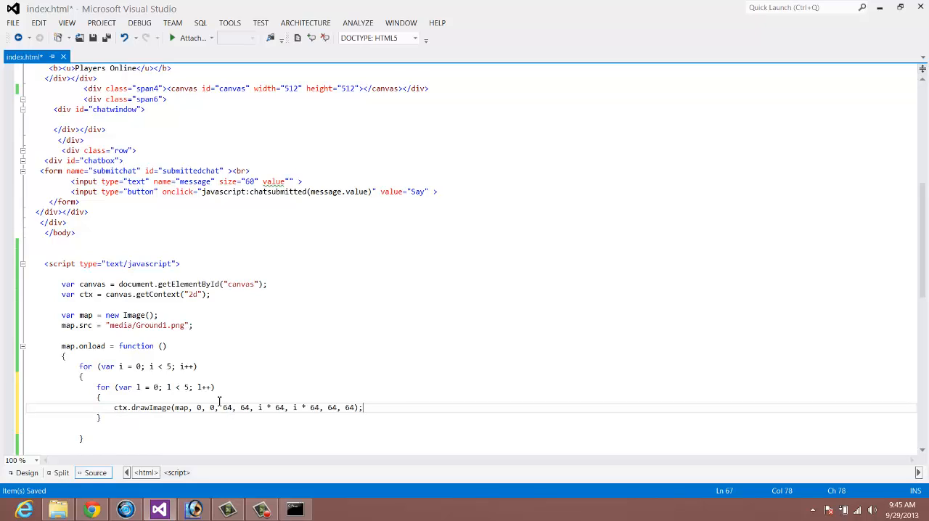
pyautogui.moveTo(176, 408)
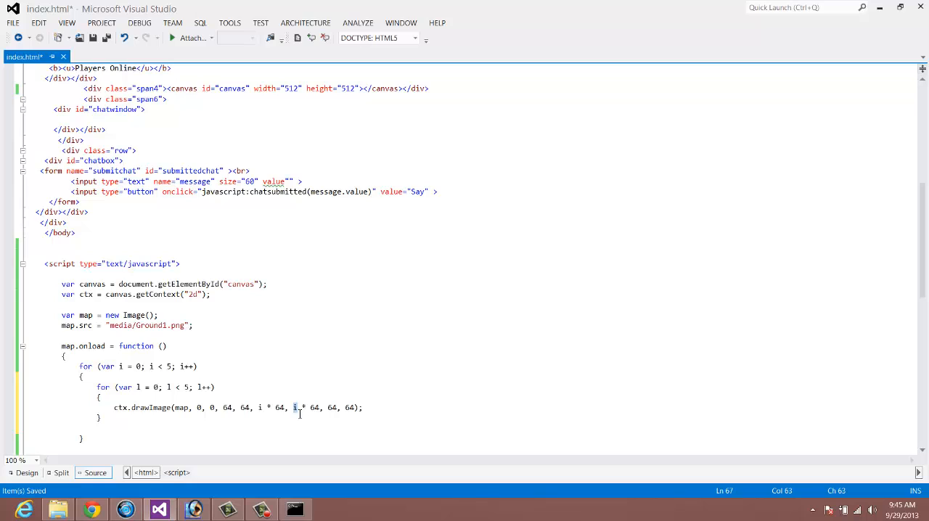
pyautogui.write('l')
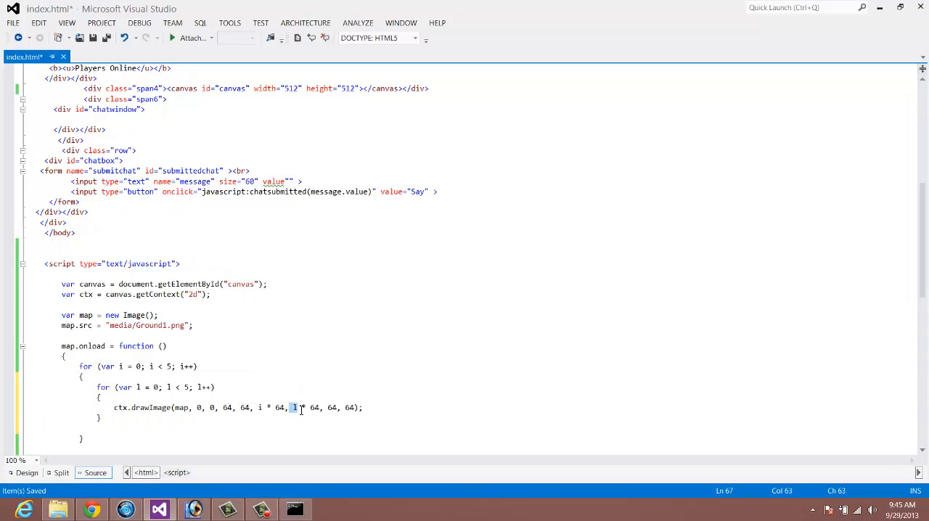
pyautogui.write('i')
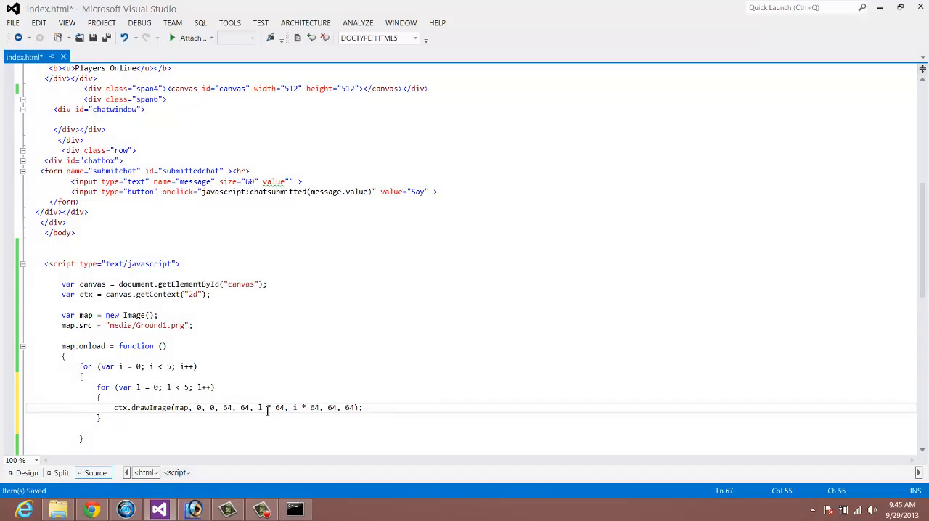
pyautogui.click(91, 509)
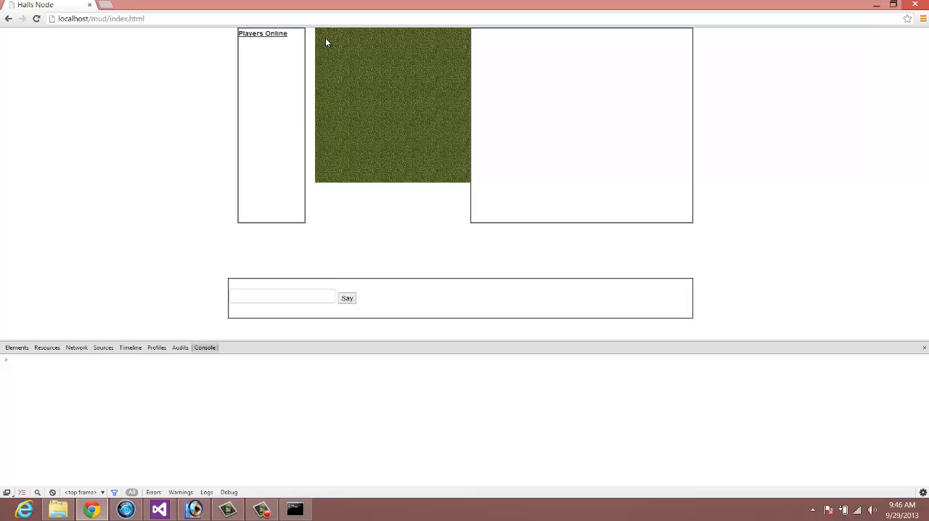
pyautogui.moveTo(339, 39)
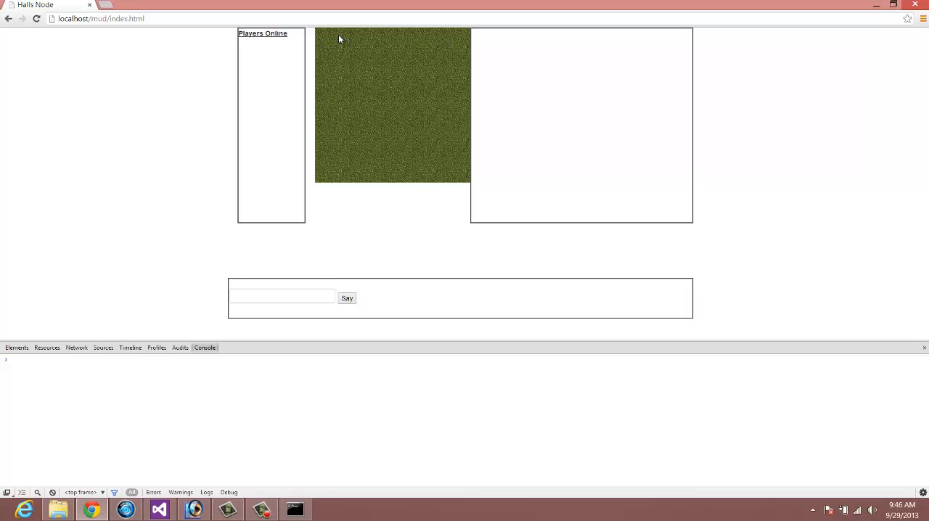
pyautogui.moveTo(331, 63)
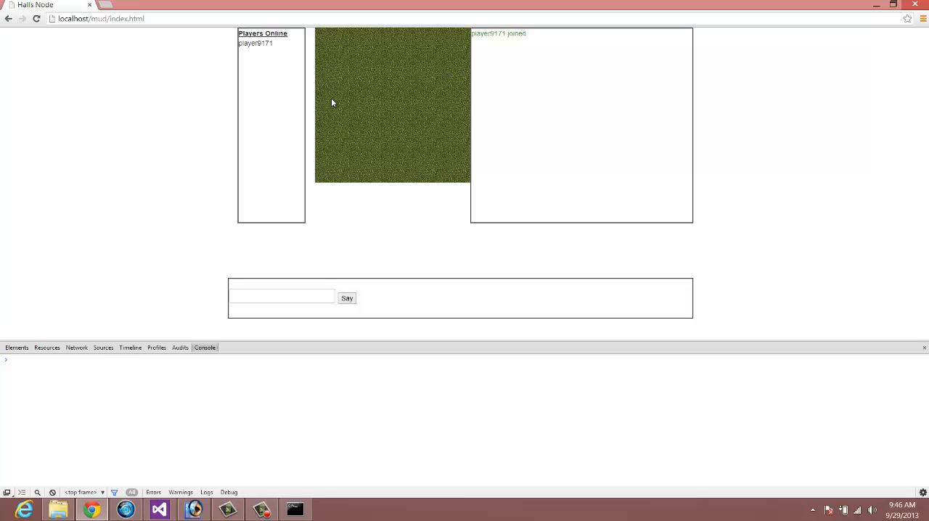
pyautogui.moveTo(463, 90)
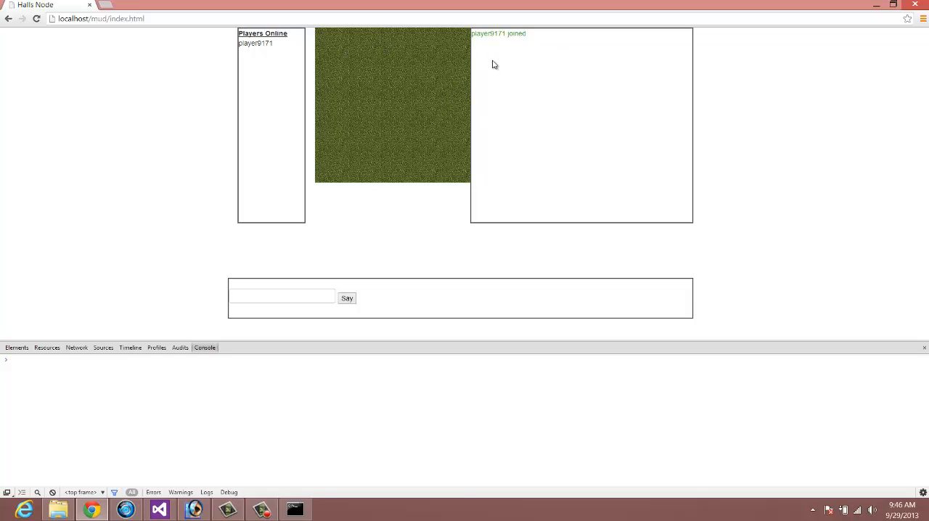
pyautogui.moveTo(416, 183)
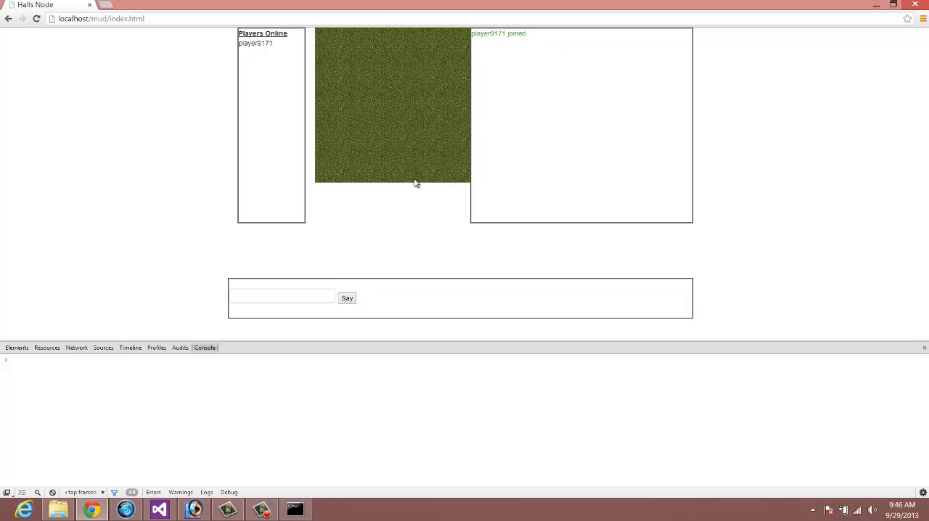
pyautogui.moveTo(499, 139)
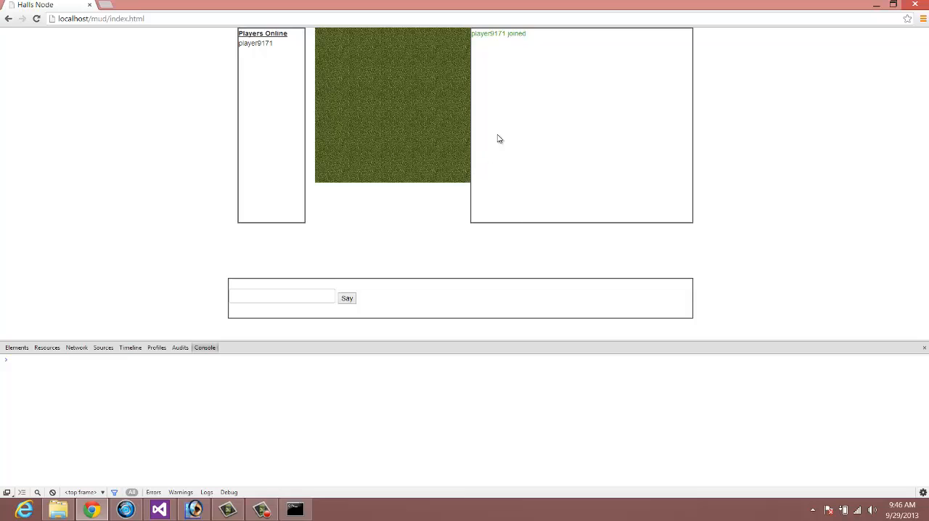
pyautogui.moveTo(483, 88)
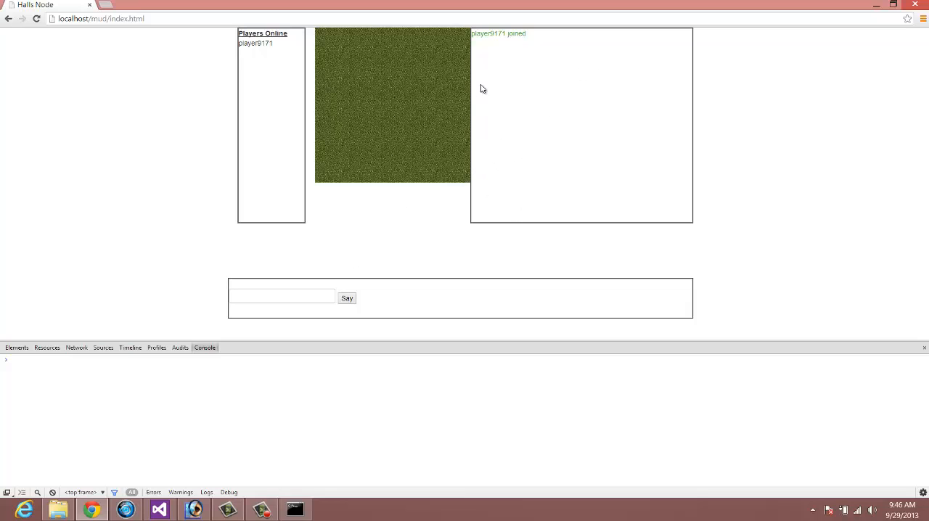
# Change both loop bounds from 5 to 6 in index.html
pyautogui.click(158, 508)
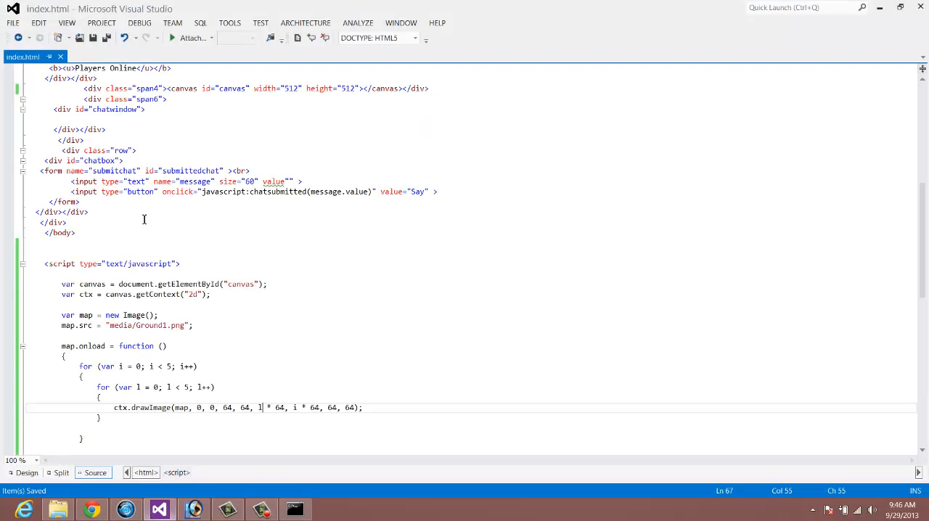
pyautogui.scroll(3)
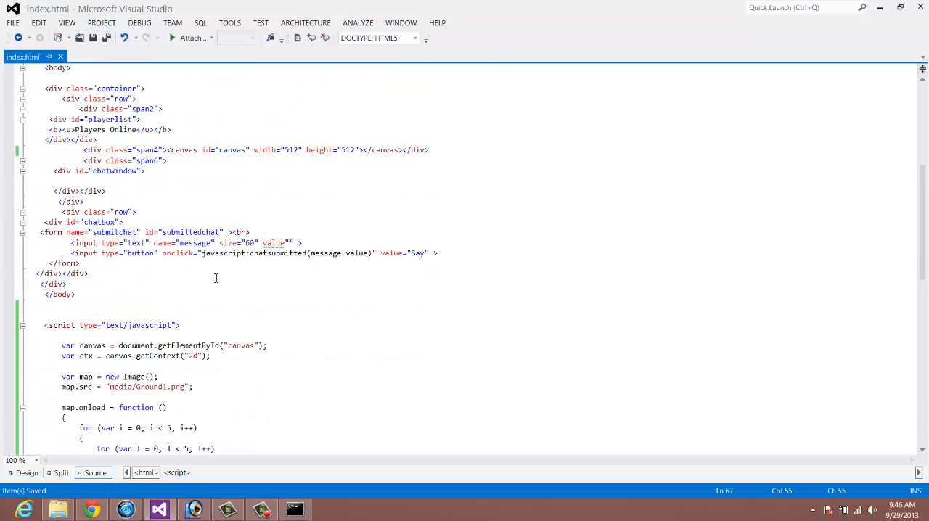
pyautogui.scroll(-3)
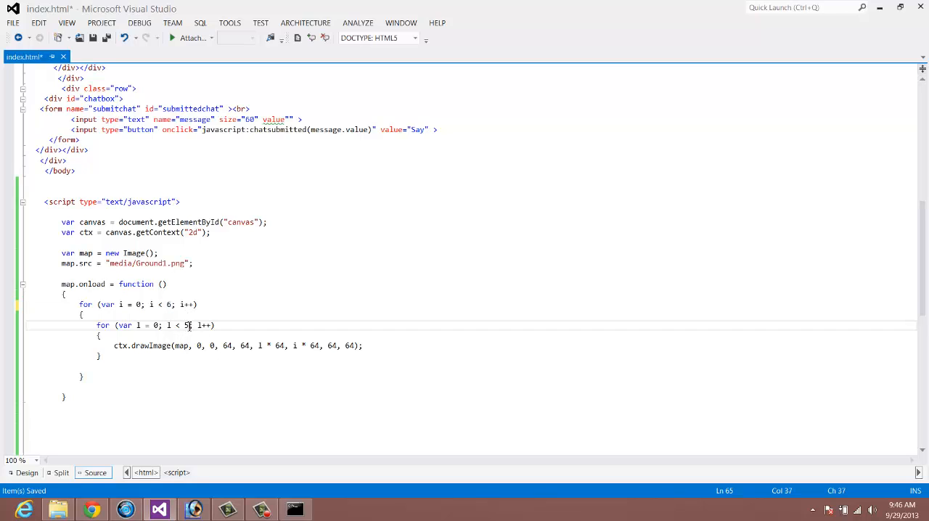
pyautogui.write('6')
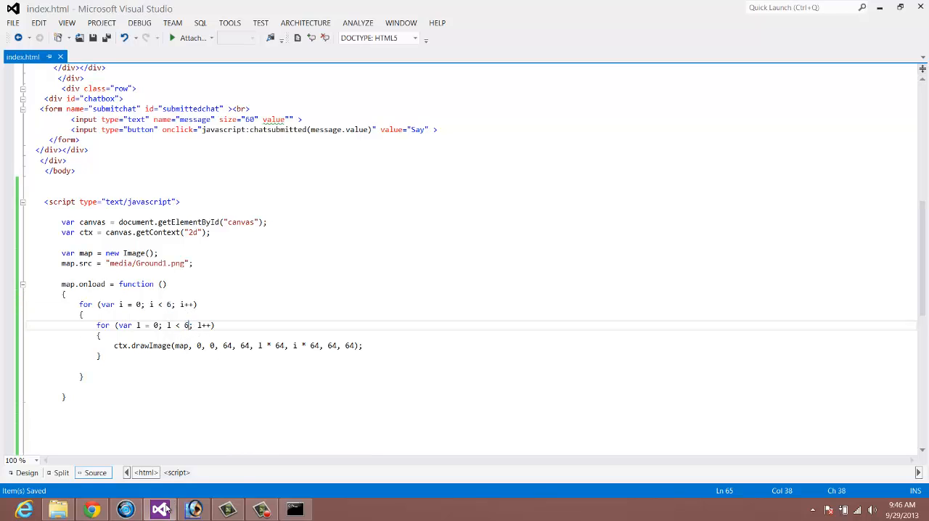
pyautogui.click(91, 508)
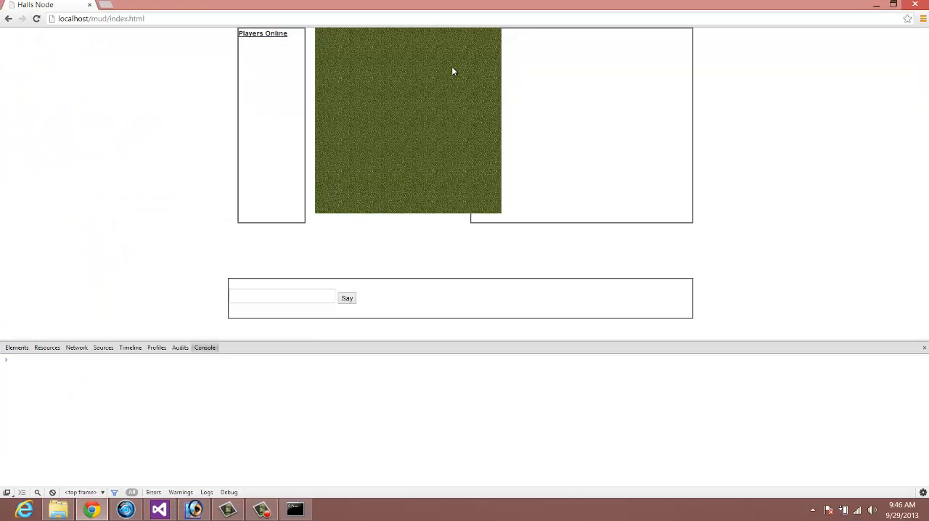
pyautogui.moveTo(424, 157)
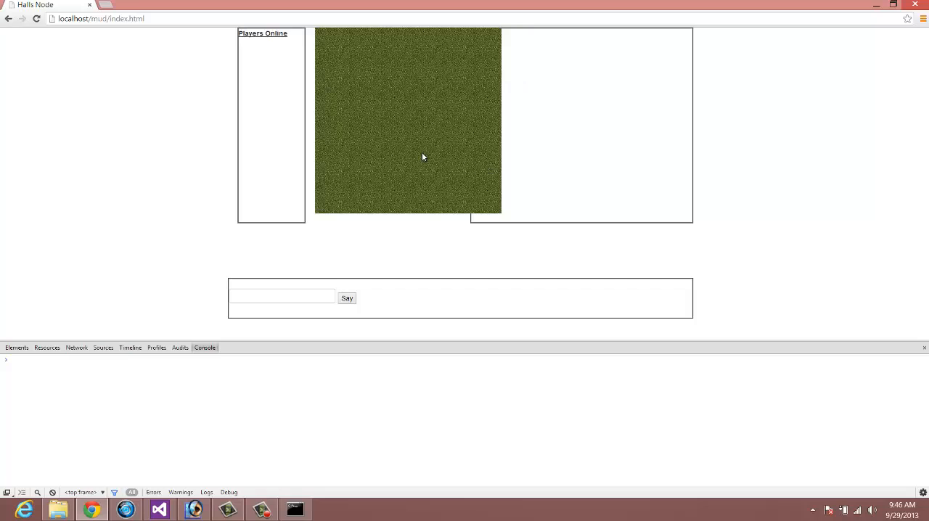
pyautogui.moveTo(552, 139)
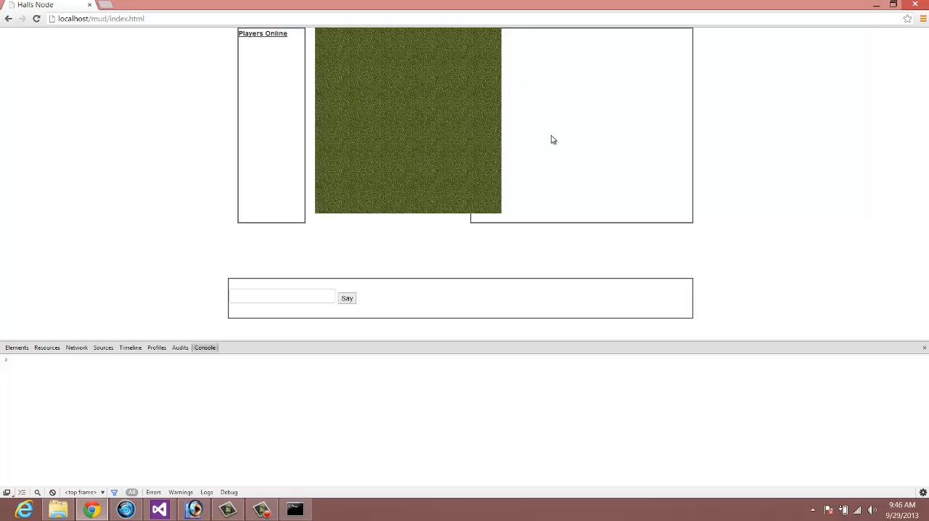
pyautogui.moveTo(378, 140)
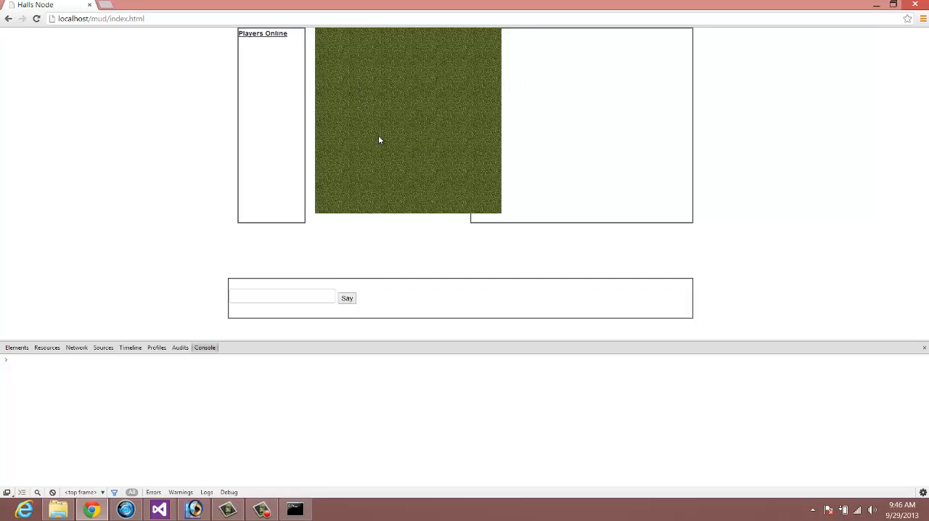
pyautogui.moveTo(354, 157)
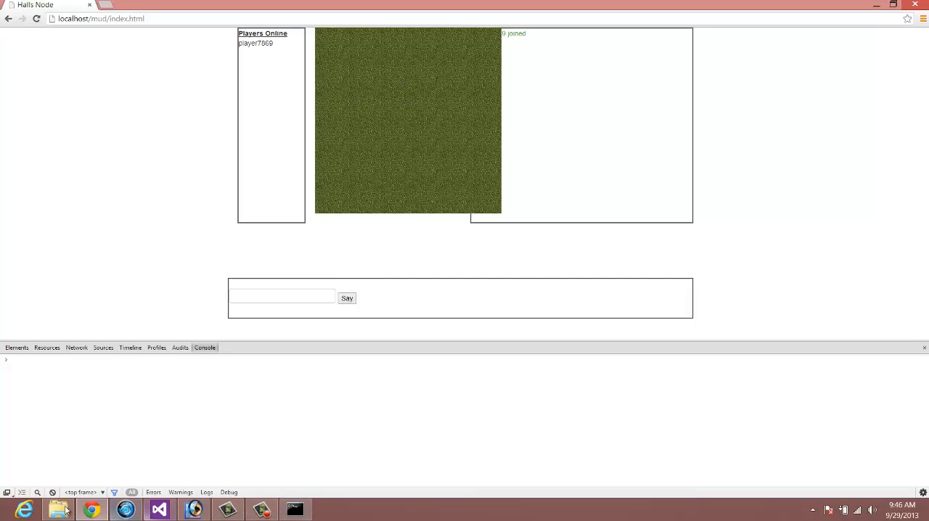
# Bring the Ground1.png tileset up in Photoshop after viewing the six-by-six block
pyautogui.click(193, 508)
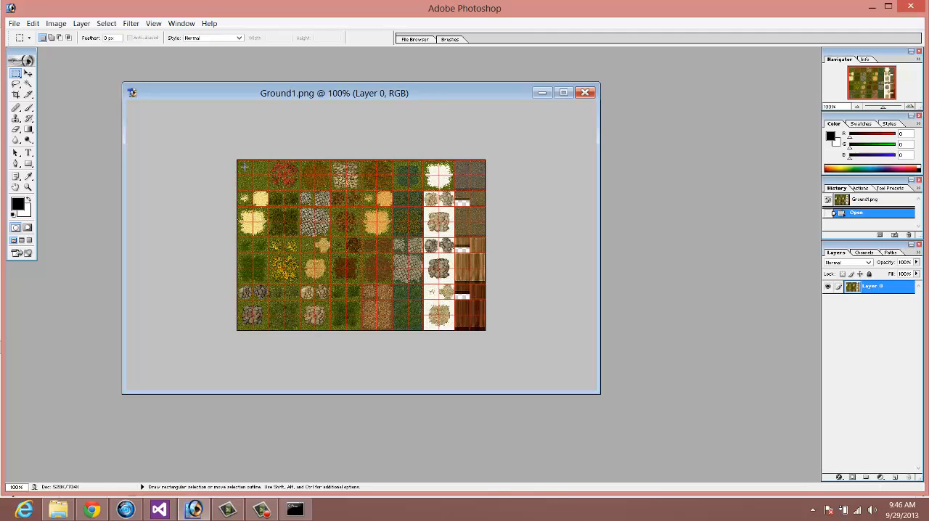
pyautogui.moveTo(274, 193)
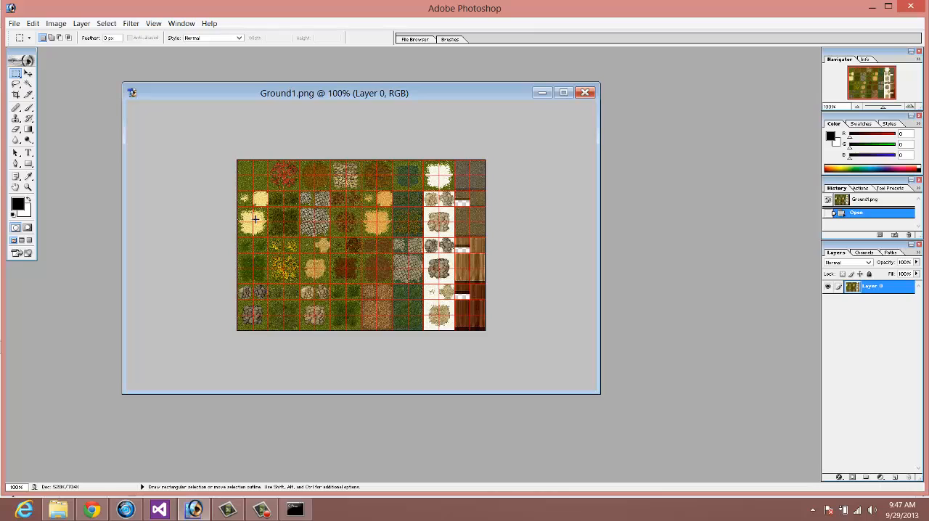
pyautogui.moveTo(236, 209)
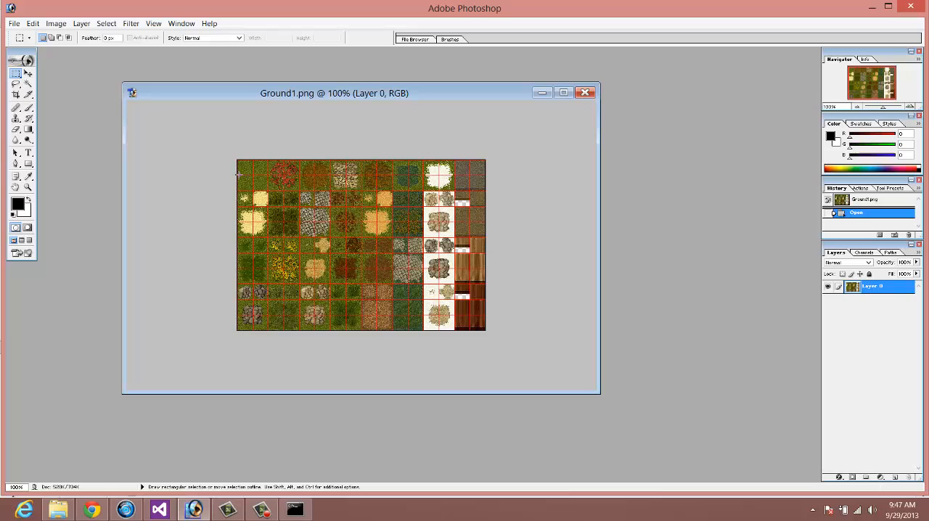
pyautogui.moveTo(239, 175)
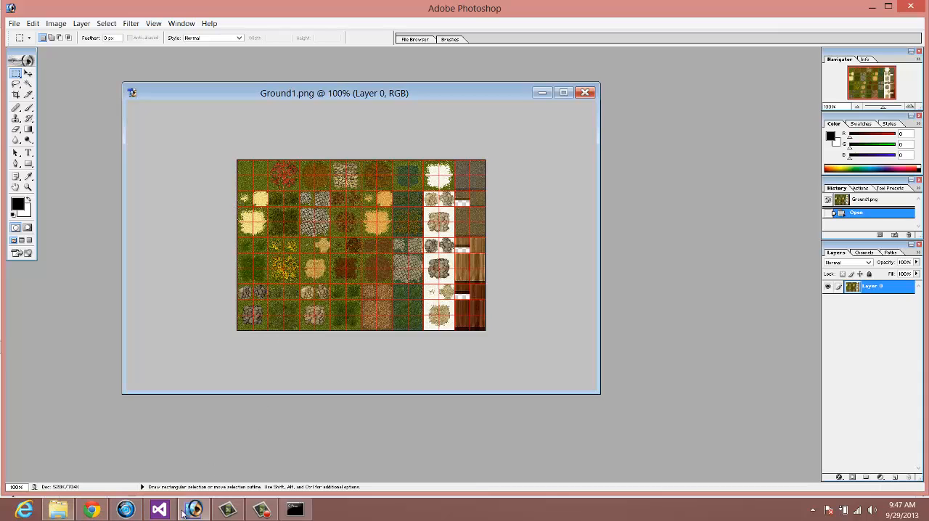
# Change drawImage's source y offset from 0 to 96 in the script
pyautogui.click(158, 509)
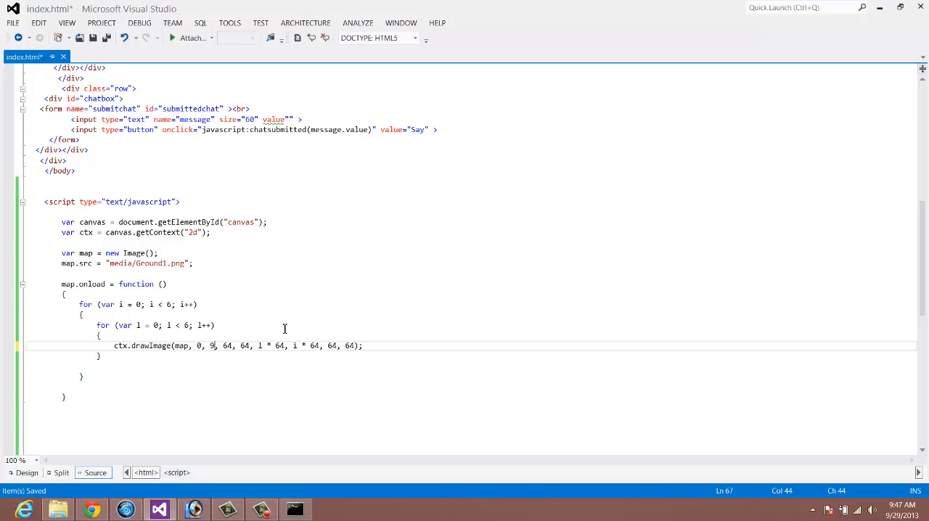
pyautogui.write('6')
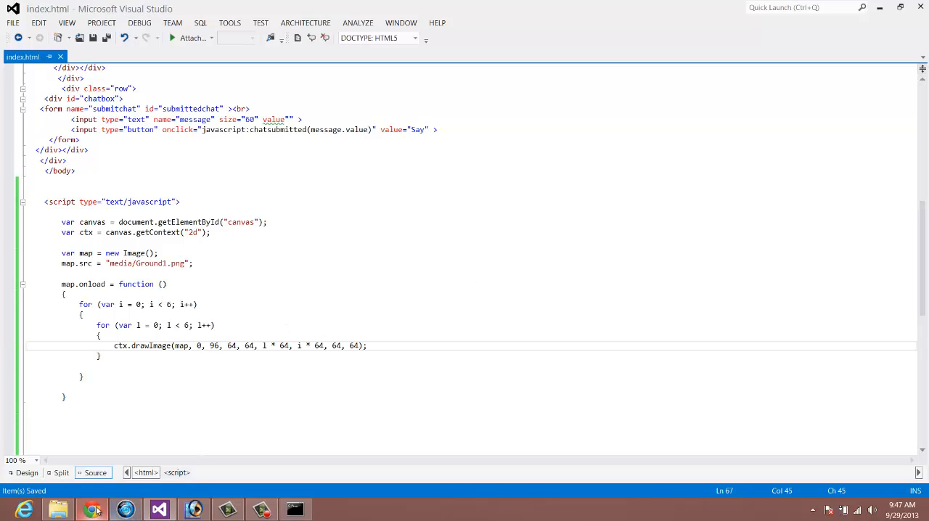
pyautogui.click(91, 509)
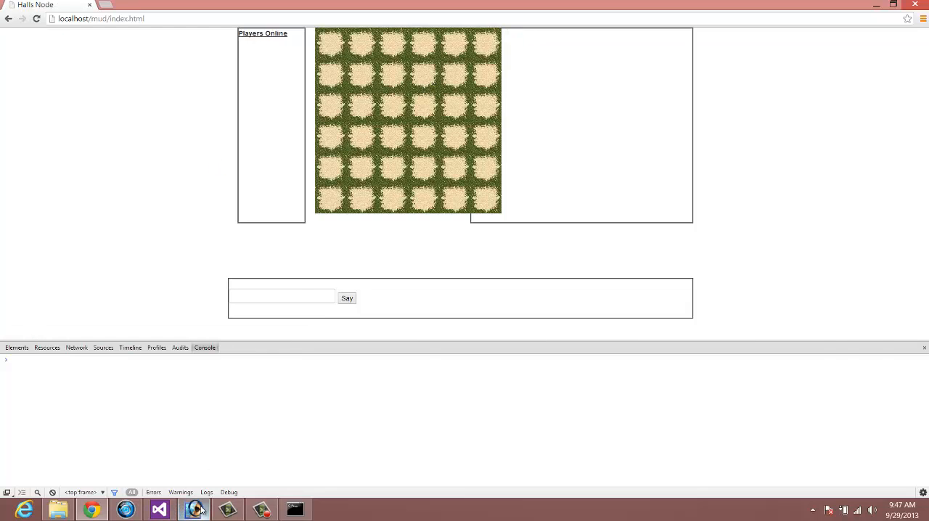
# Return to the Ground1.png tileset in Photoshop after viewing the sand-patch grid
pyautogui.click(194, 509)
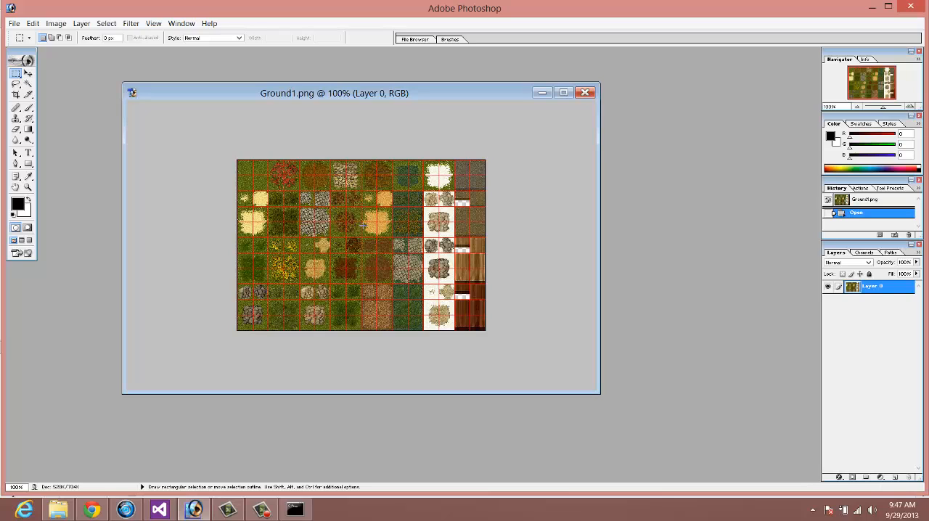
pyautogui.moveTo(383, 241)
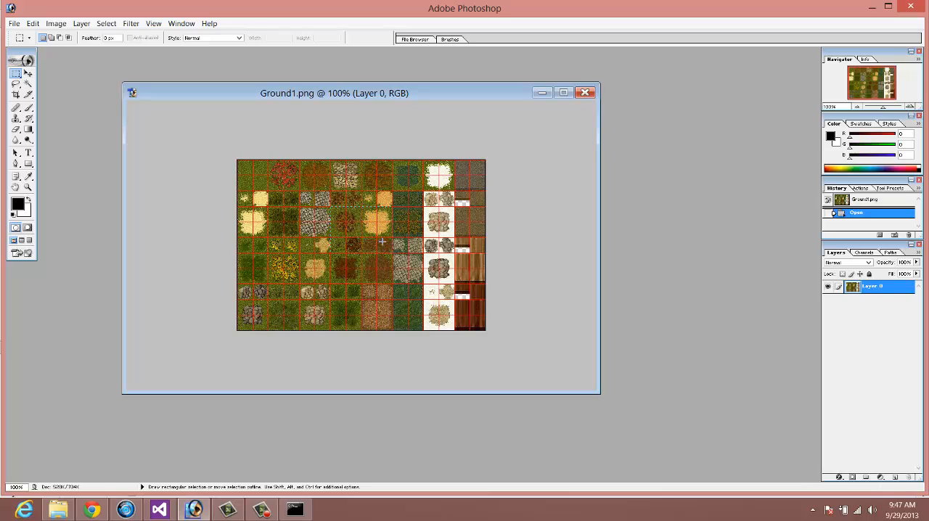
# Drag a rectangular selection over one tile in Ground1.png to measure it
pyautogui.moveTo(326, 210); pyautogui.dragTo(382, 243)
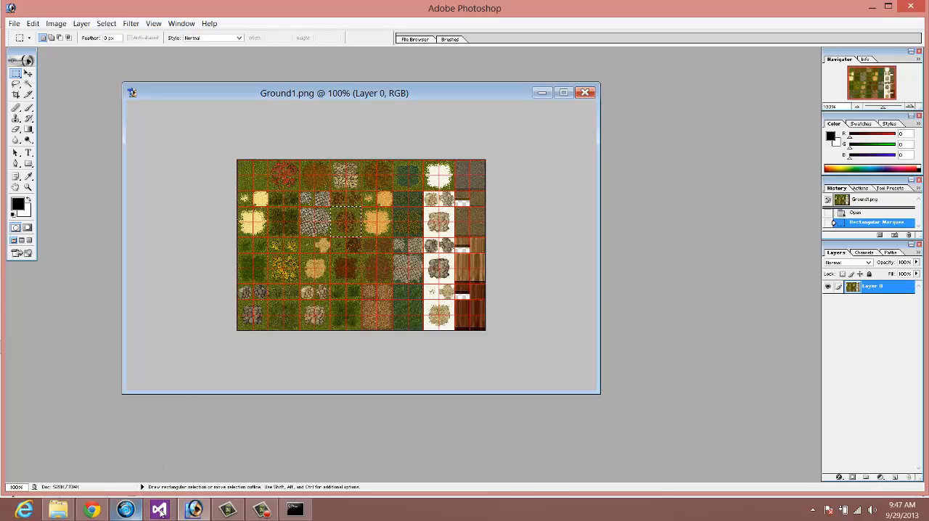
pyautogui.click(158, 509)
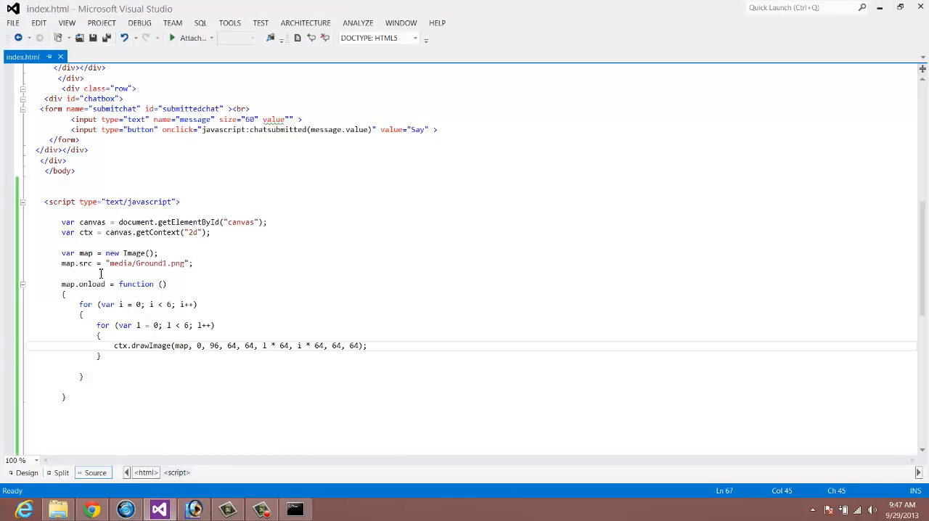
# Declare an empty array var mapImage = []; below map.src
pyautogui.click(135, 274)
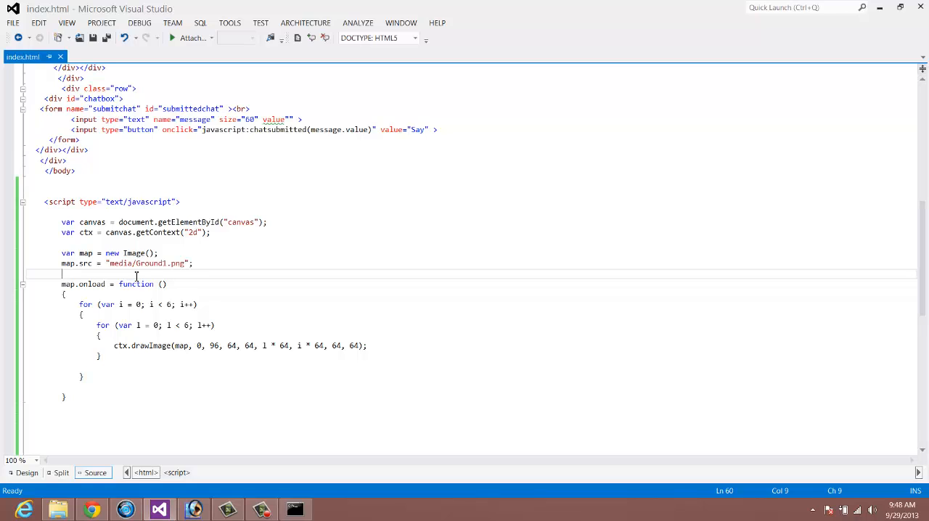
pyautogui.write('var')
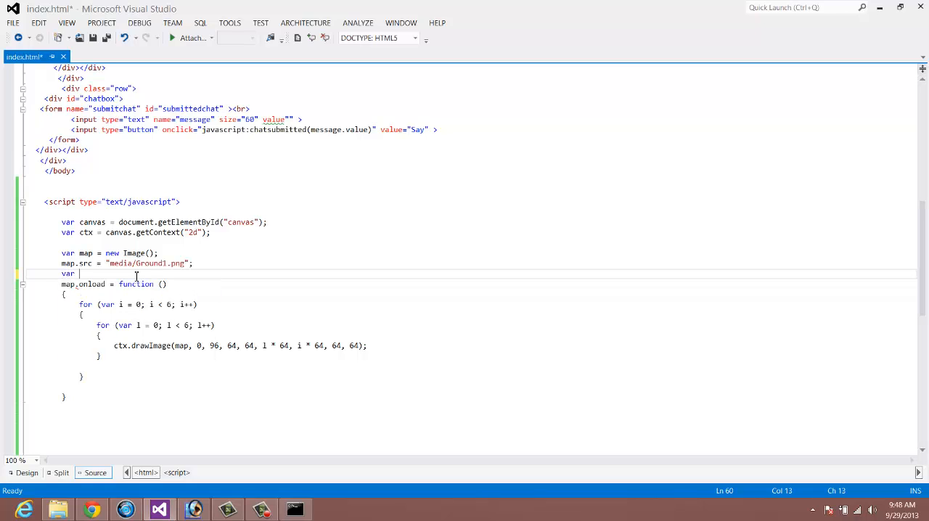
pyautogui.write('mapIma')
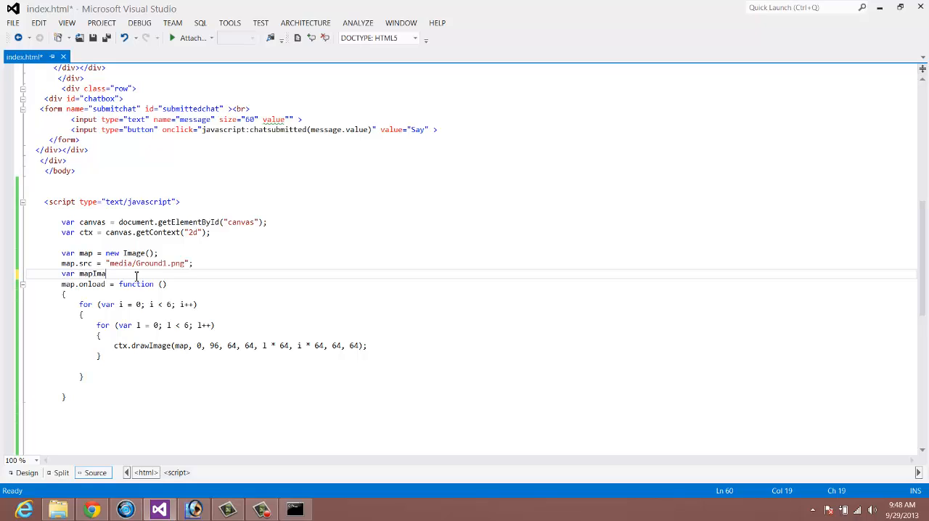
pyautogui.write('ge =')
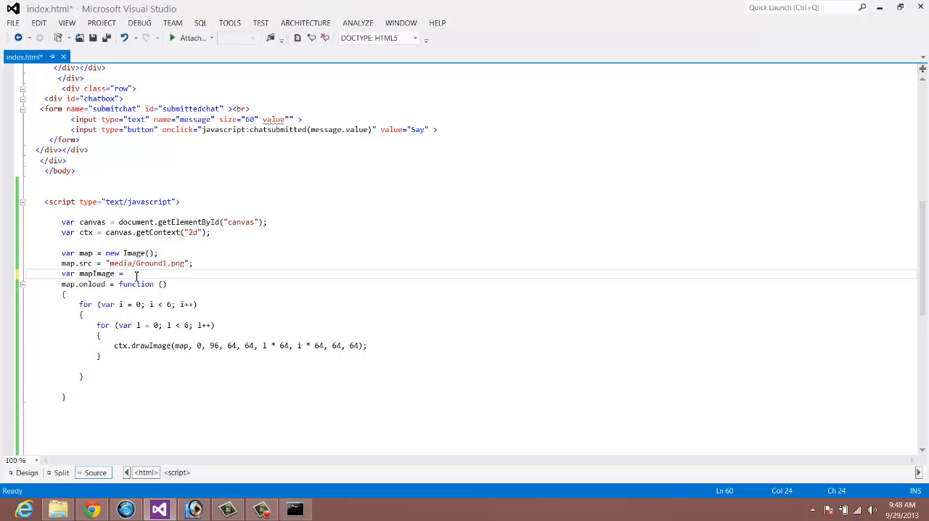
pyautogui.write('[]')
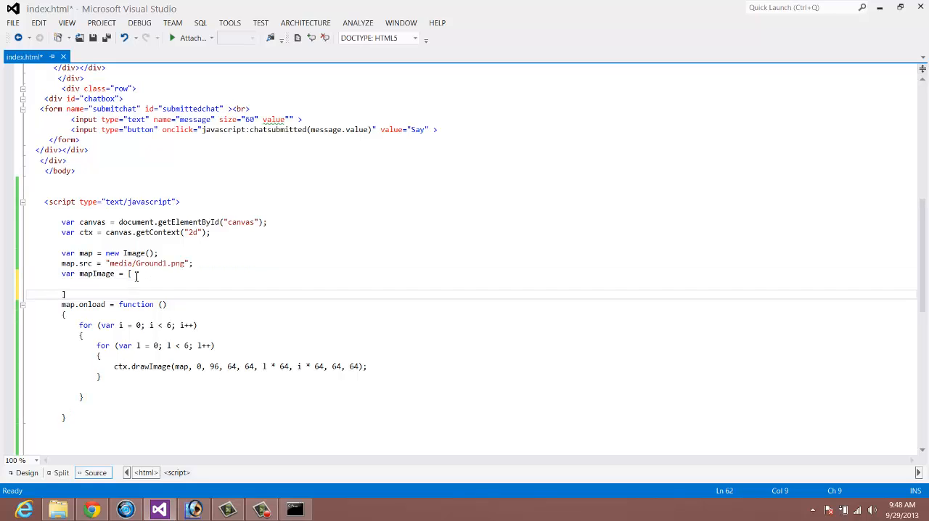
pyautogui.write(';')
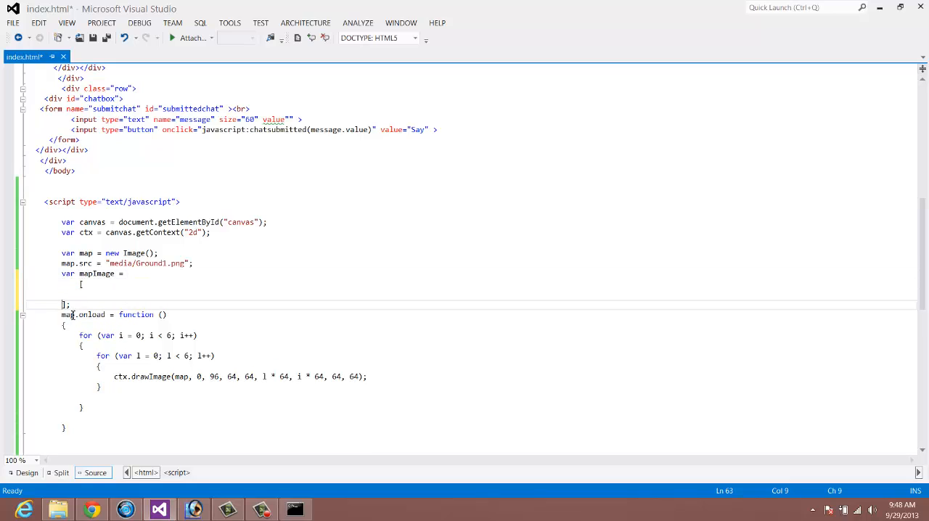
# Fill mapImage with rows of tile numbers, starting 0,0,0,1,1,2,0 and 0,0,3,3,1,0
pyautogui.click(93, 294)
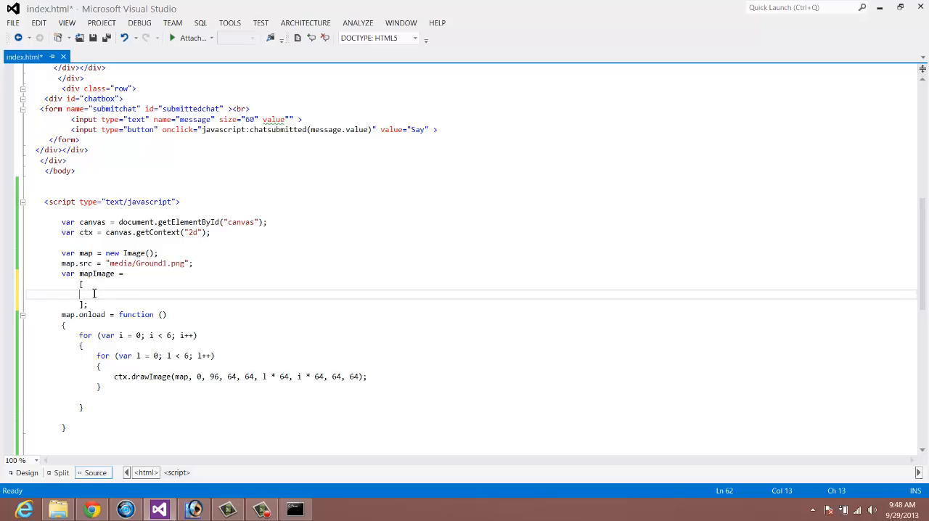
pyautogui.write('0,0,0,')
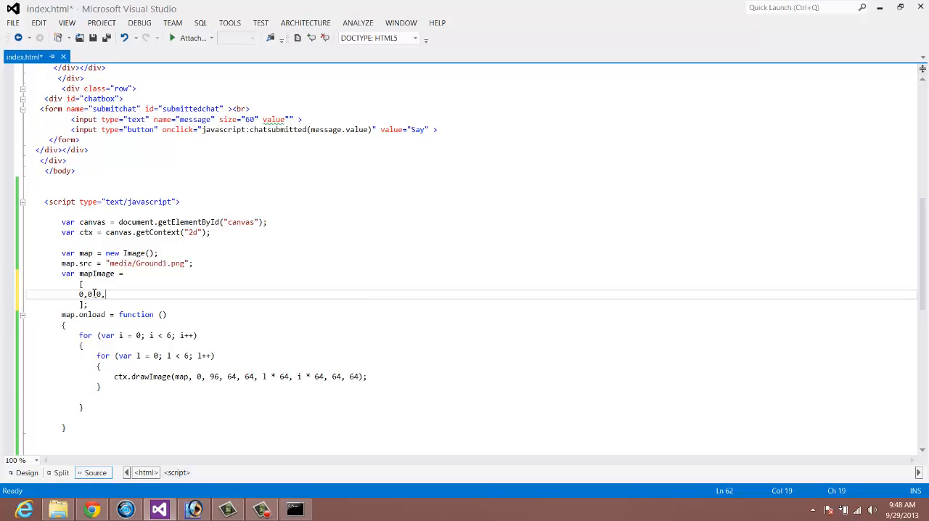
pyautogui.write('1,')
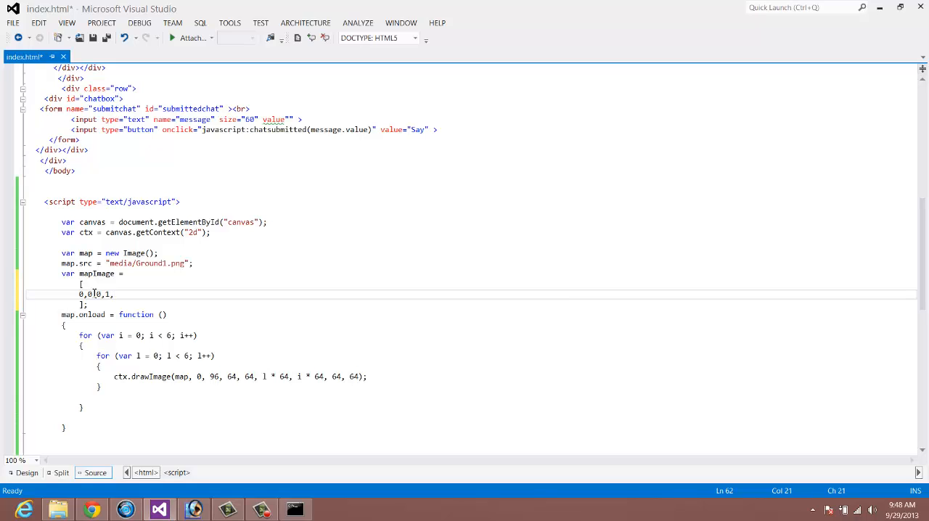
pyautogui.write('1')
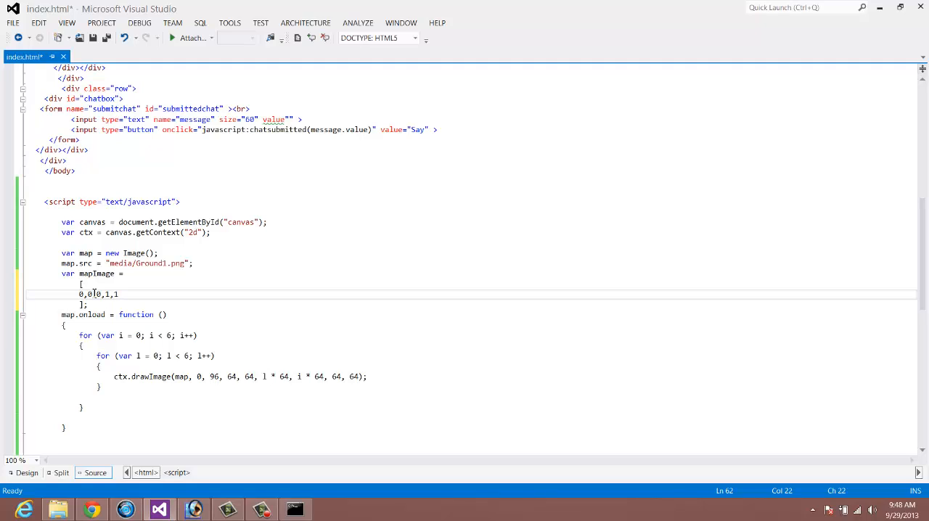
pyautogui.write(',2')
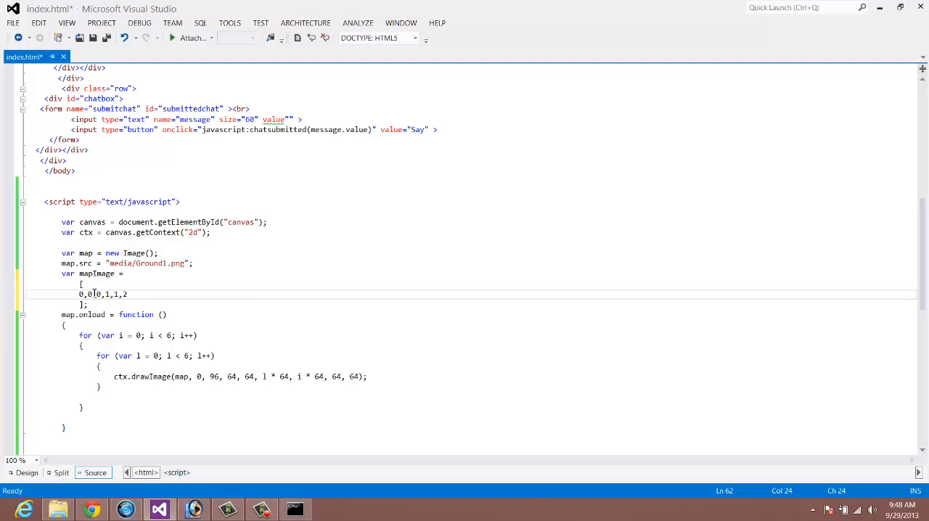
pyautogui.write(',0')
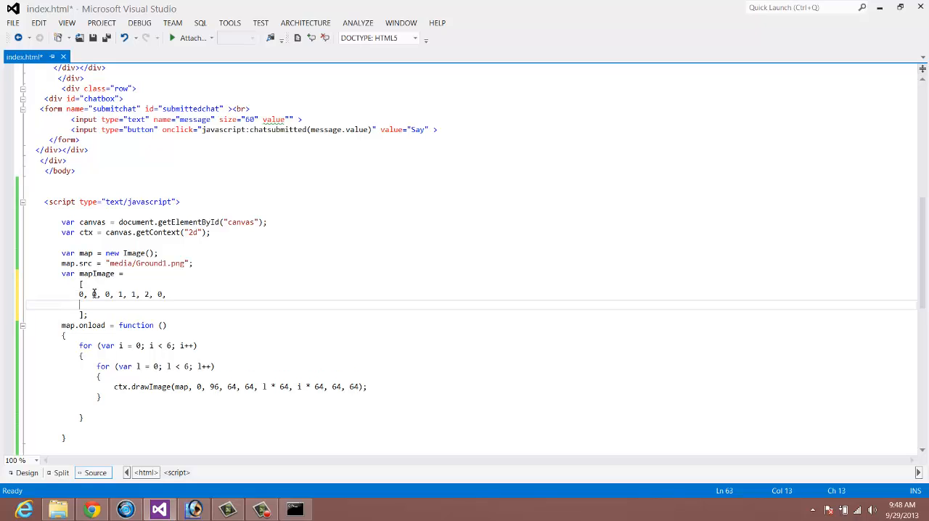
pyautogui.write('0,0,')
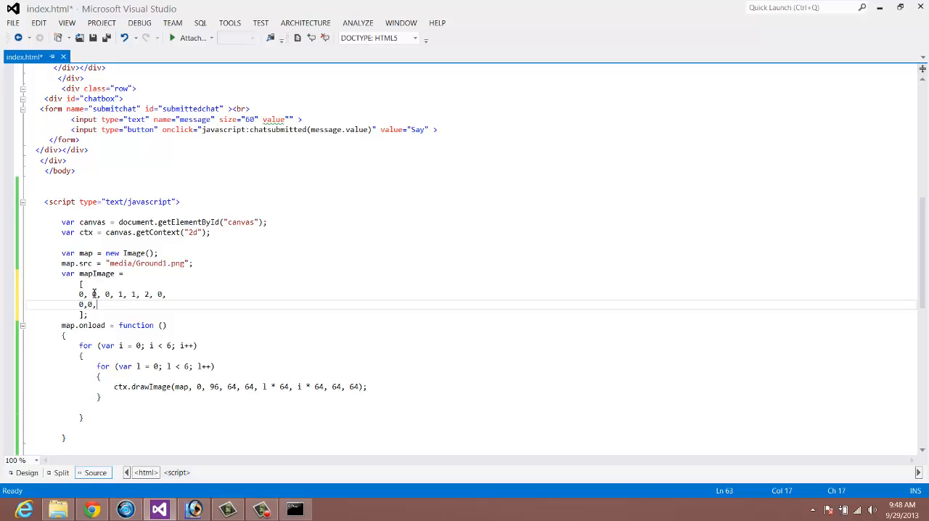
pyautogui.write('3,3')
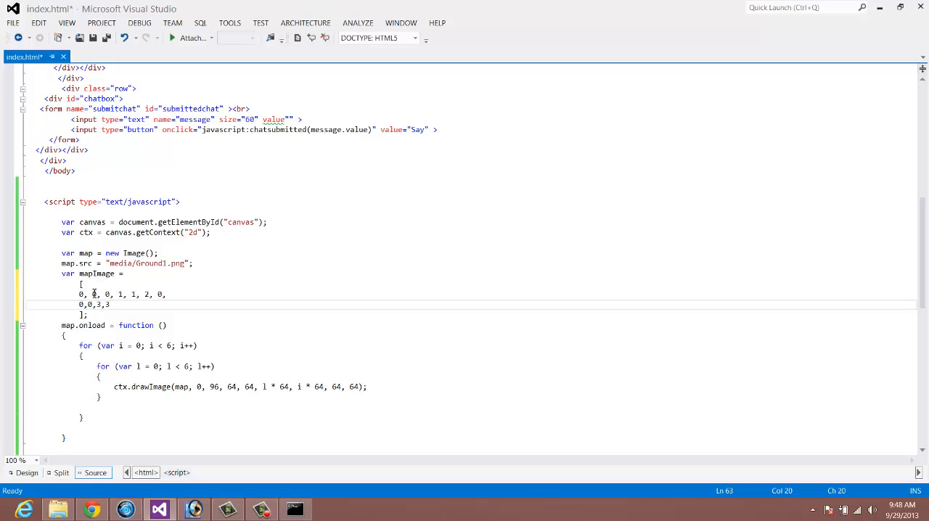
pyautogui.write(',1')
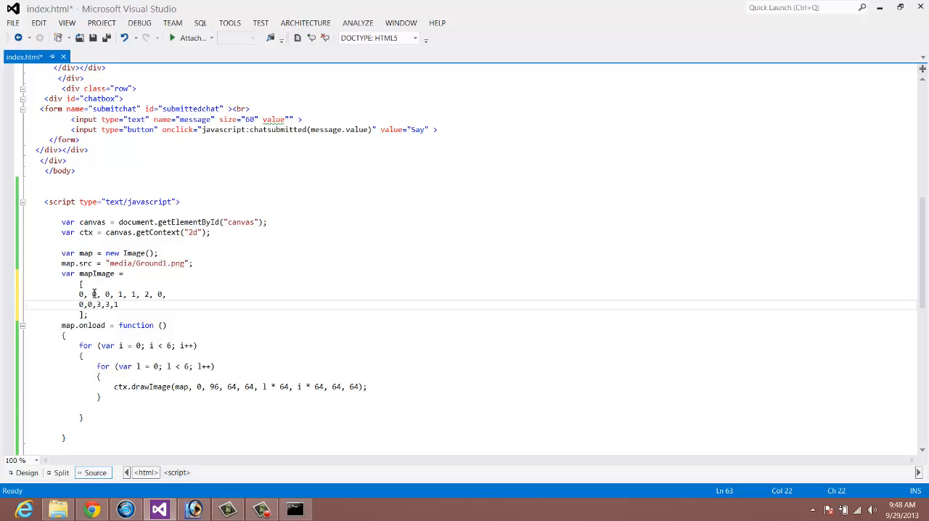
pyautogui.write(',0')
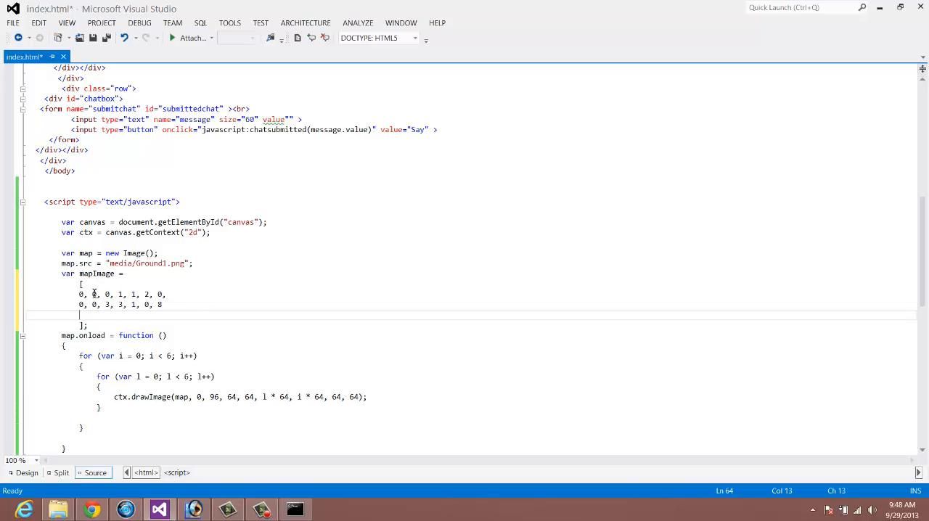
pyautogui.click(80, 295)
pyautogui.write('0, 0, 0, 1, 1, 2, 0,')
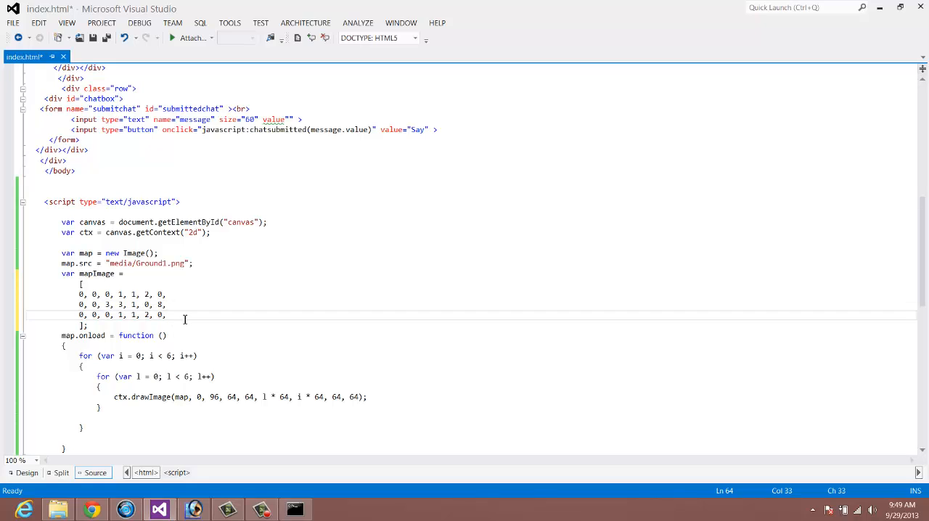
pyautogui.press('Backspace')
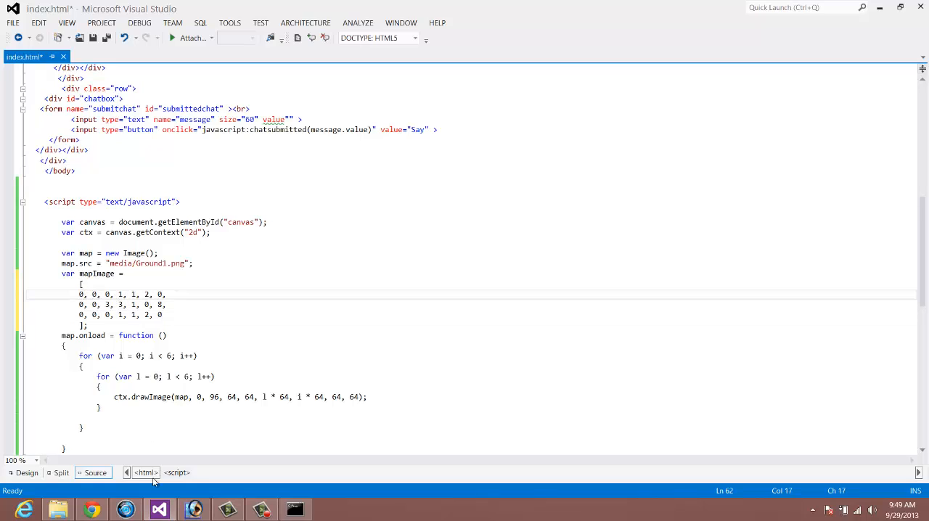
# Switch to Chrome to view the localhost index page with its 6x6 sand tile grid
pyautogui.click(90, 508)
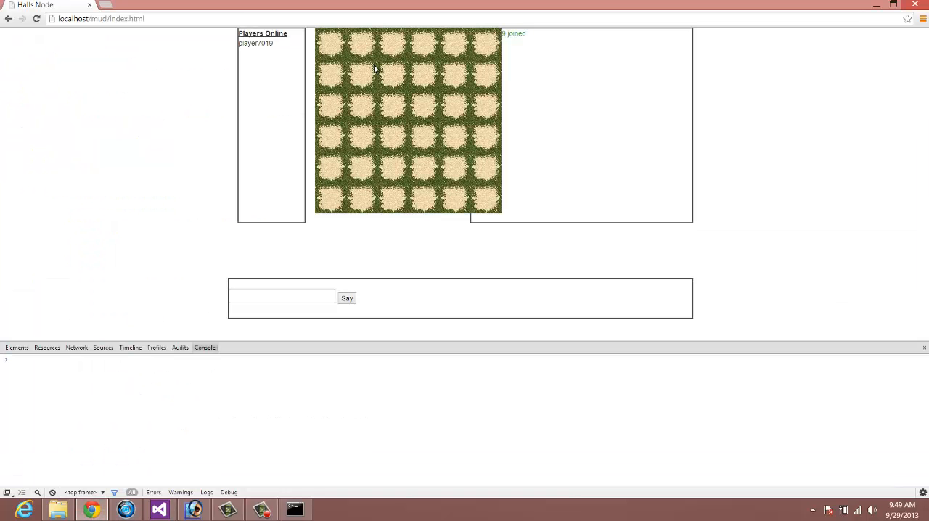
pyautogui.moveTo(328, 49)
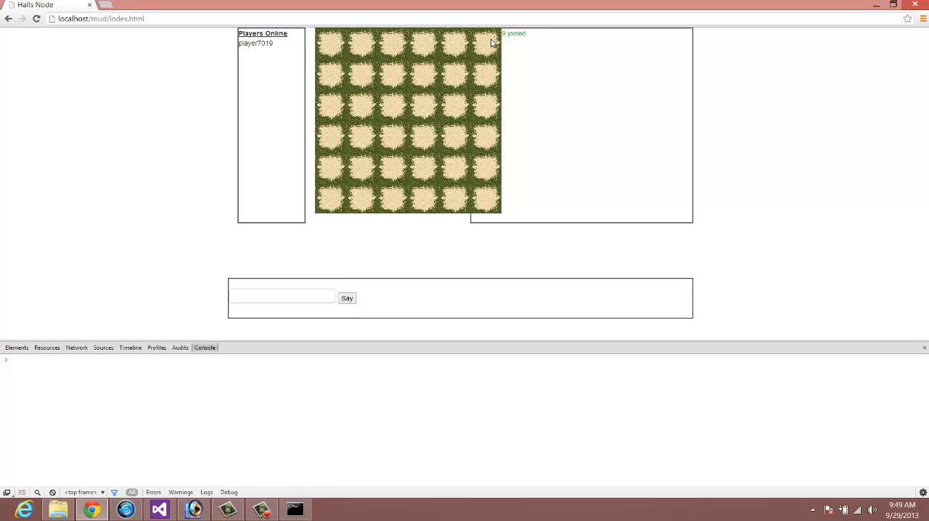
pyautogui.moveTo(439, 84)
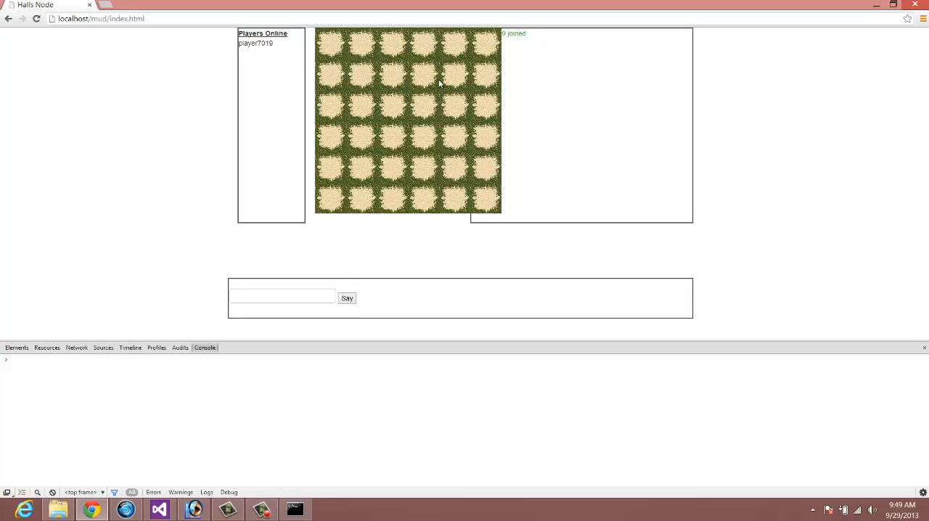
pyautogui.moveTo(319, 500)
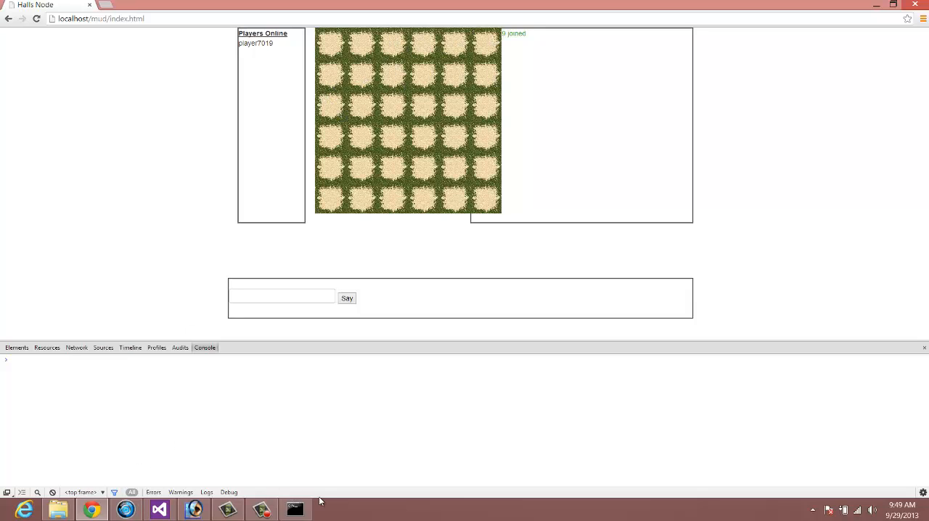
pyautogui.click(159, 508)
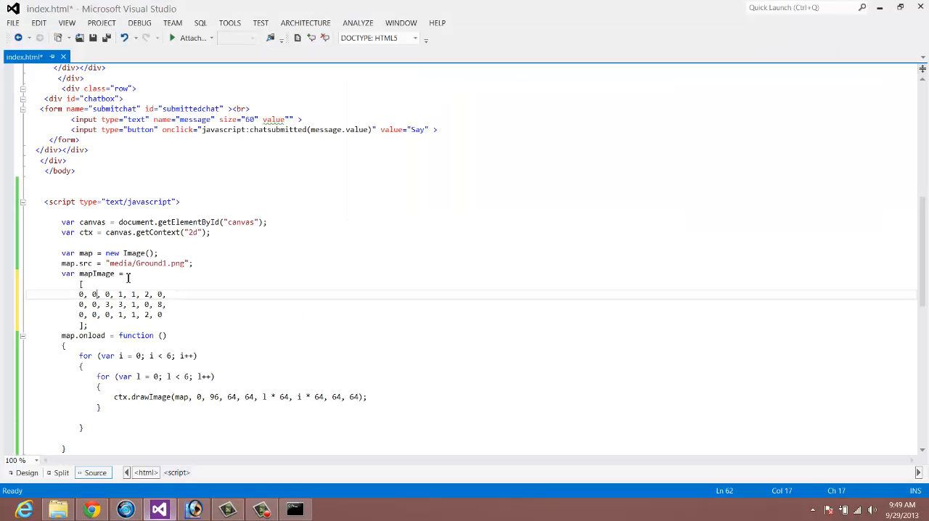
pyautogui.click(78, 294)
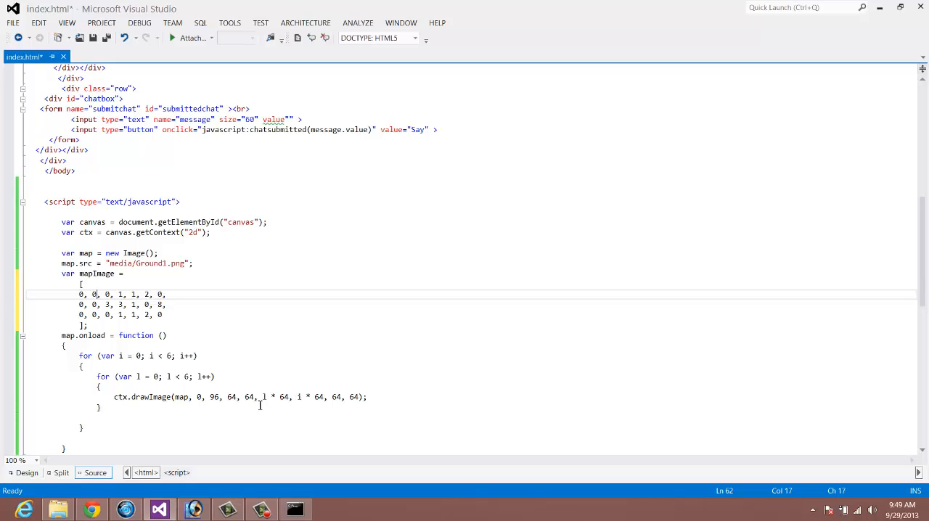
pyautogui.moveTo(219, 402)
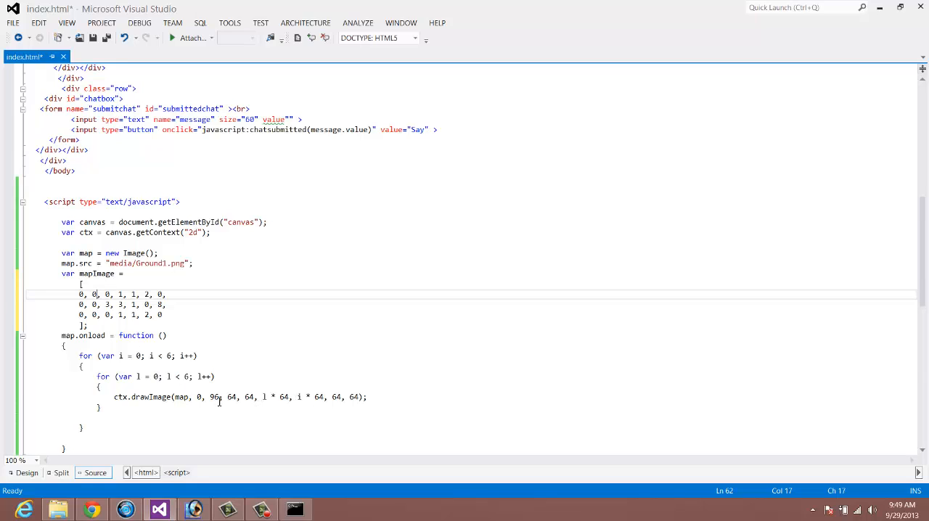